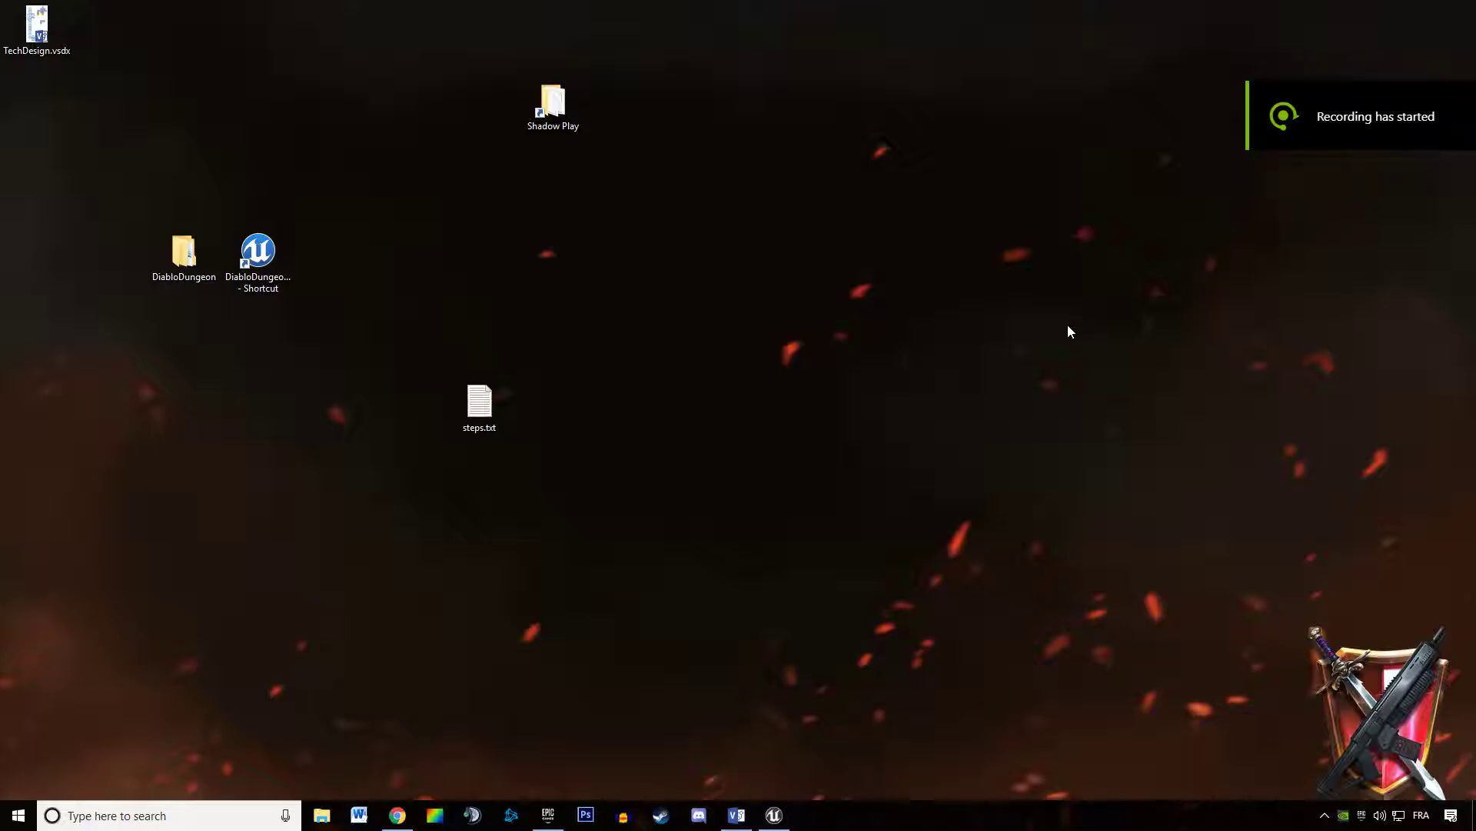
pyautogui.moveTo(805, 779)
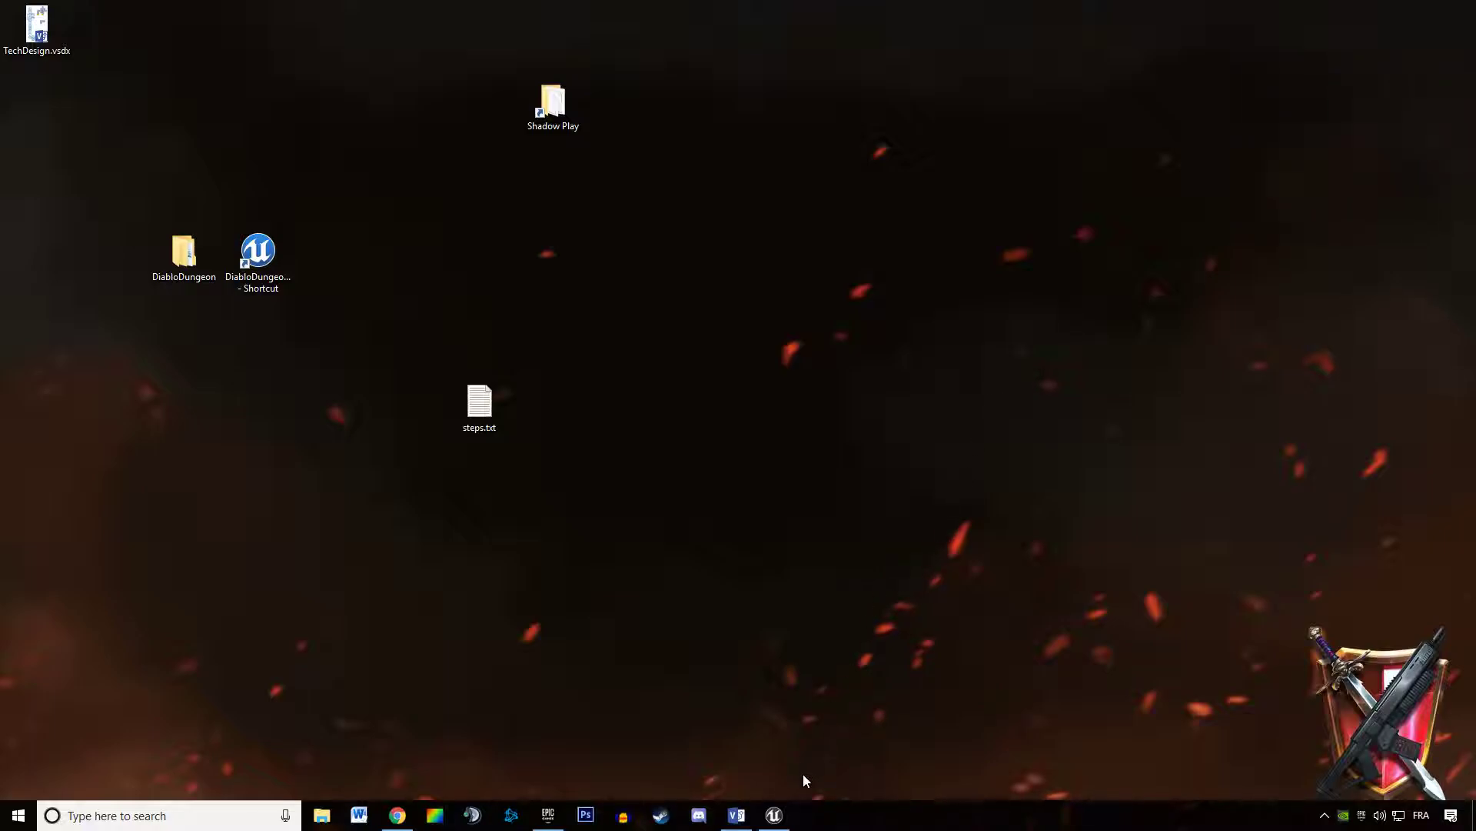
pyautogui.moveTo(738, 575)
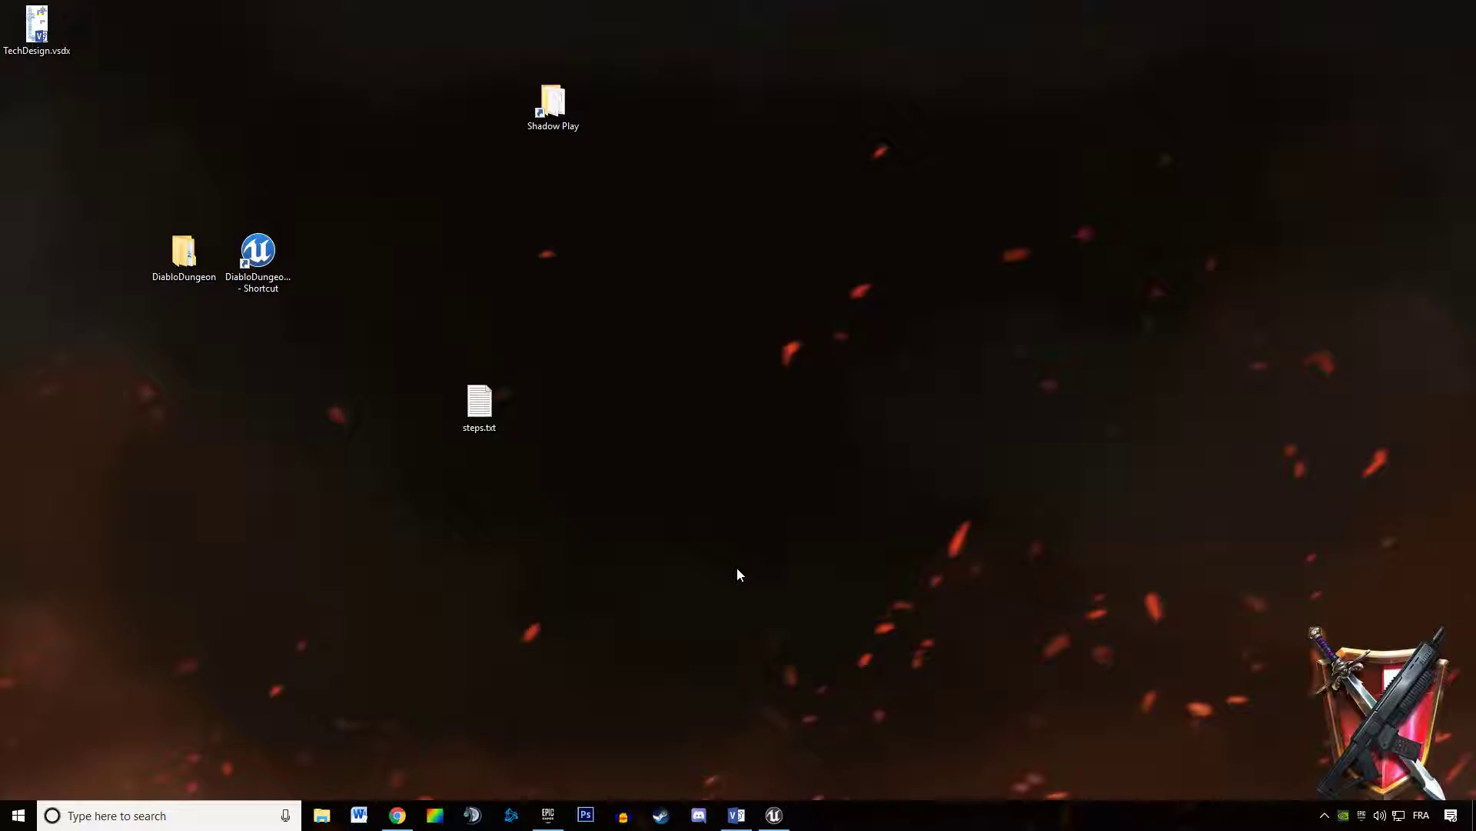
pyautogui.moveTo(772, 815)
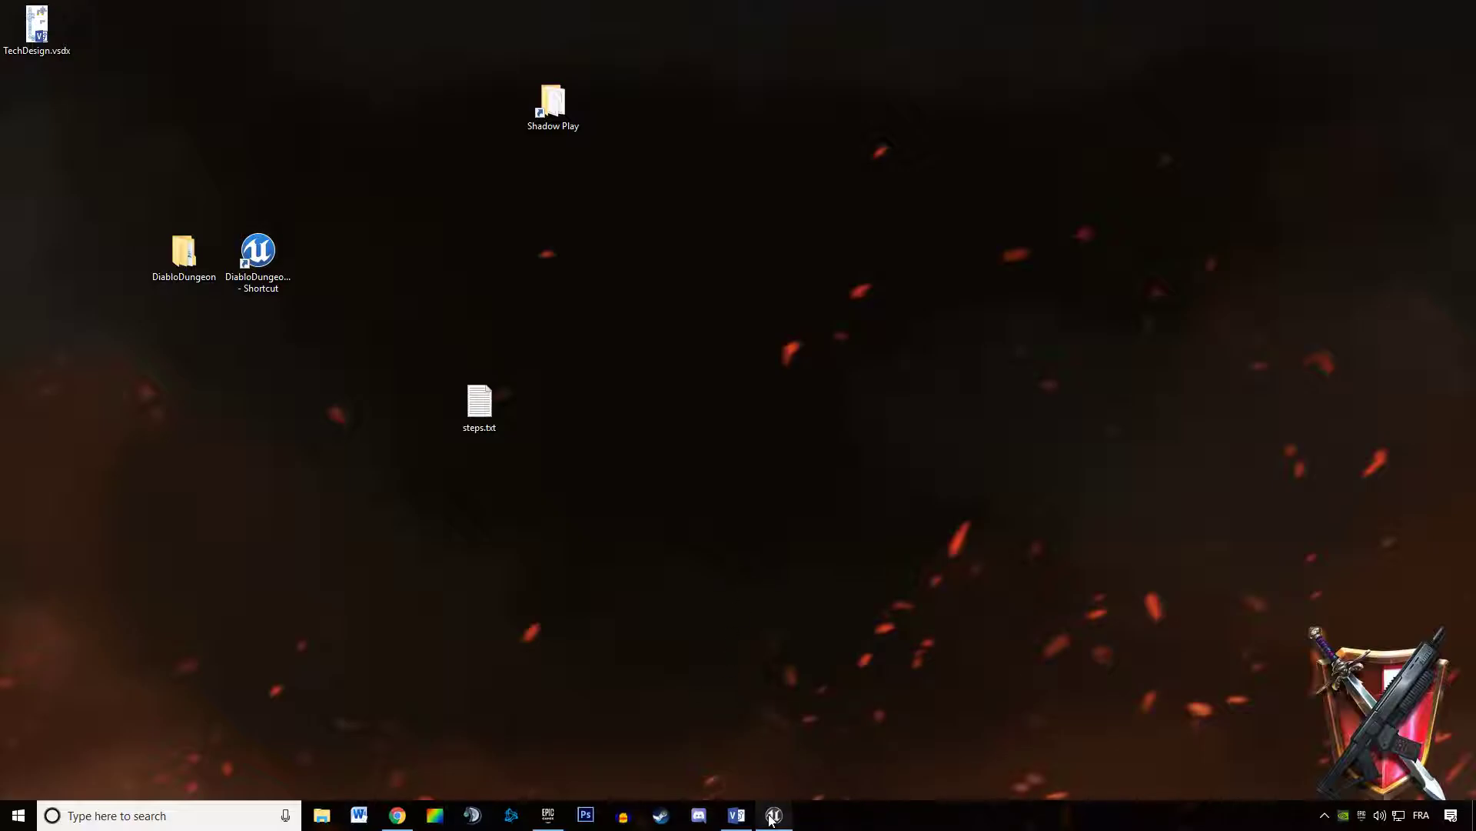
# Step: Browse the Tiles and System folders, then open TopDownCharacter from TopDownBP > Blueprints
pyautogui.click(773, 815)
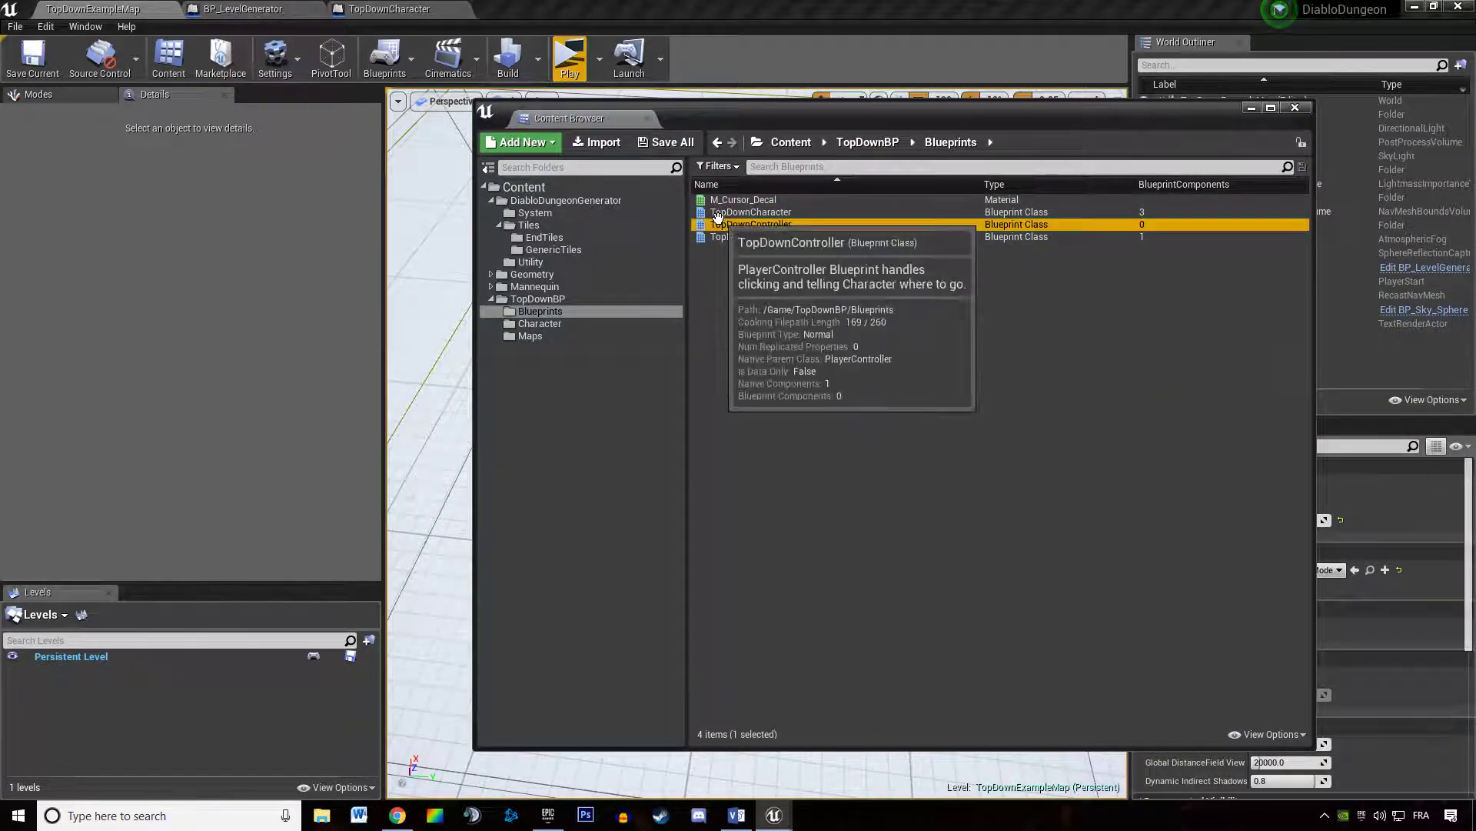
pyautogui.click(529, 226)
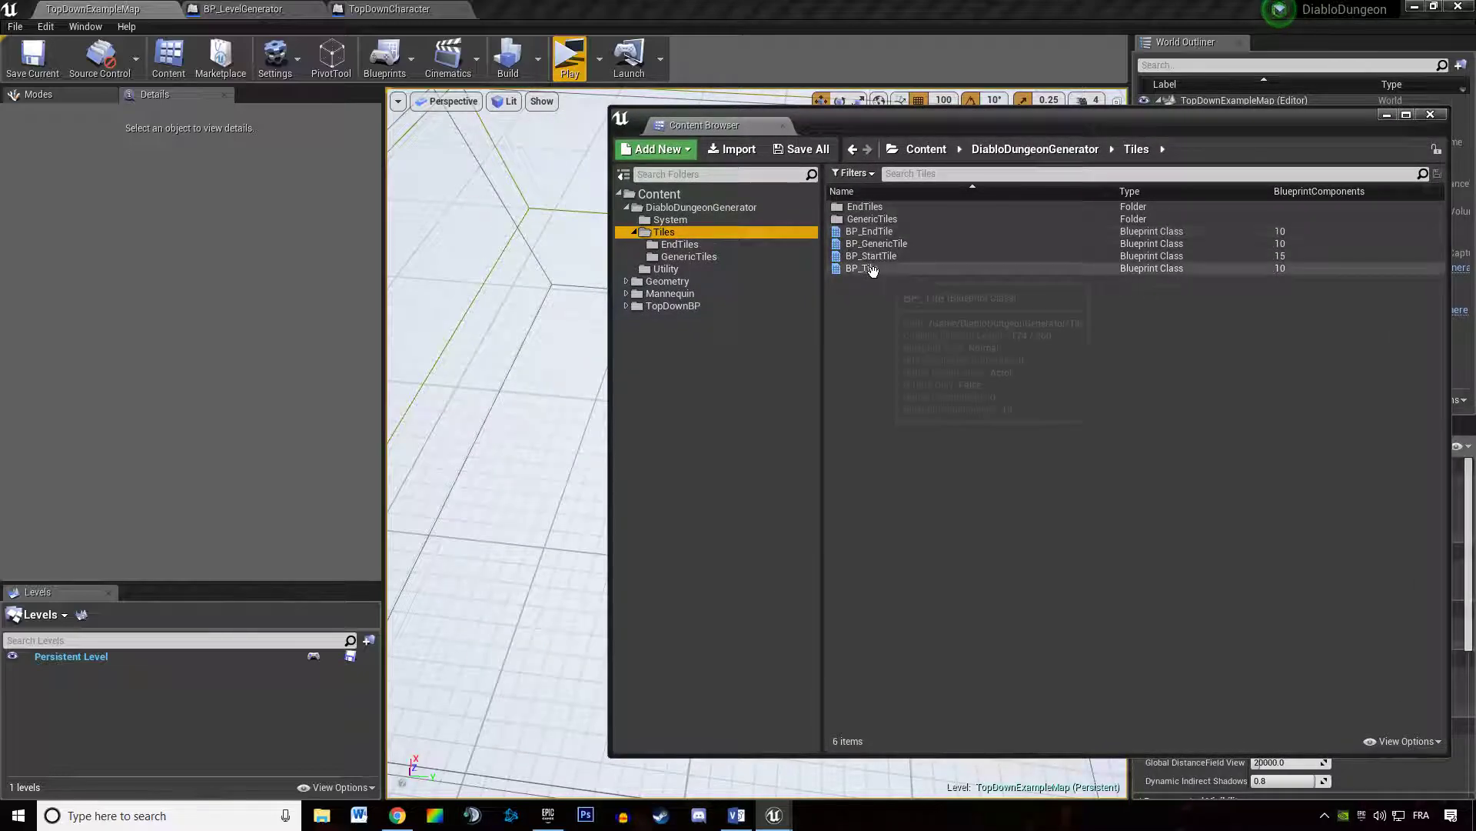
pyautogui.moveTo(922, 282)
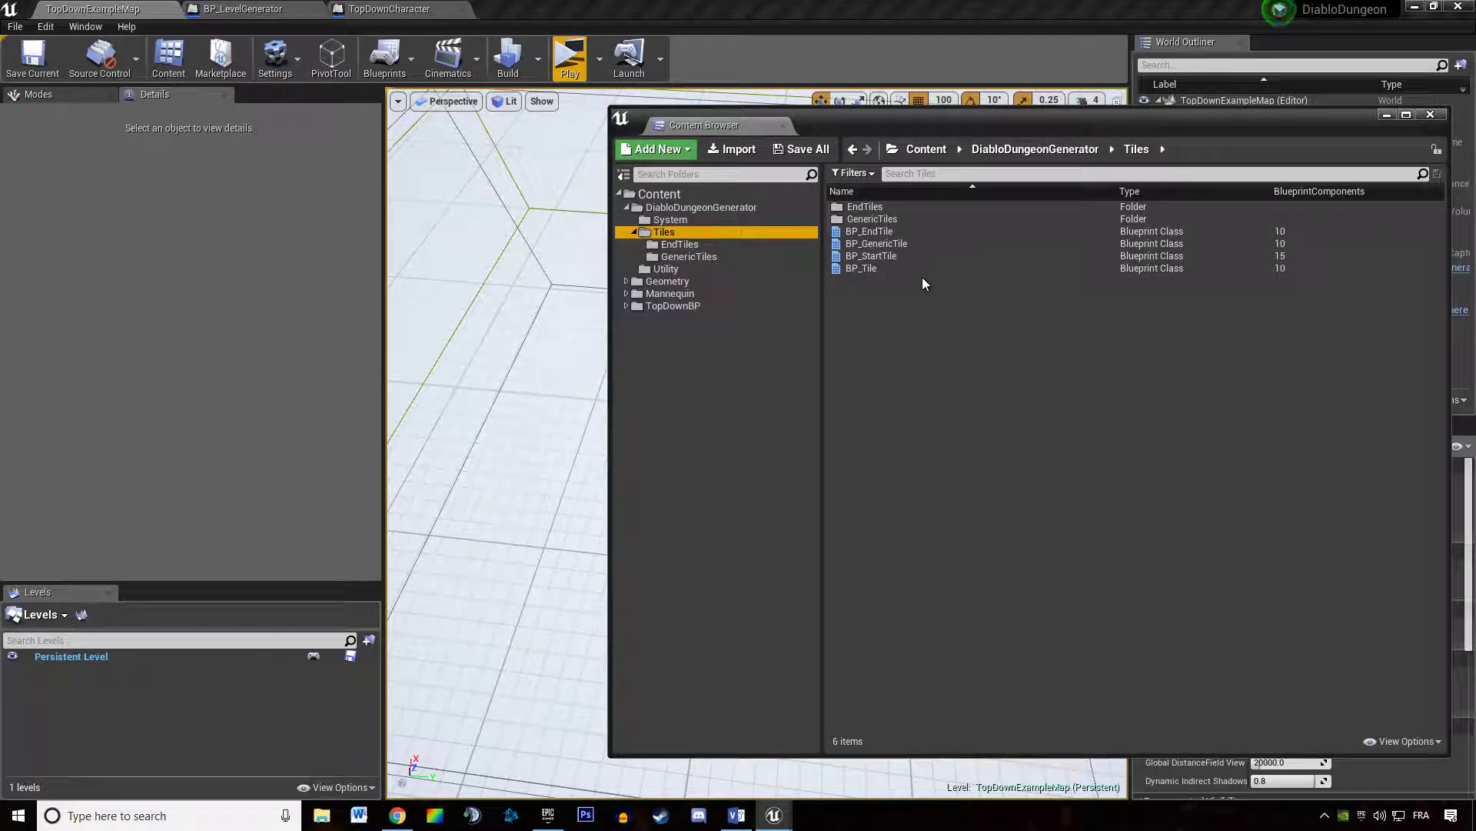
pyautogui.click(670, 219)
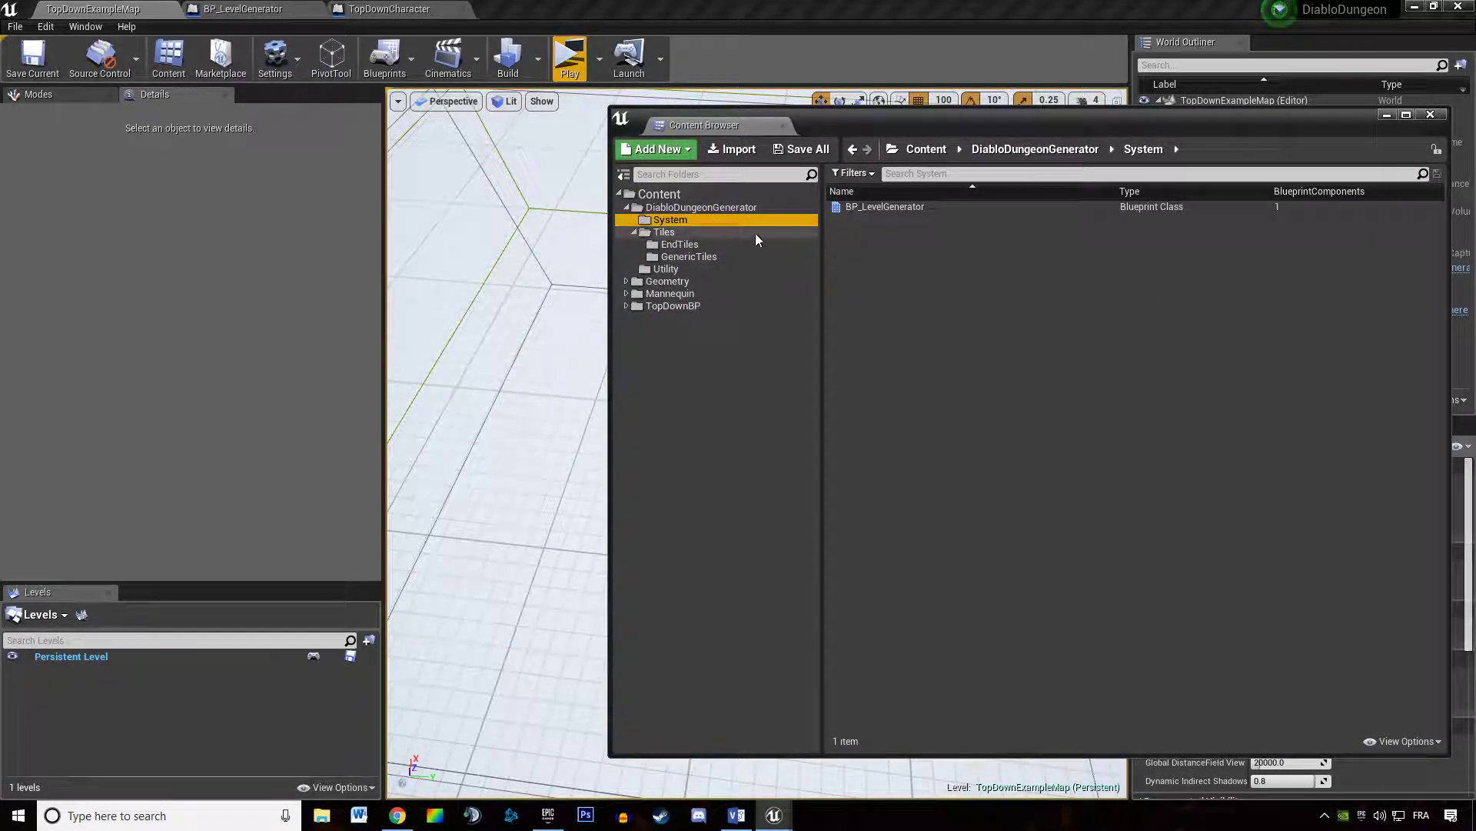
pyautogui.click(672, 305)
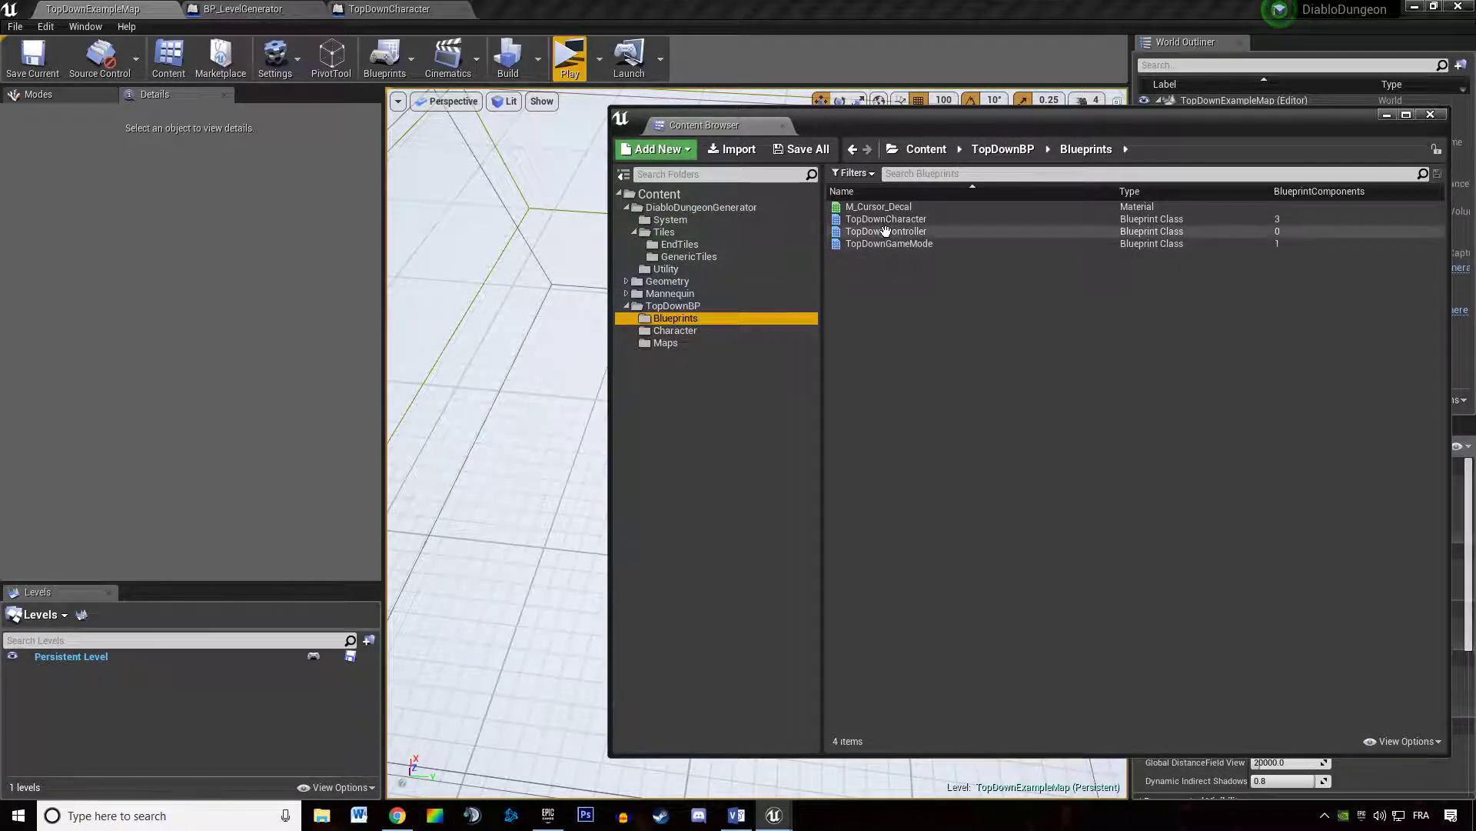
pyautogui.doubleClick(885, 218)
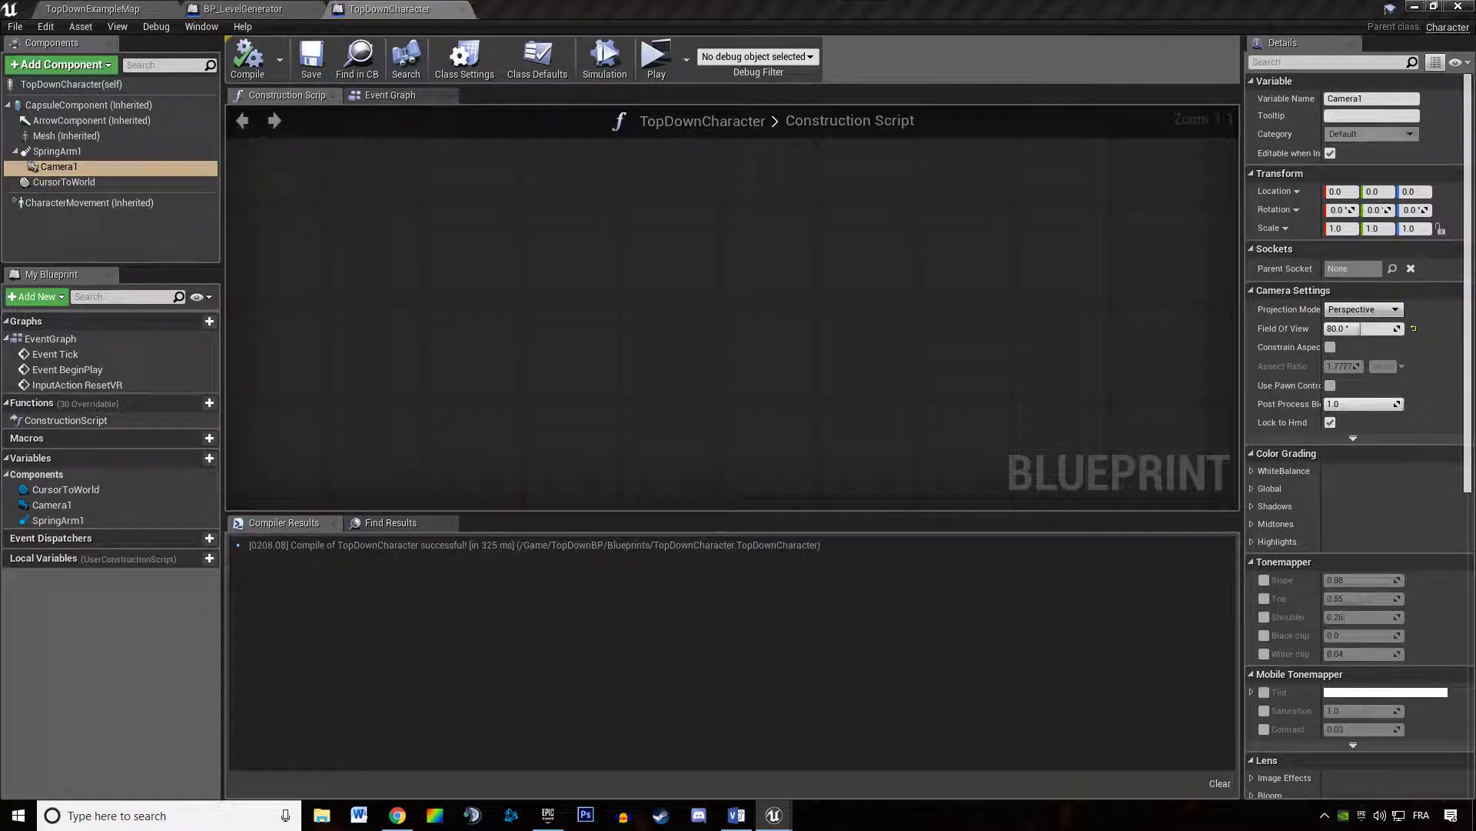
# Step: Set SpringArm1's Target Arm Length to 5000 and recompile TopDownCharacter
pyautogui.click(56, 152)
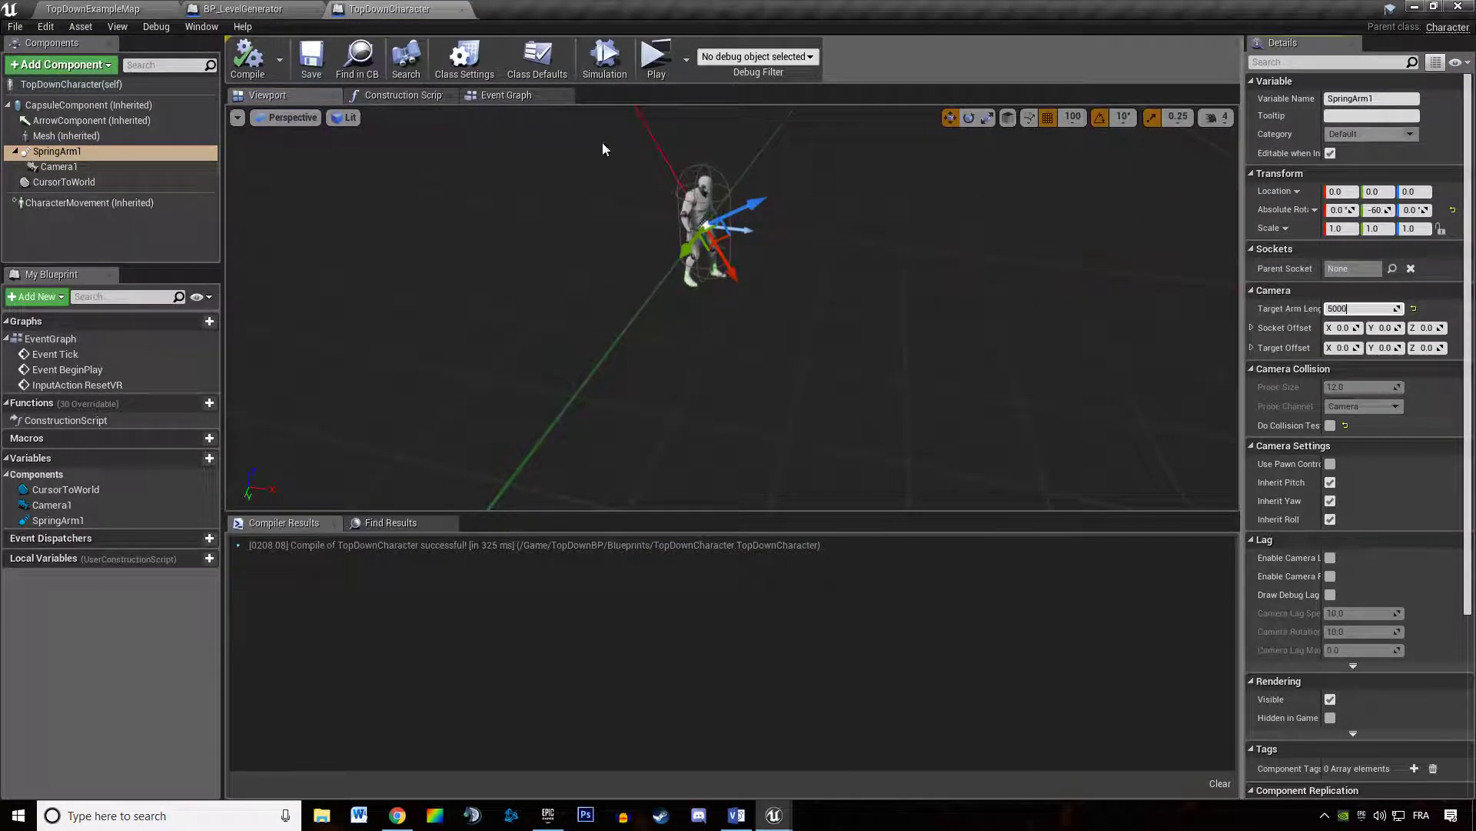
pyautogui.click(656, 56)
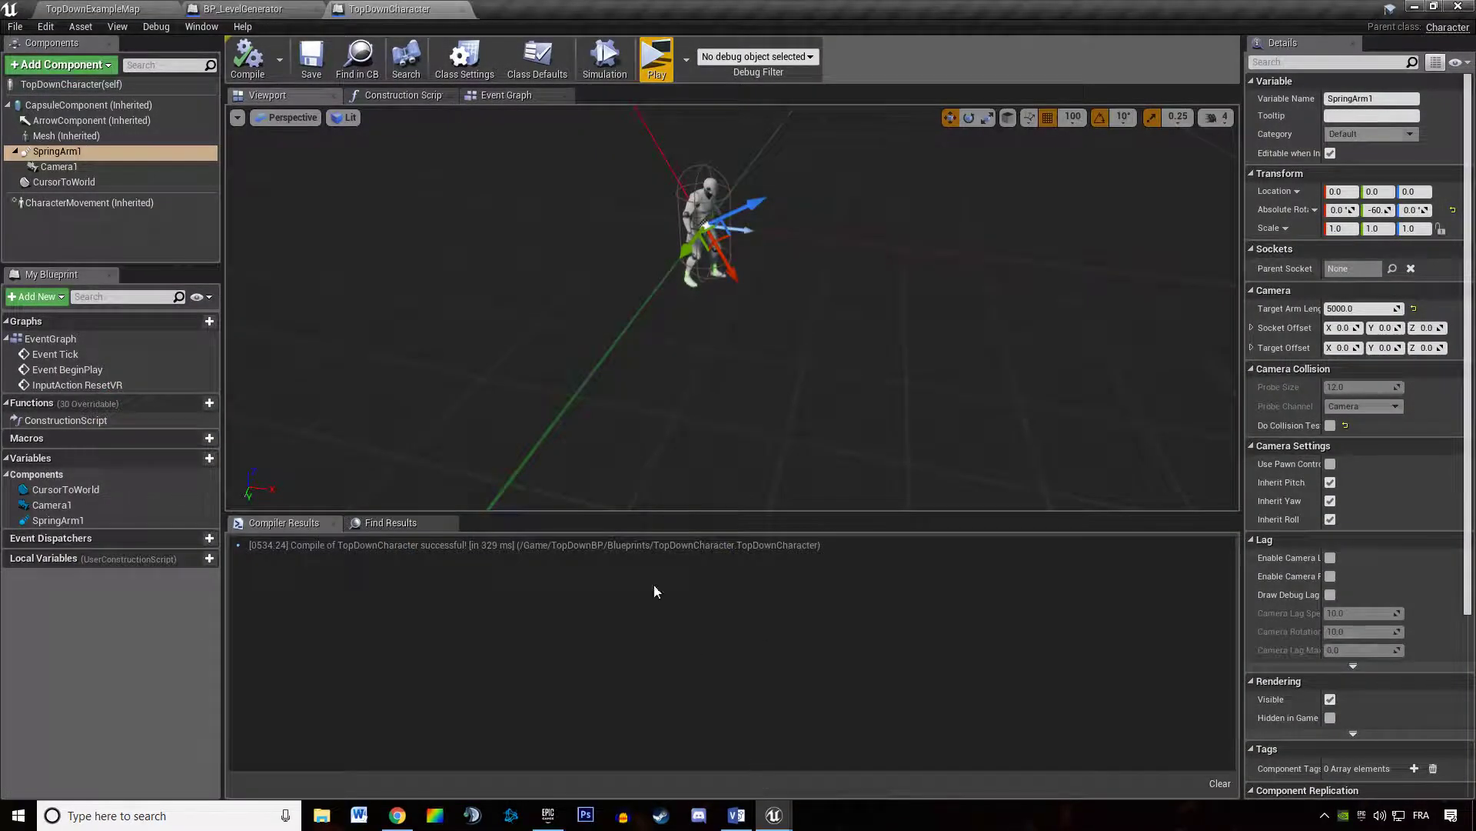
# Step: Close TopDownCharacter, locate BP_Tile and BP_StartTile, view the start tile, and leave BP_Tile's viewport showing
pyautogui.click(243, 8)
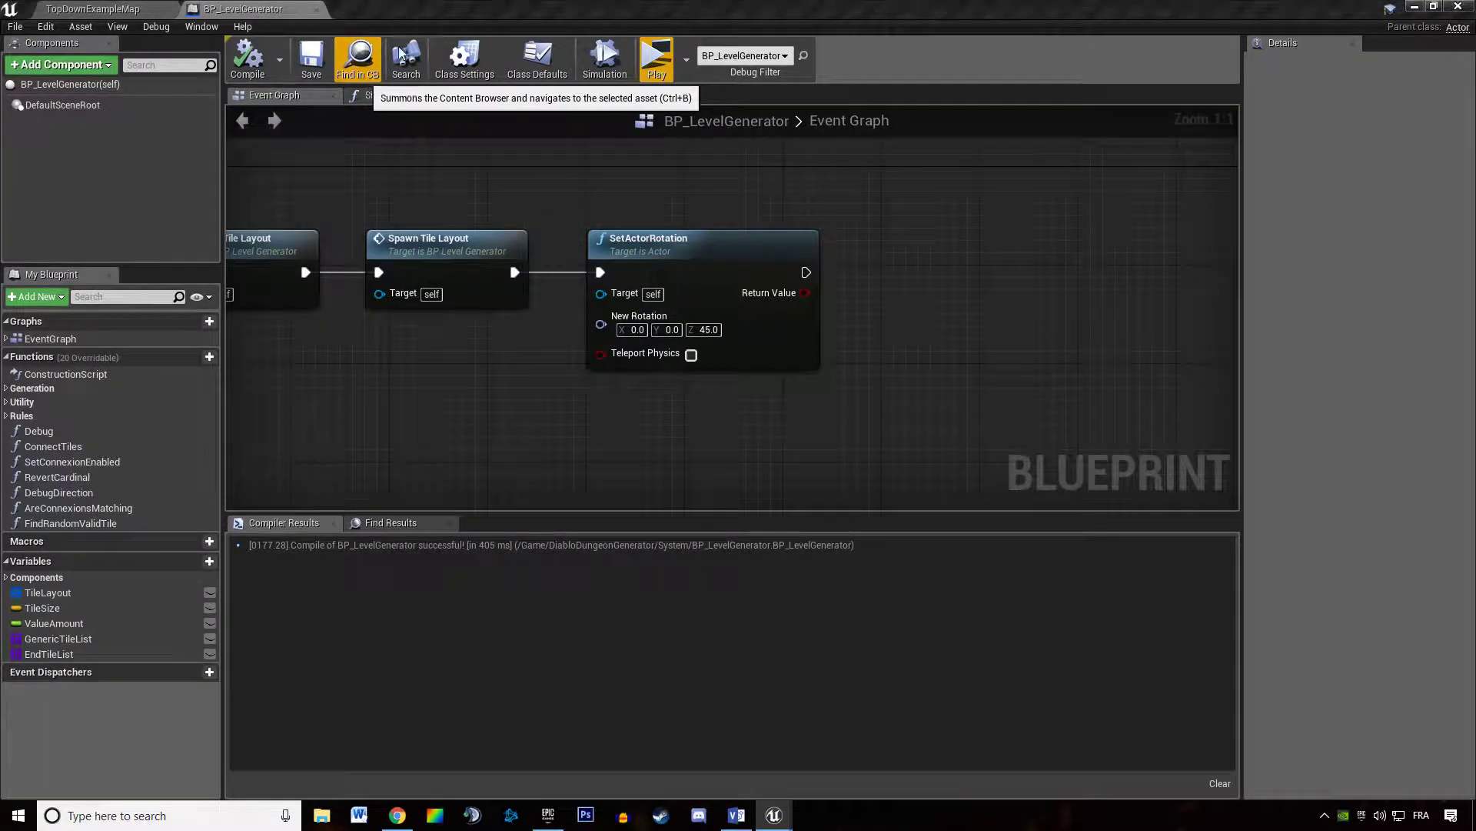
pyautogui.click(357, 58)
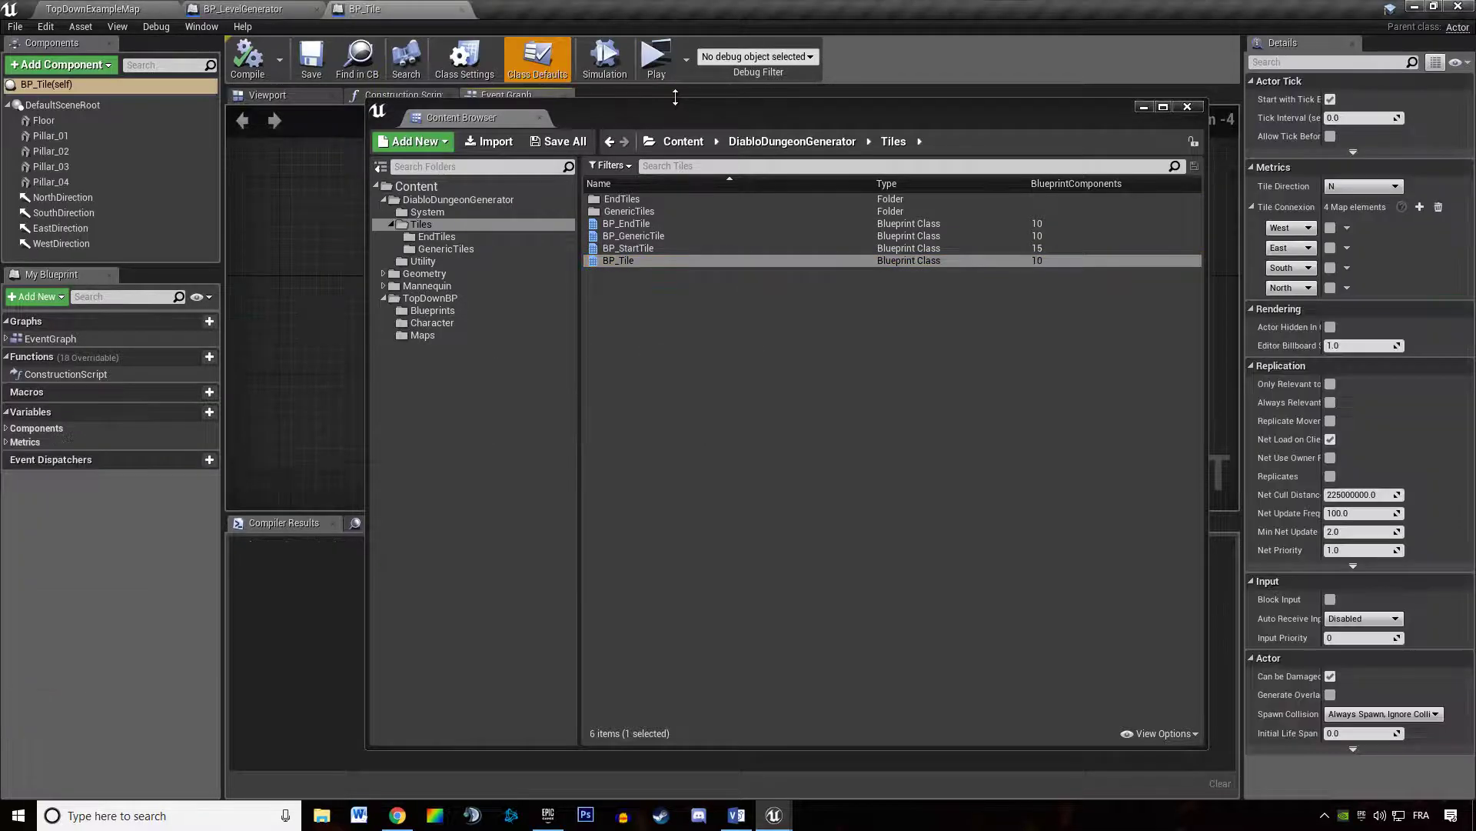
pyautogui.click(1186, 105)
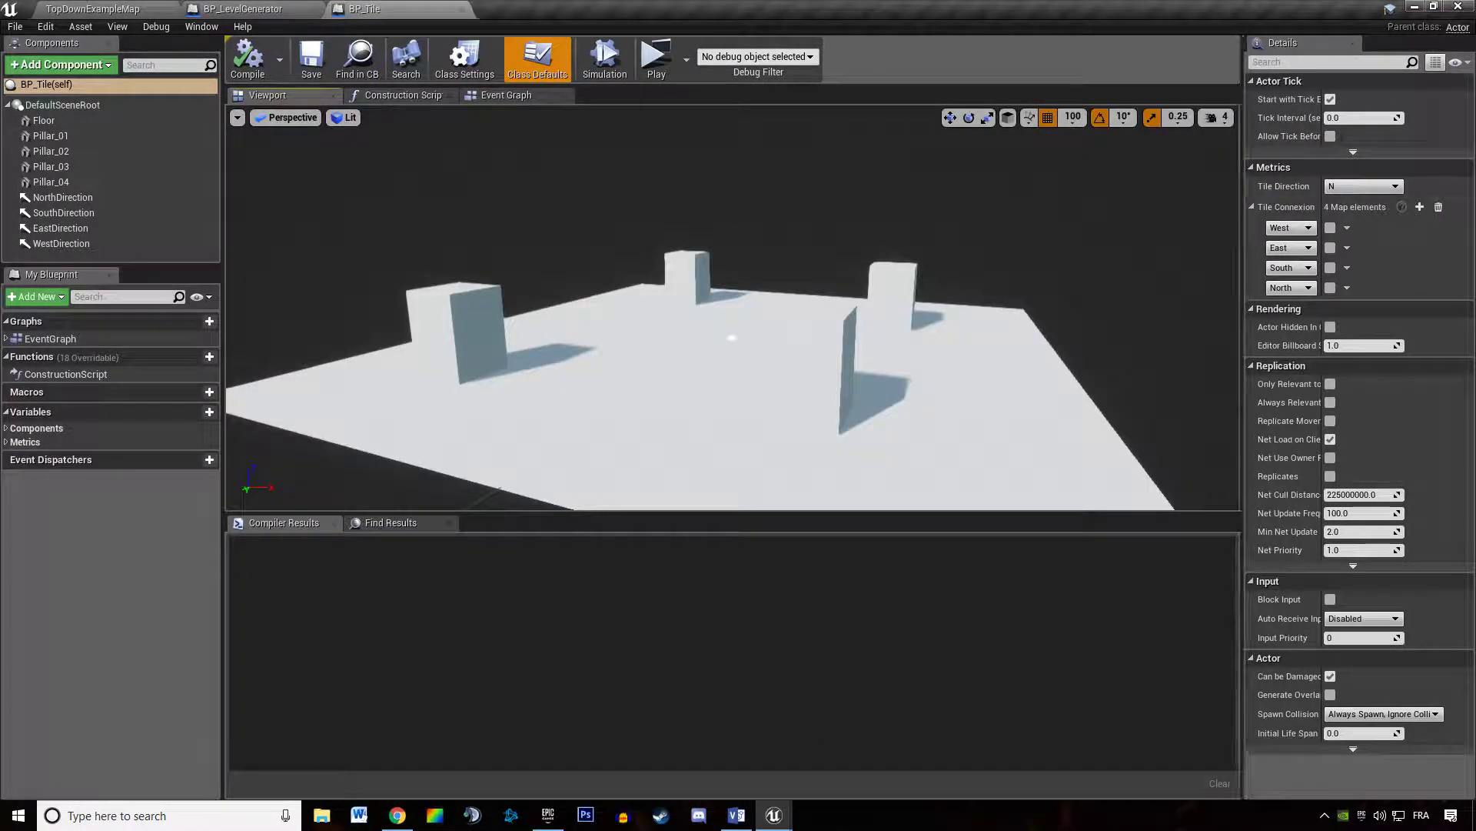
pyautogui.click(512, 9)
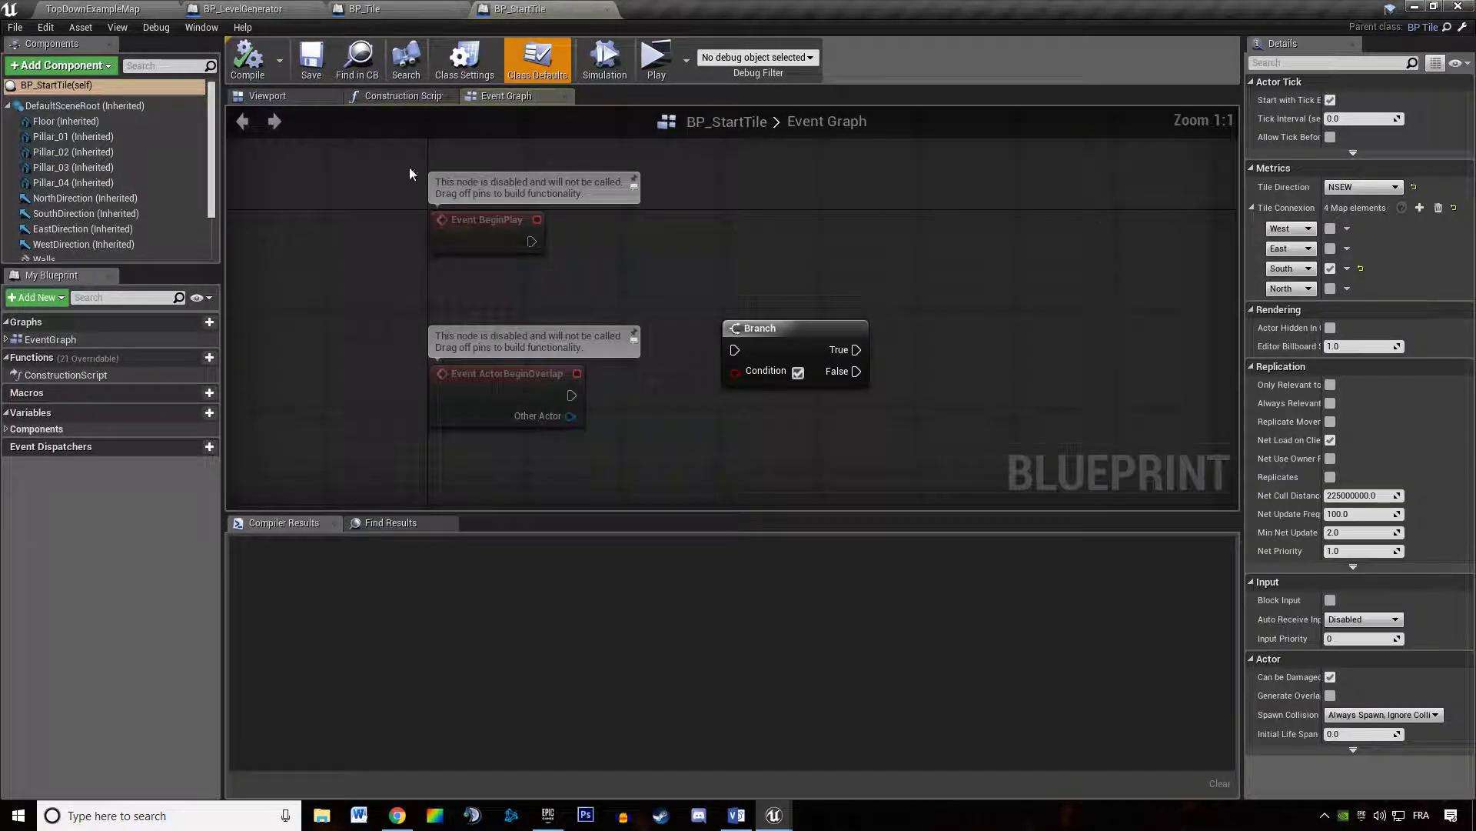
pyautogui.click(268, 95)
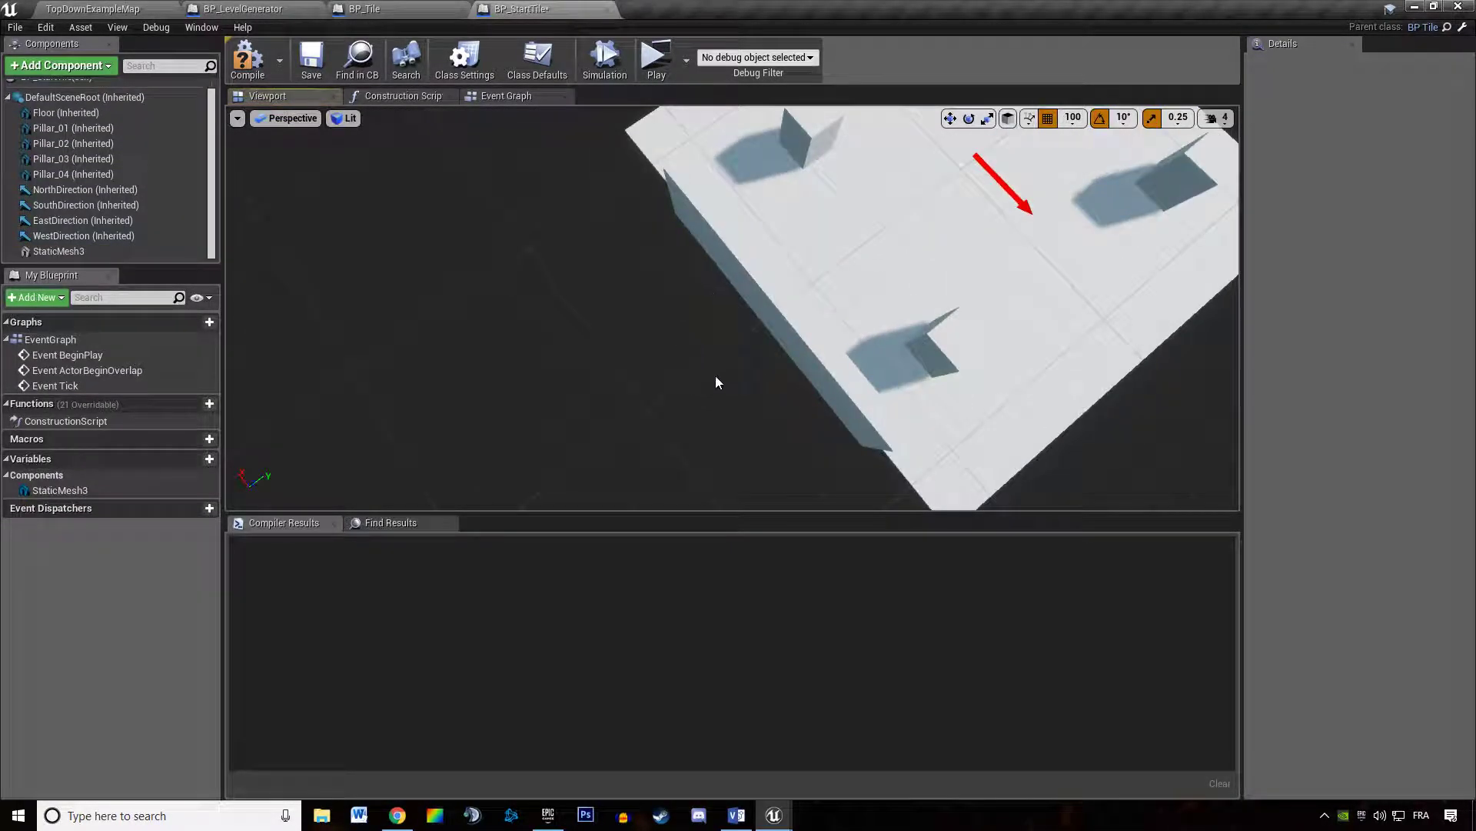
pyautogui.click(248, 58)
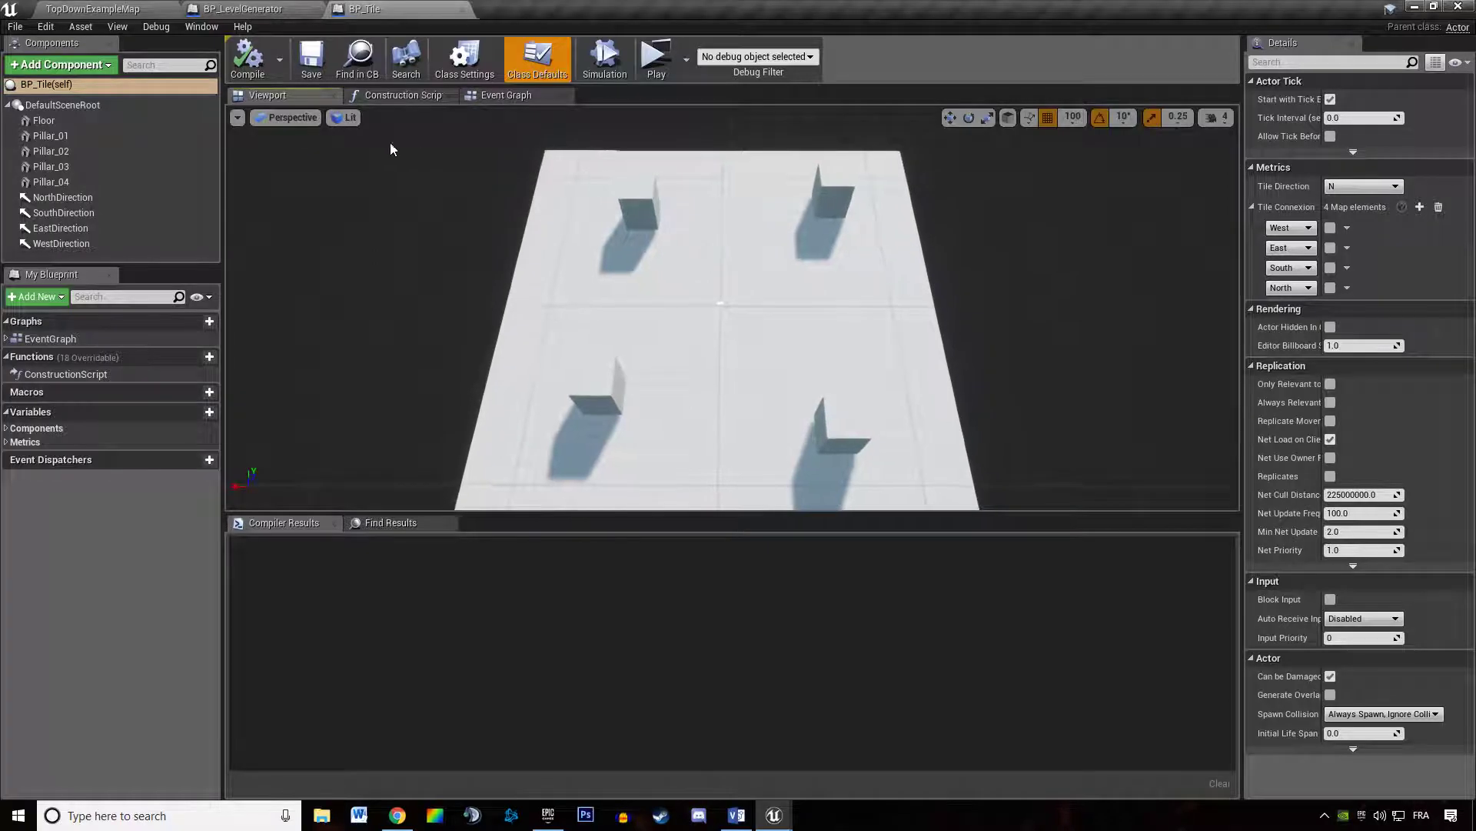
# Step: Add a Cube static mesh wall at Location (0,-1200,250) with Scale (25,1,5) and begin renaming it
pyautogui.rightClick(51, 180)
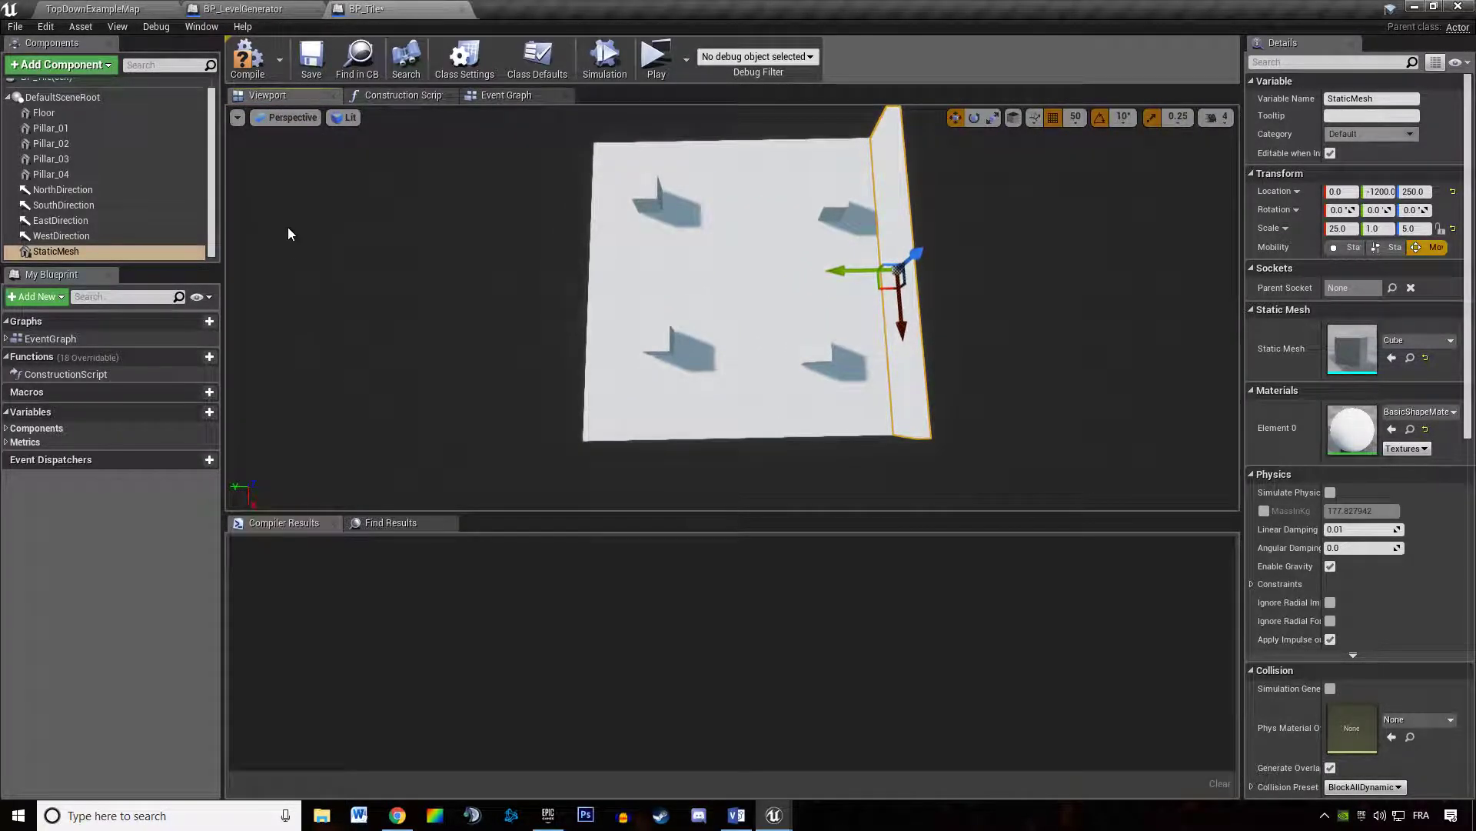
pyautogui.click(63, 189)
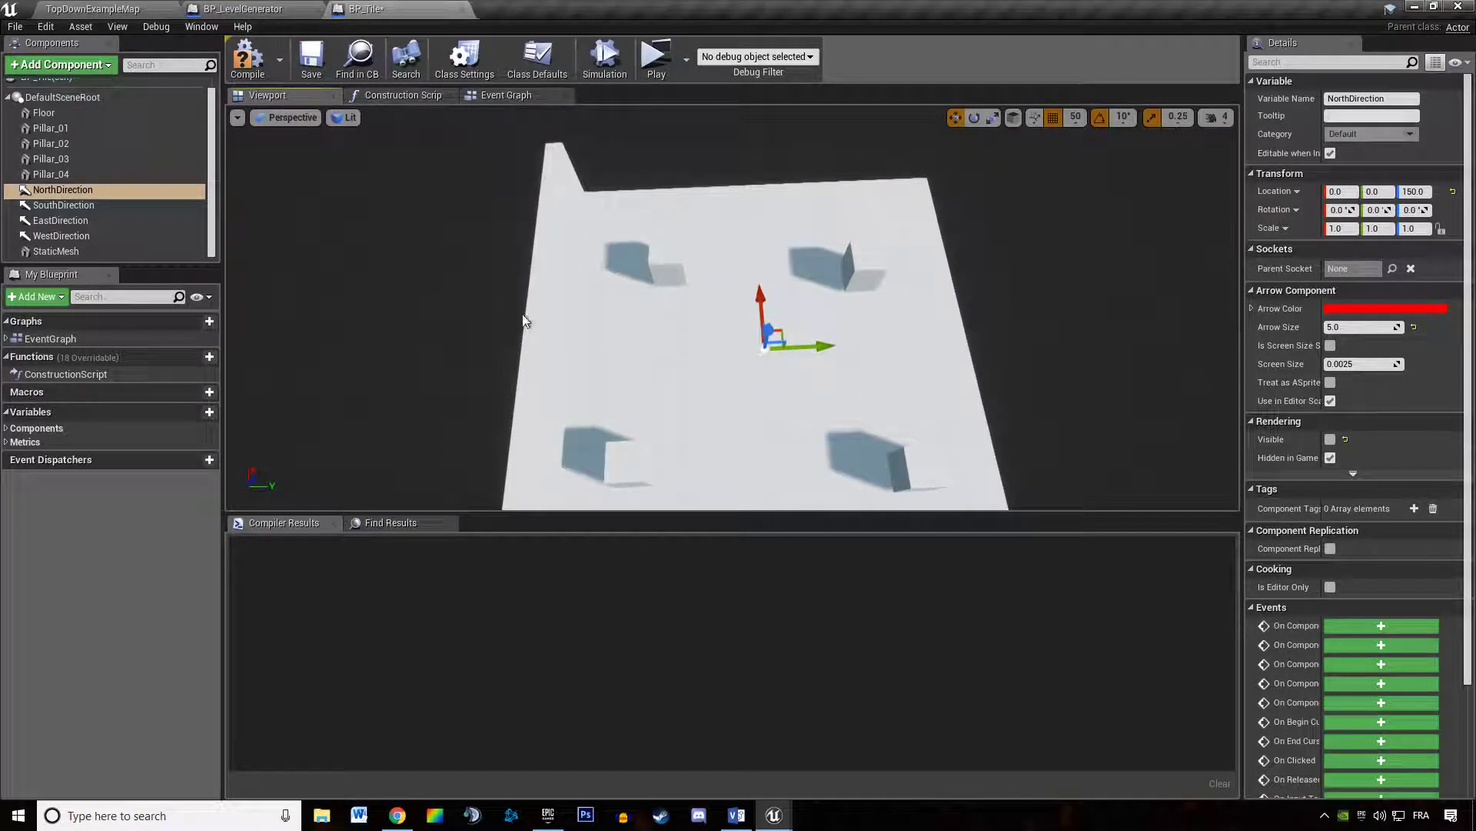
pyautogui.moveTo(63, 189)
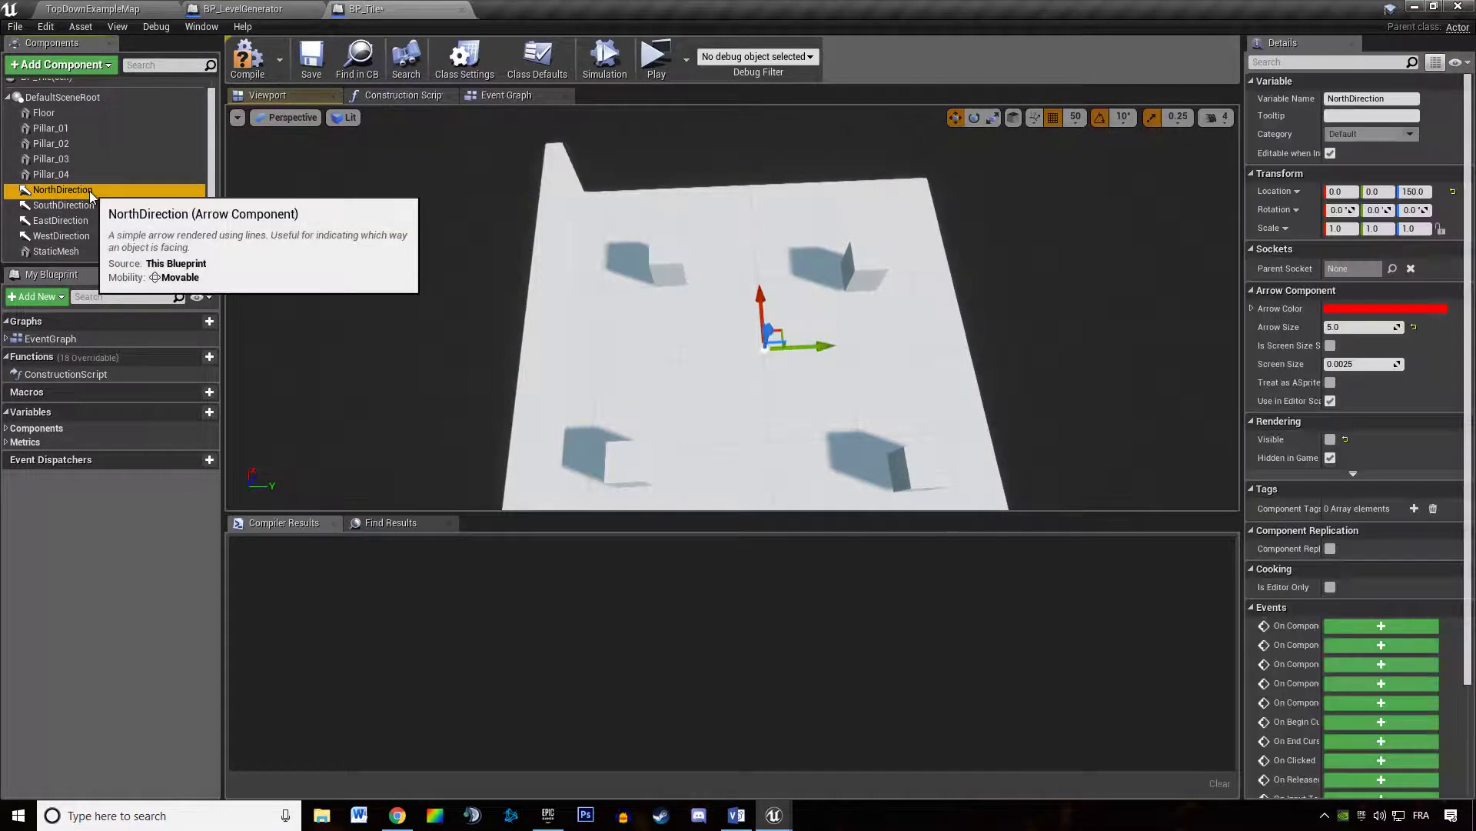
pyautogui.moveTo(883, 233)
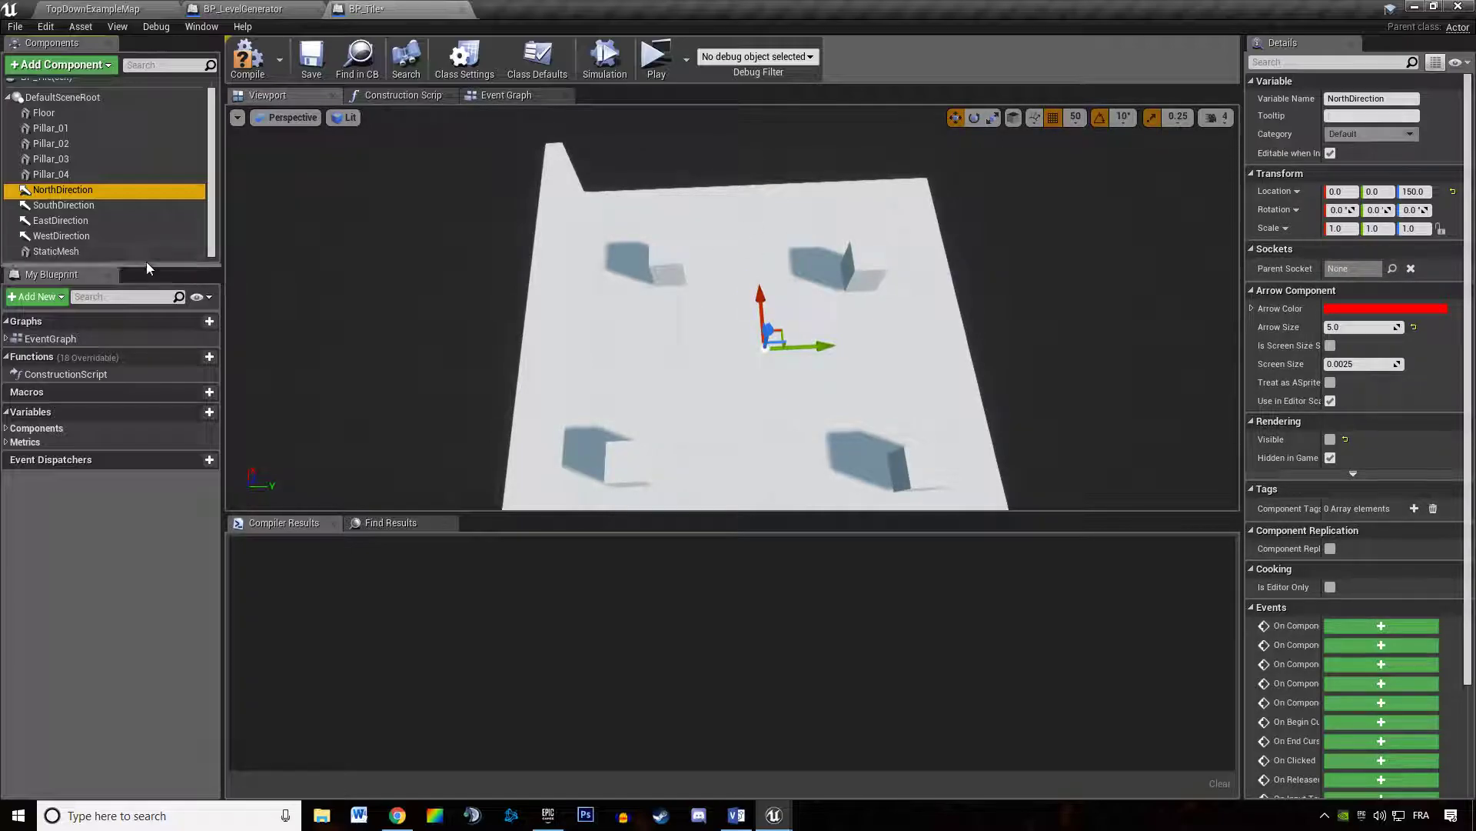
pyautogui.click(56, 251)
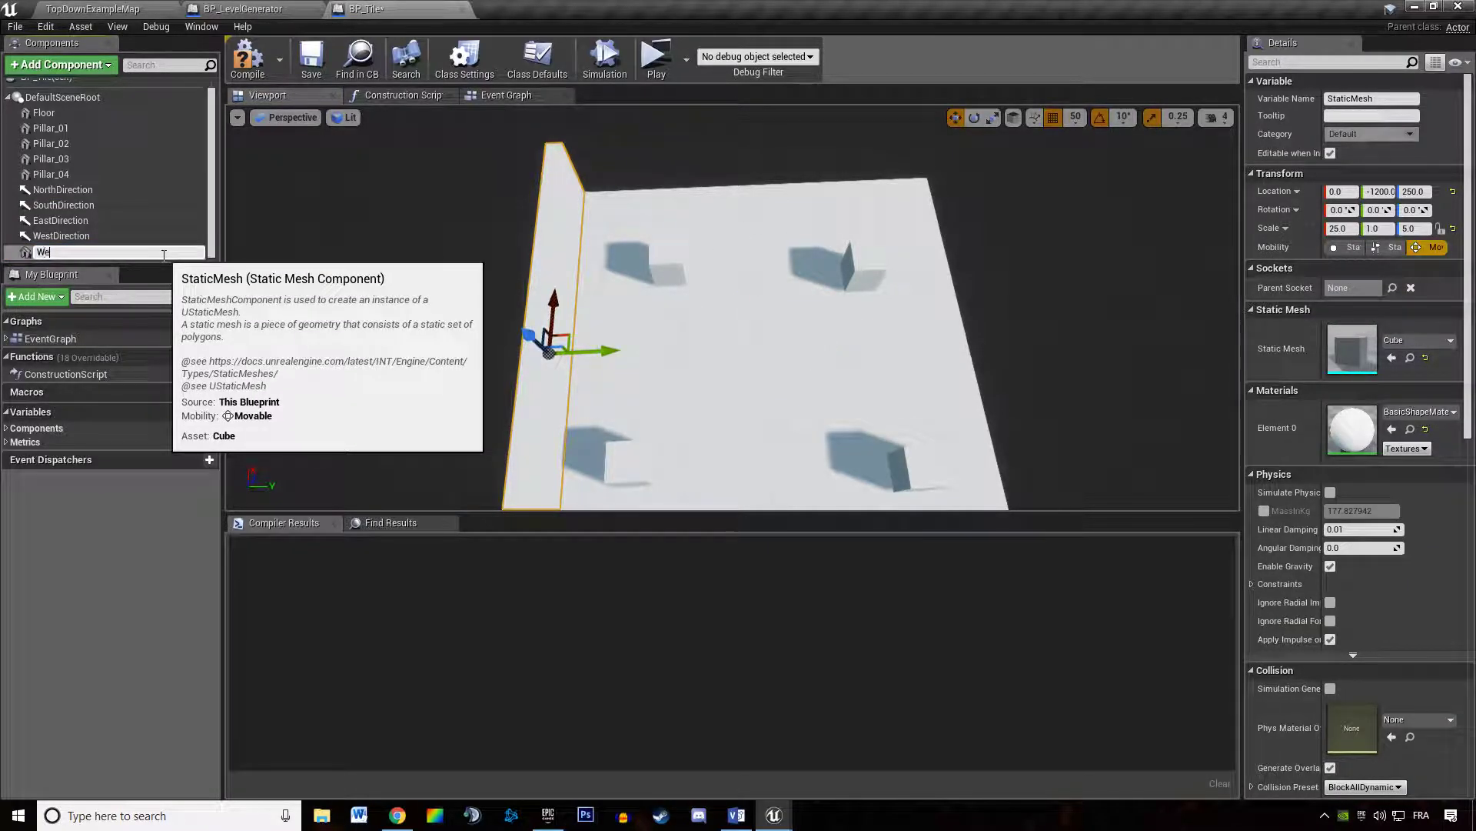
# Step: Name the wall, then duplicate WesternWall as WesternConnector and recompile BP_Tile
pyautogui.press('Return')
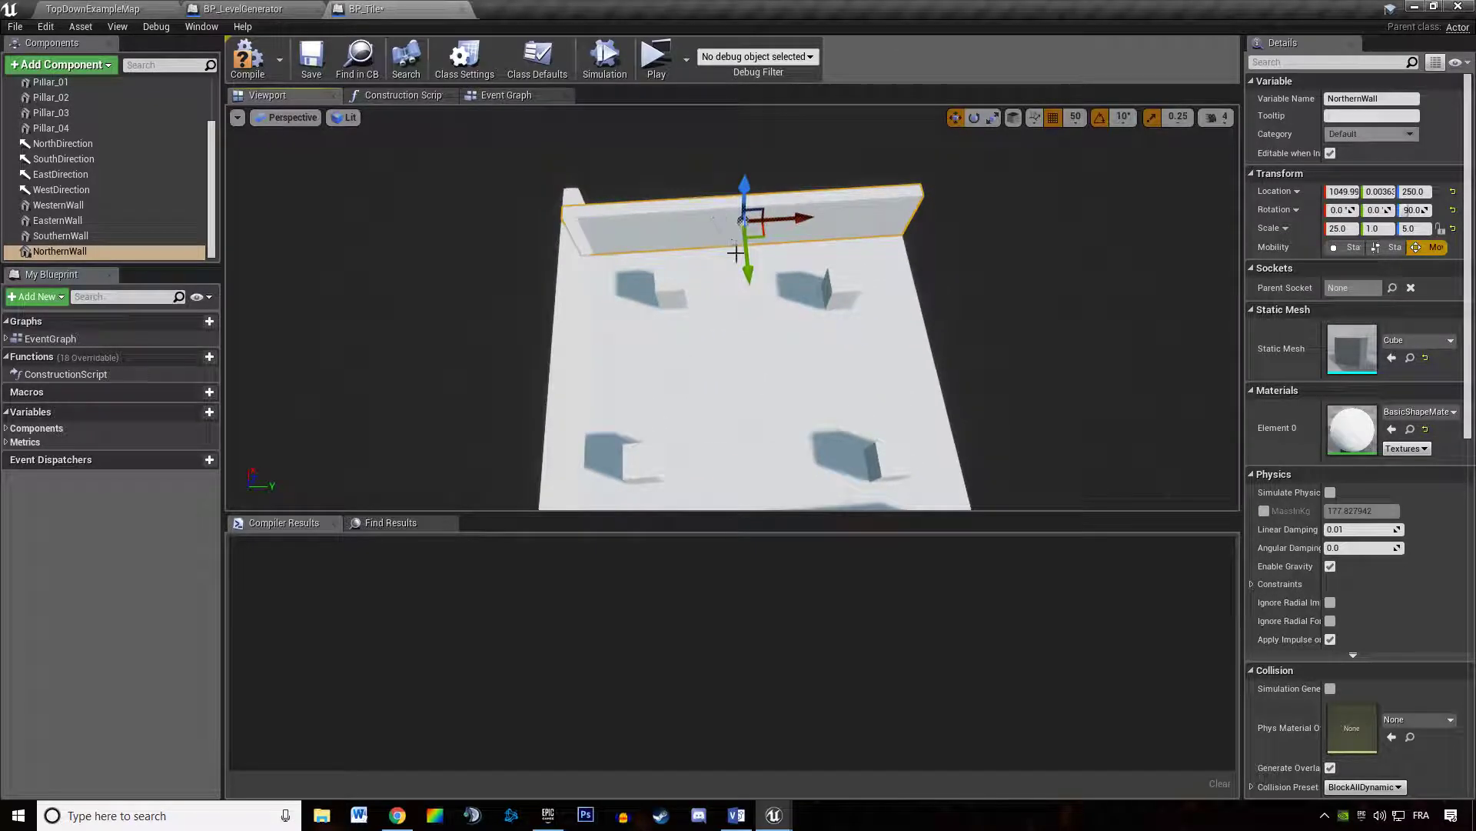
pyautogui.click(58, 219)
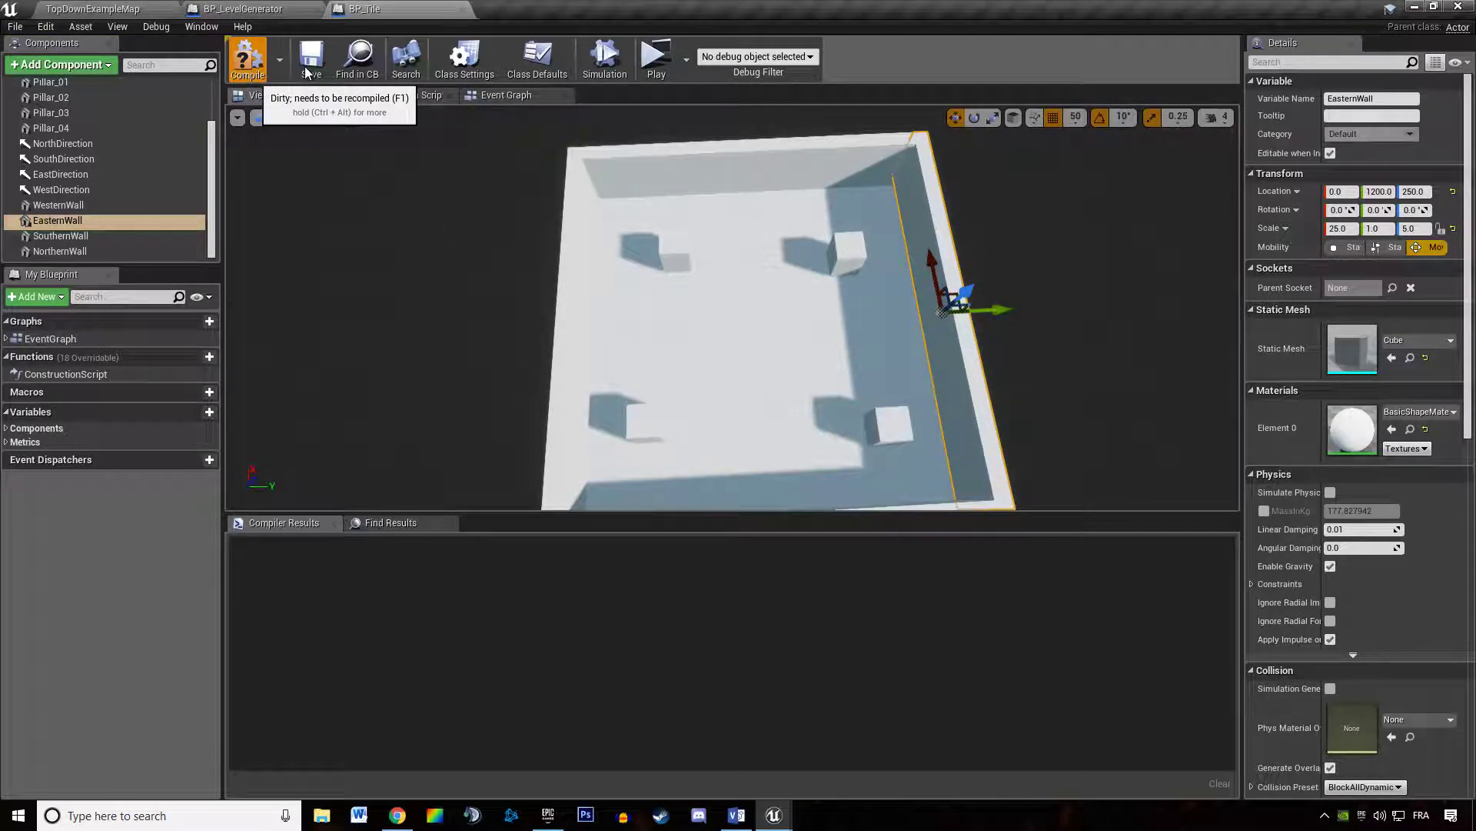
pyautogui.rightClick(58, 205)
pyautogui.write('WesternConnector')
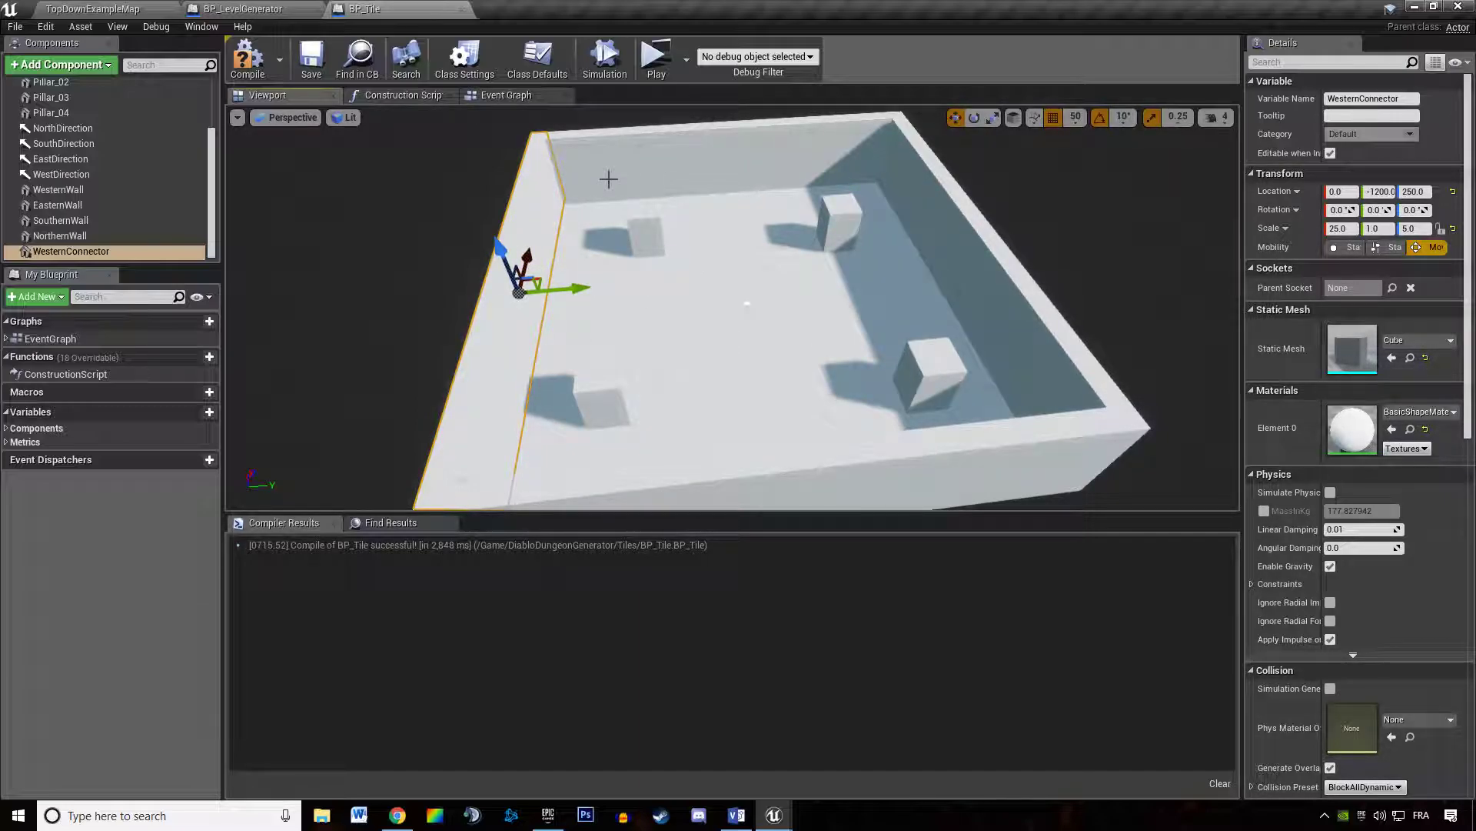
pyautogui.moveTo(496, 205)
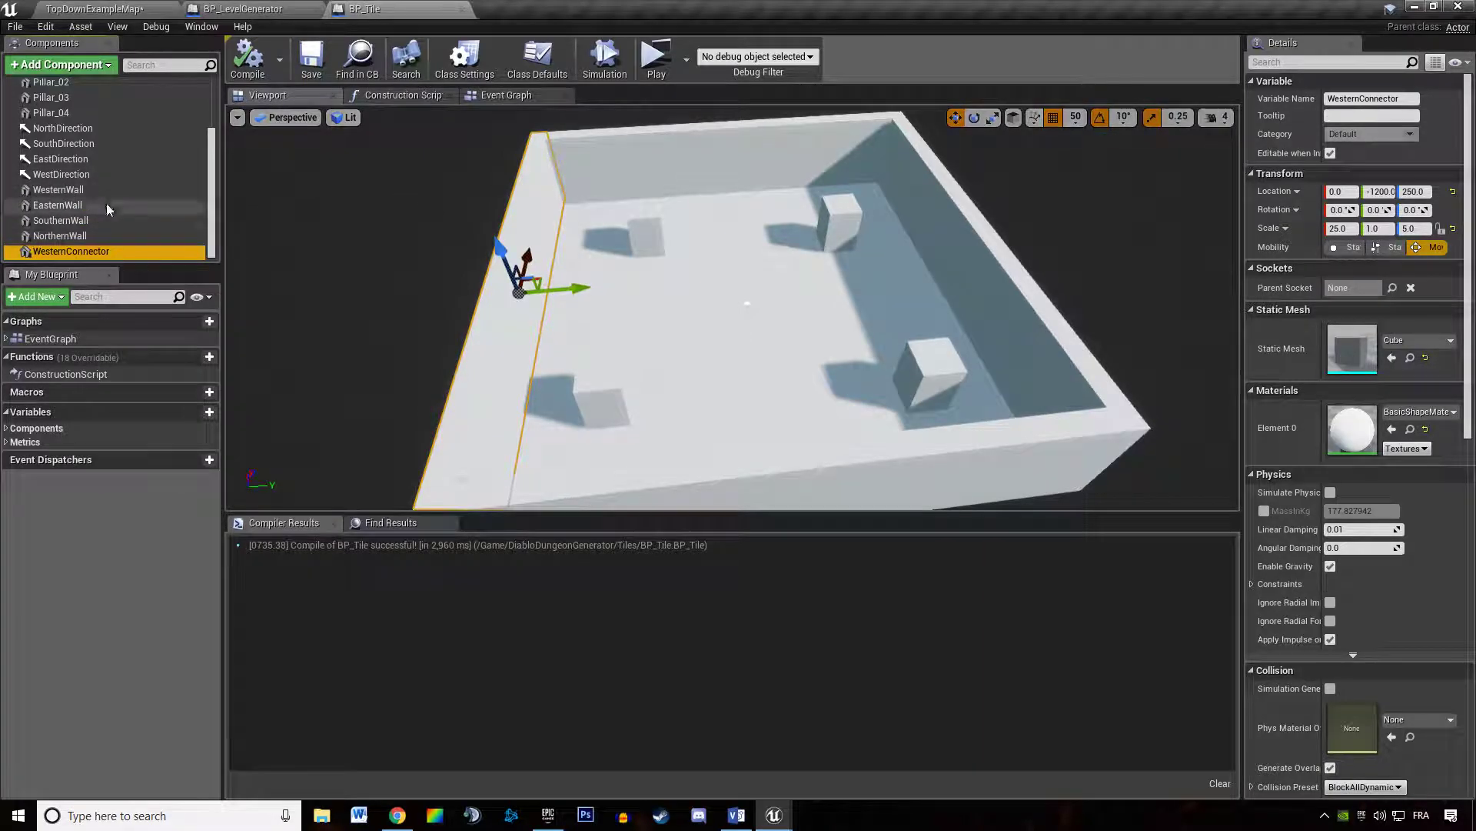
pyautogui.moveTo(106, 209)
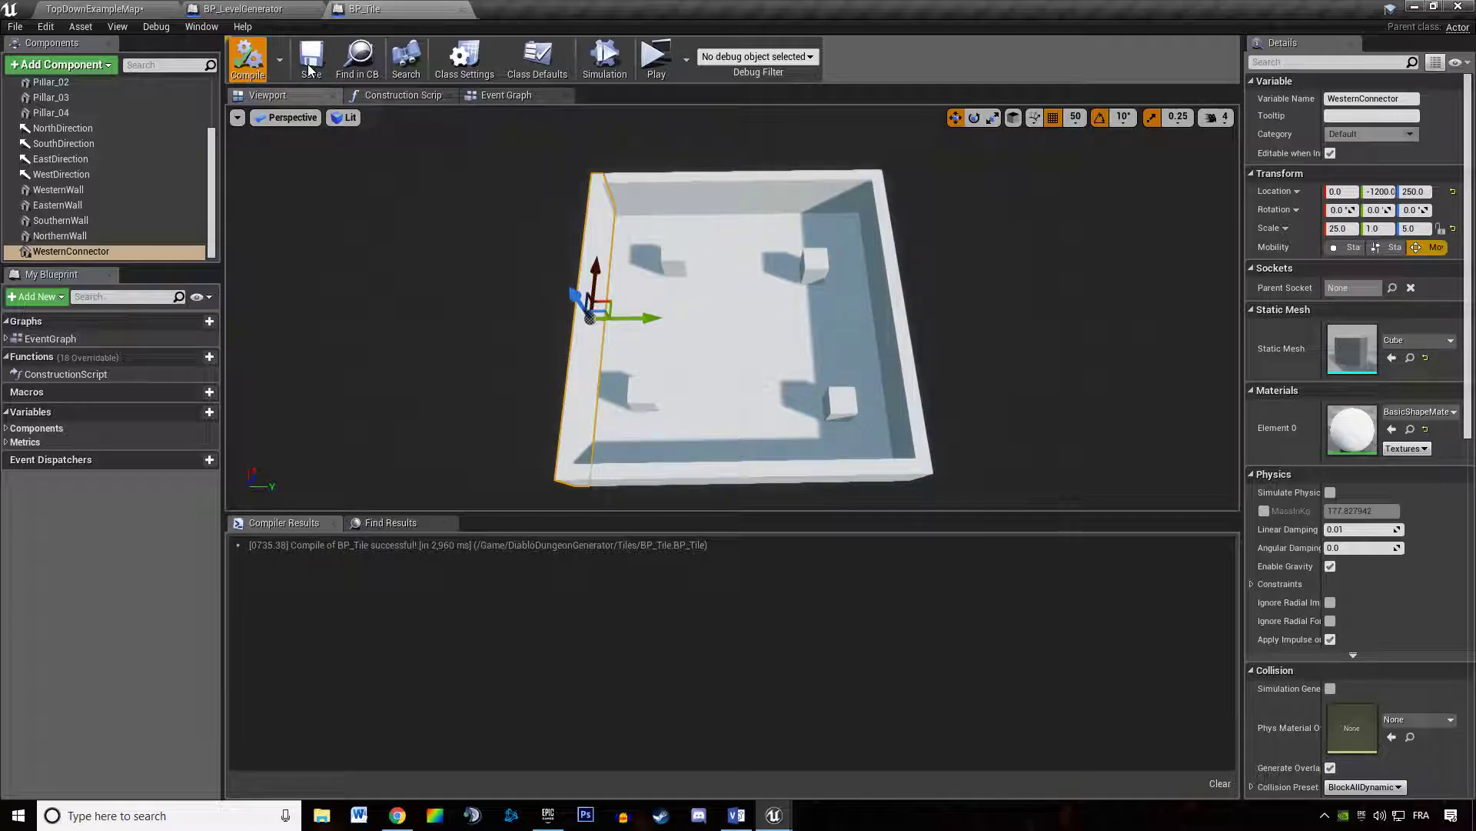
# Step: Create the EasternConnector and duplicate it into a SouthernConnector, repositioning it in Details
pyautogui.click(247, 58)
pyautogui.write('E')
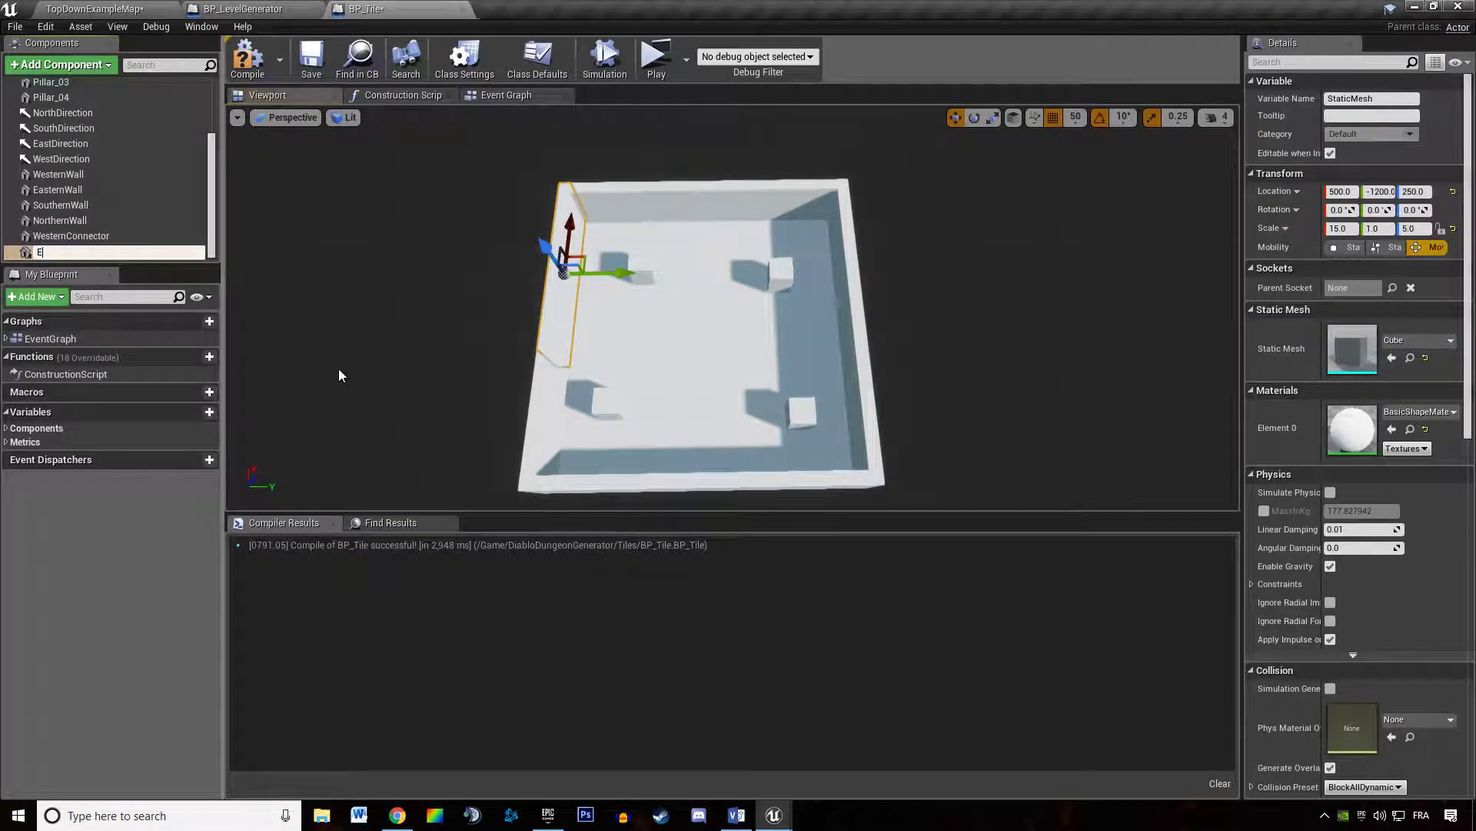
pyautogui.write('asternConnec')
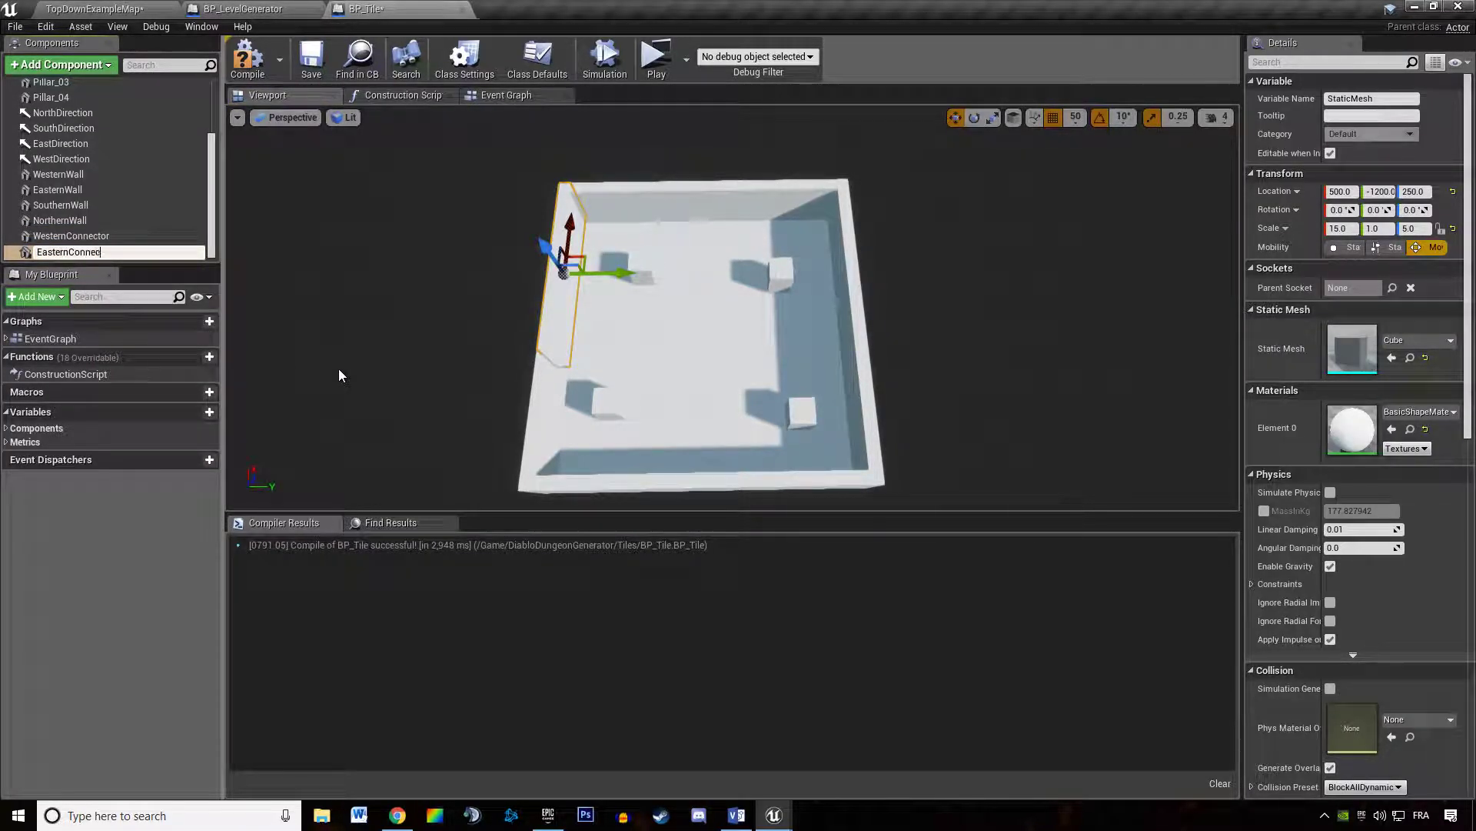
pyautogui.rightClick(68, 251)
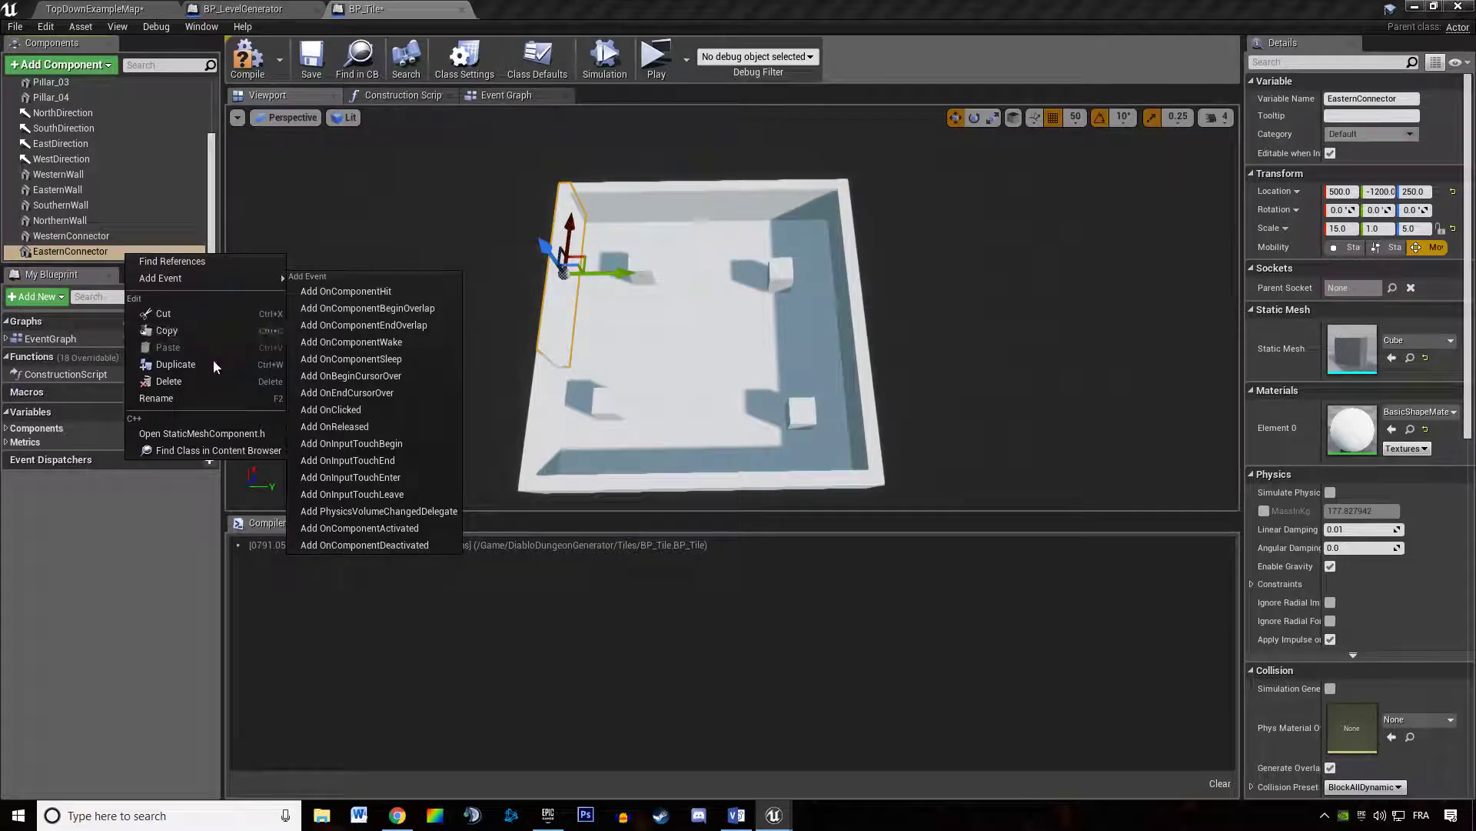
pyautogui.click(175, 365)
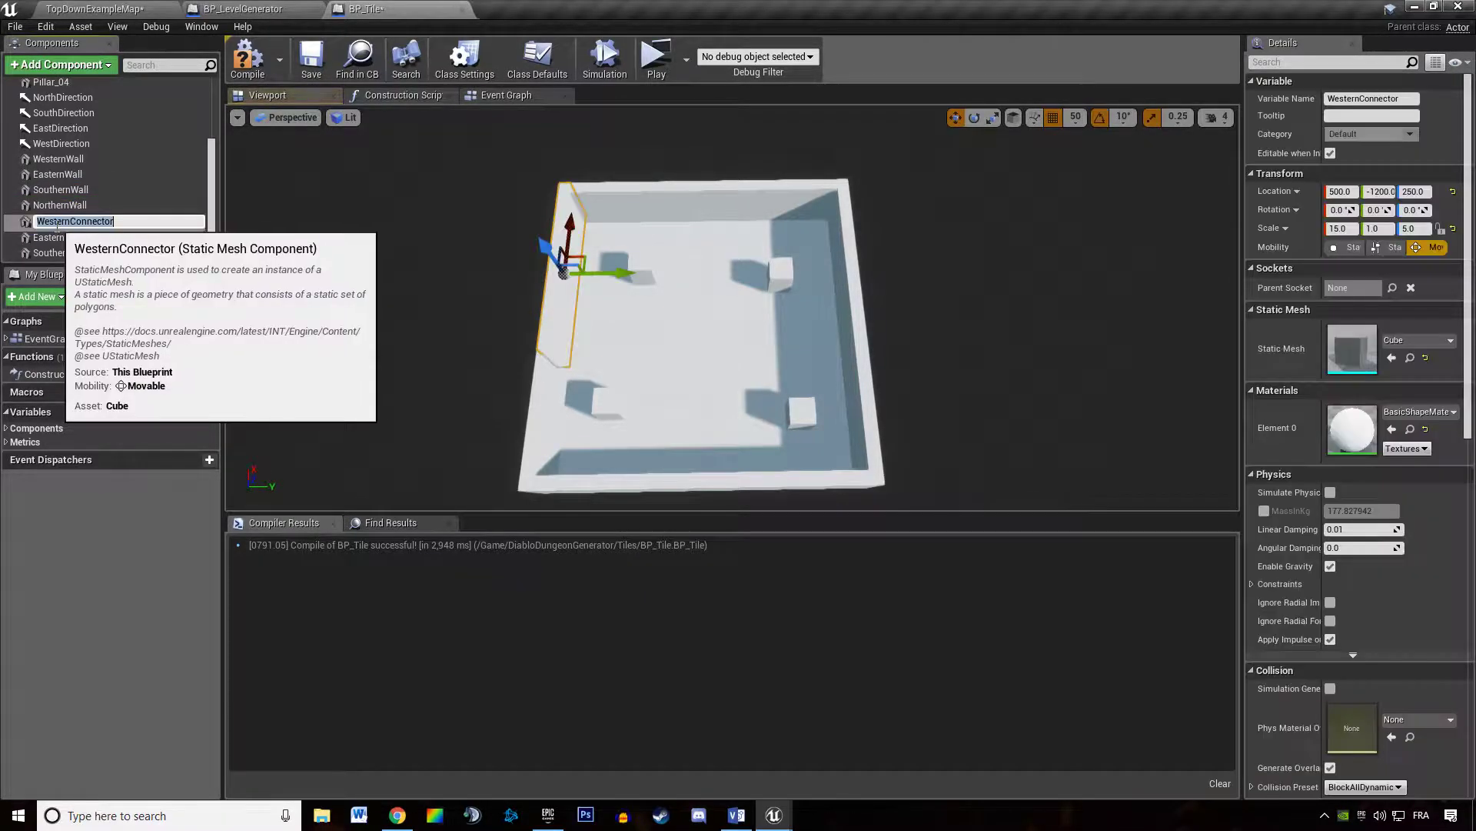
pyautogui.click(59, 159)
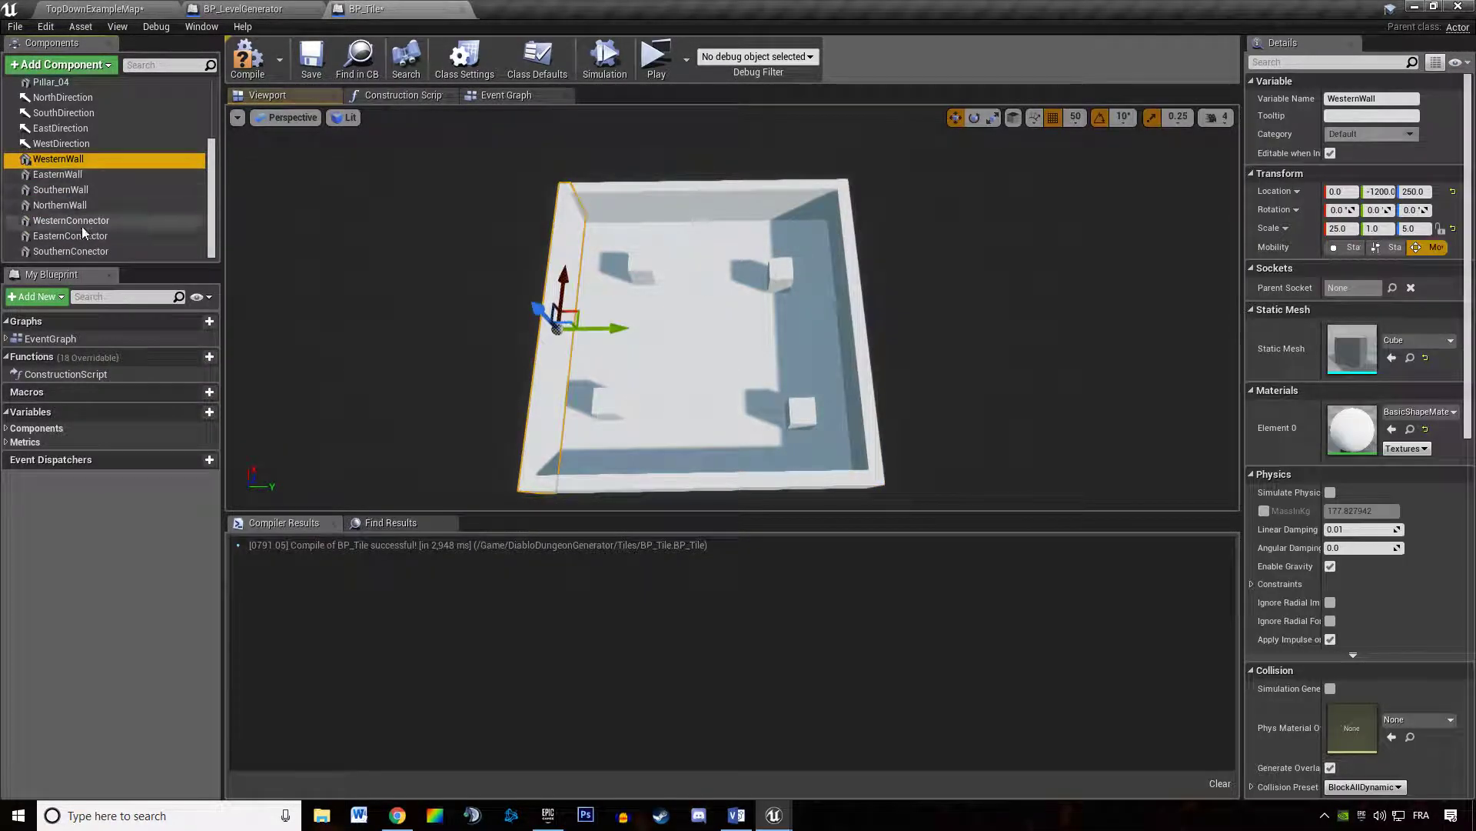
pyautogui.click(71, 251)
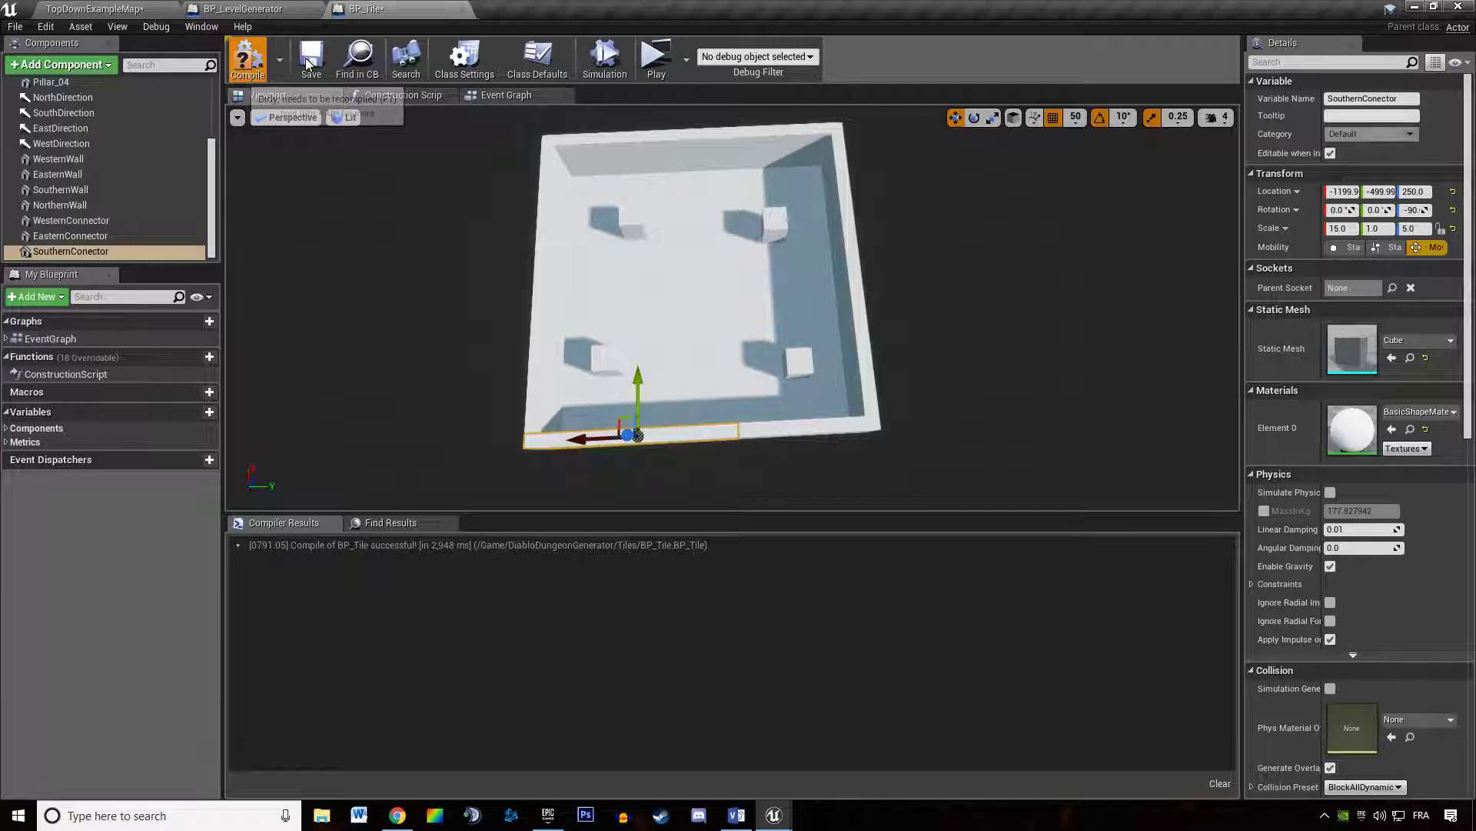
# Step: Add the NorthernConnector piece and recompile BP_Tile with all four connectors
pyautogui.click(248, 58)
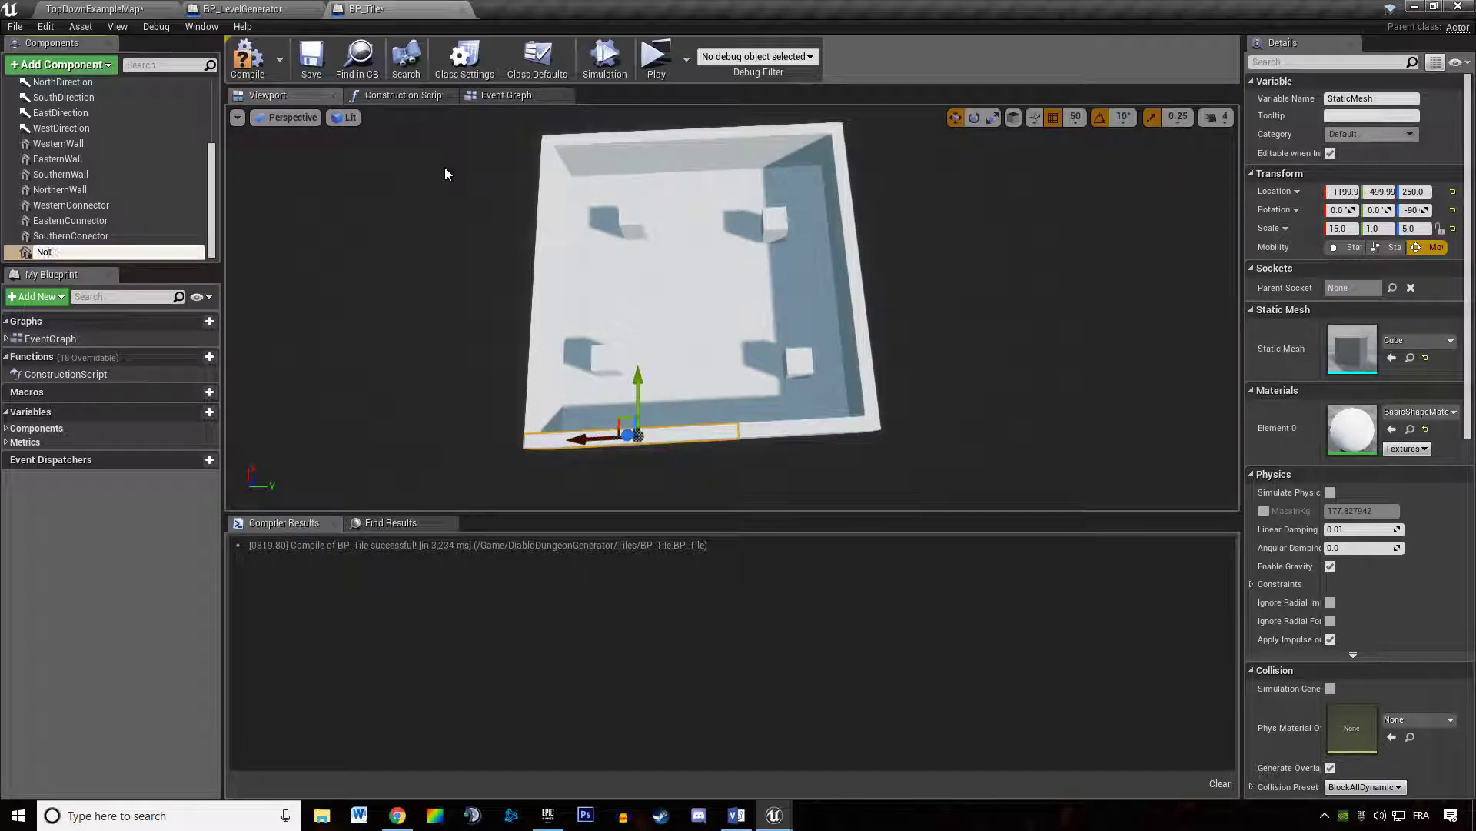
pyautogui.write('NorthernConnector')
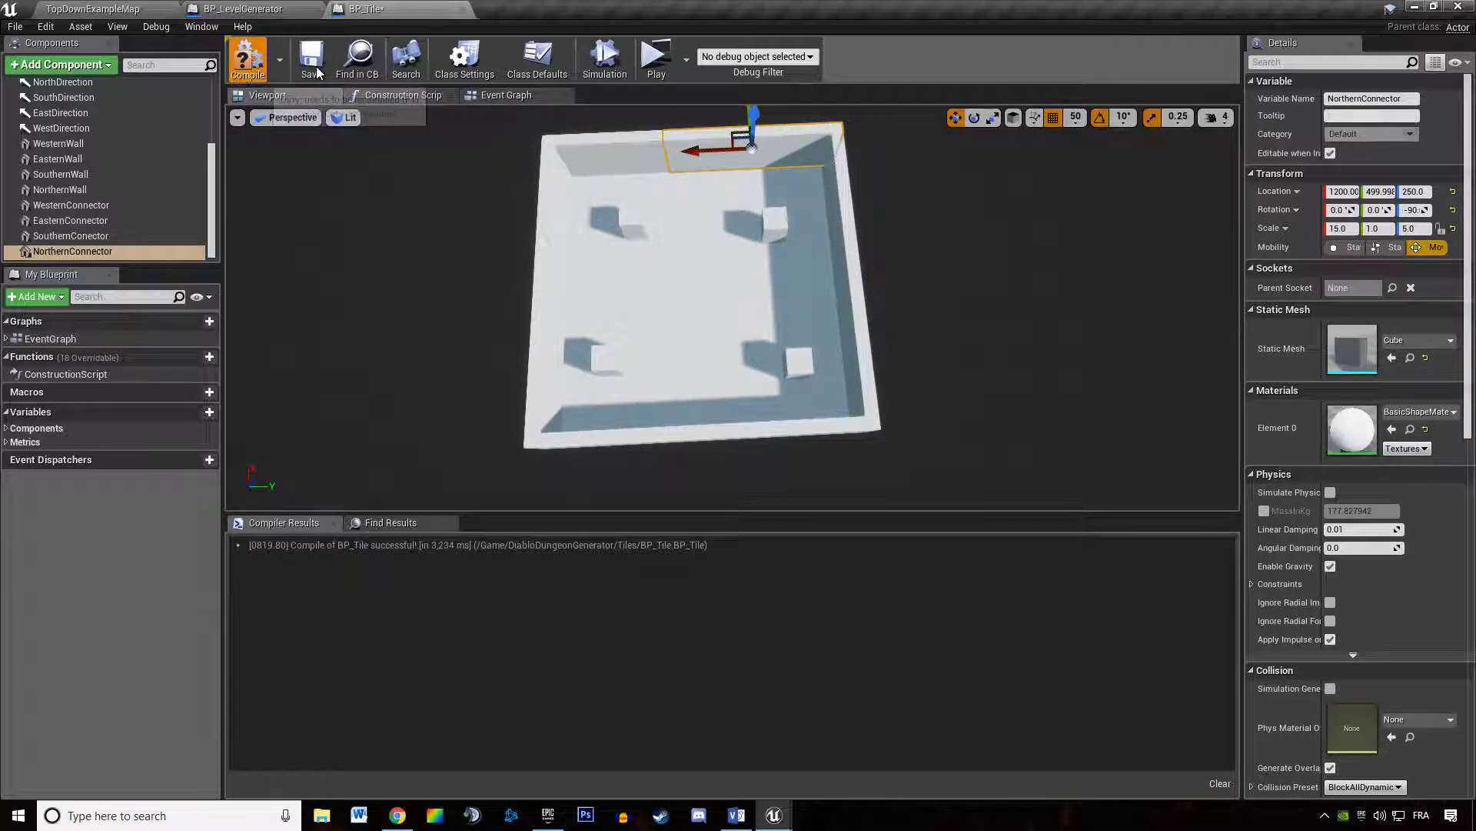
pyautogui.click(70, 220)
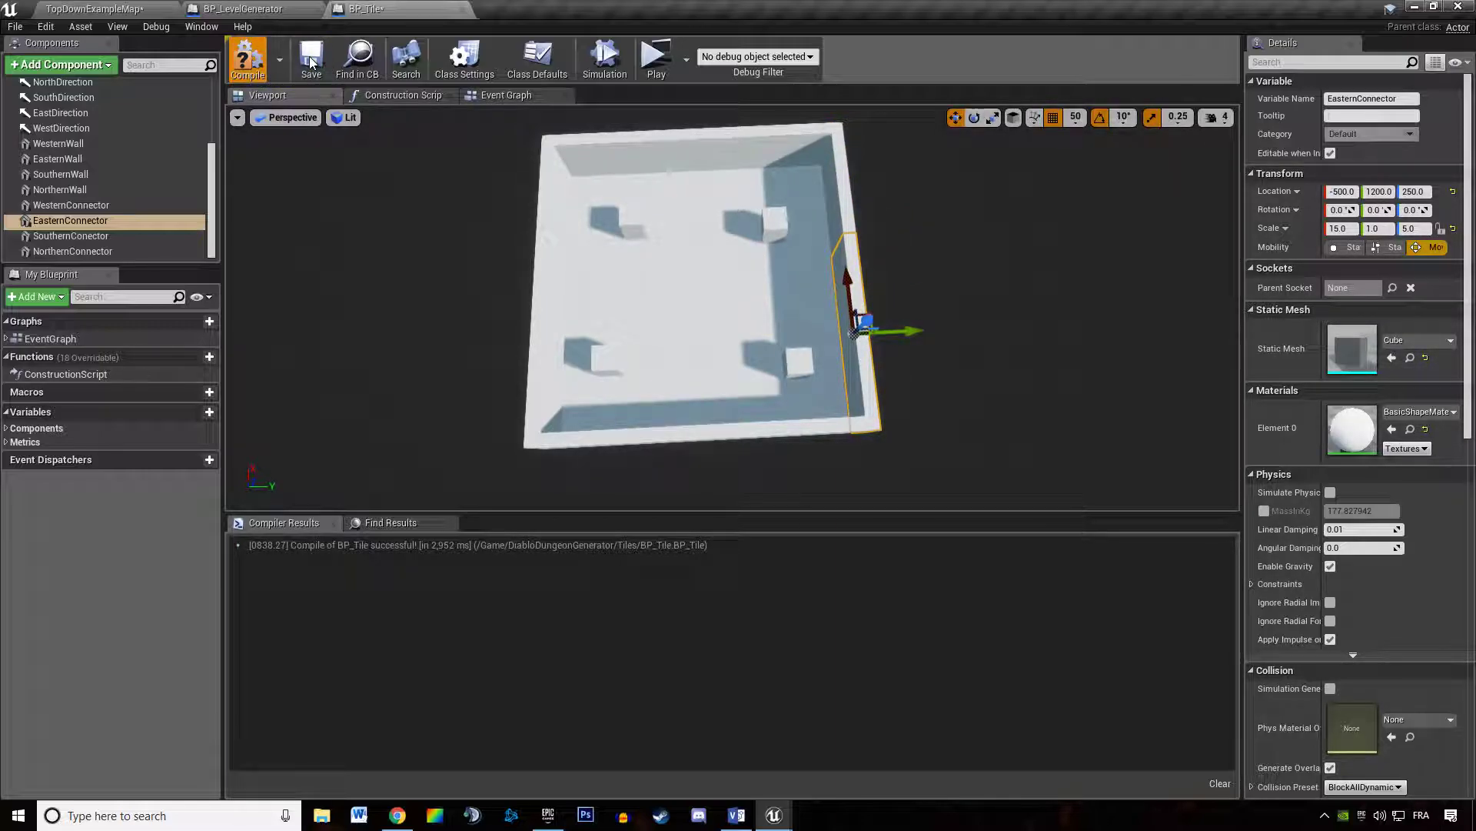
pyautogui.click(248, 59)
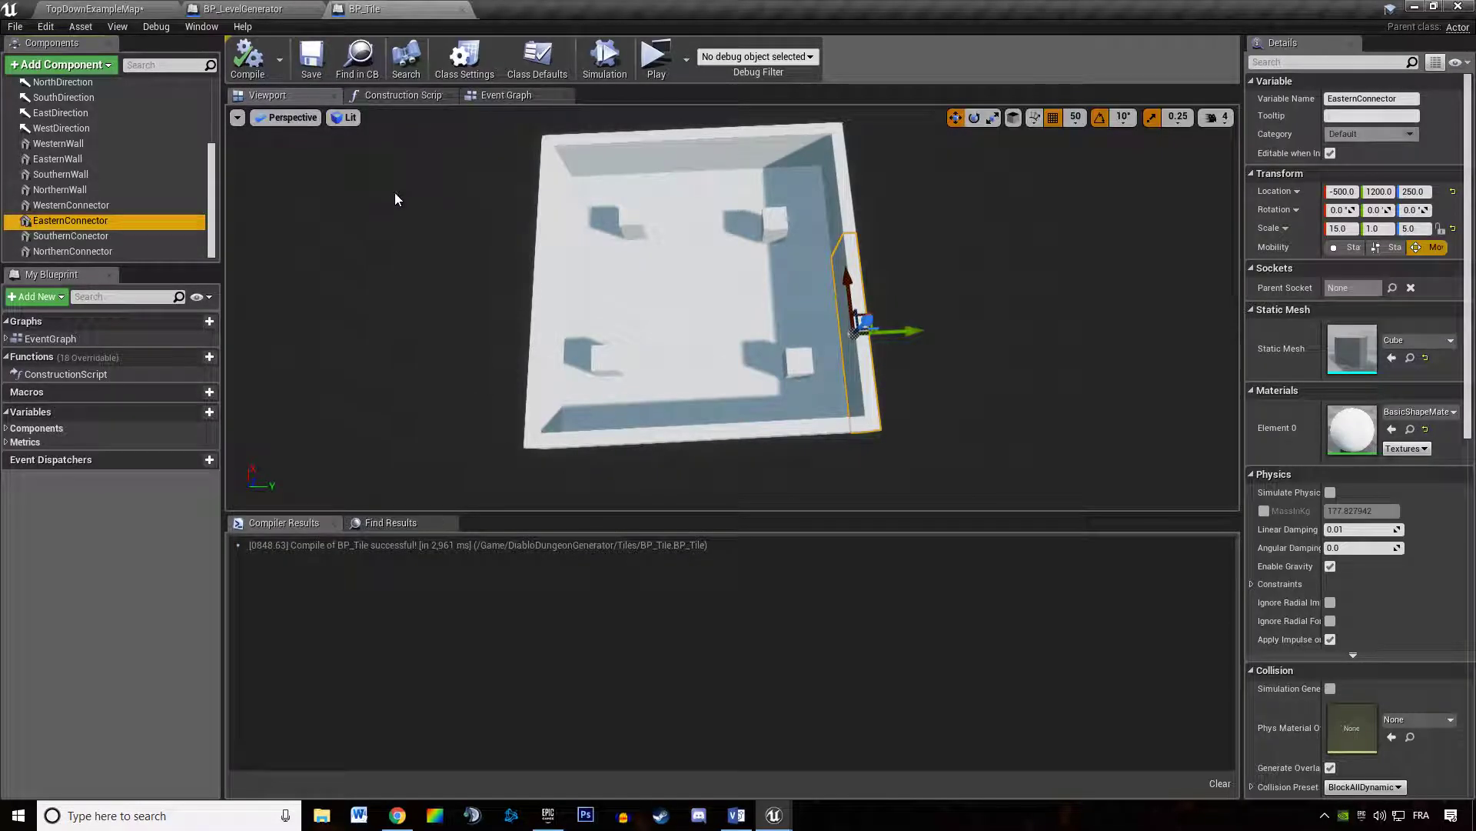
# Step: Wire the four Wall references into the Select node feeding DestroyComponent in the Construction Script and recompile
pyautogui.click(404, 94)
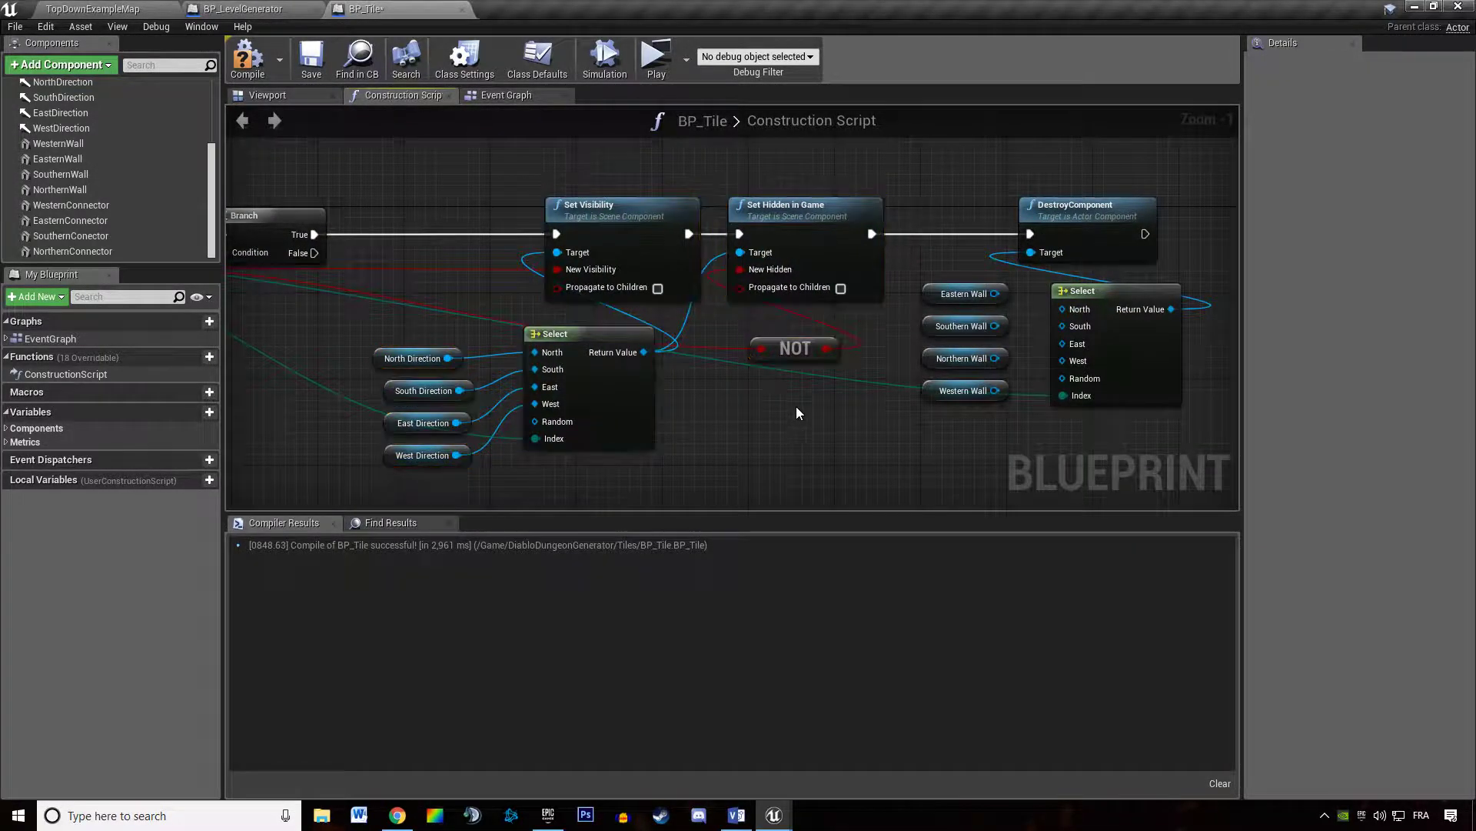
pyautogui.scroll(3)
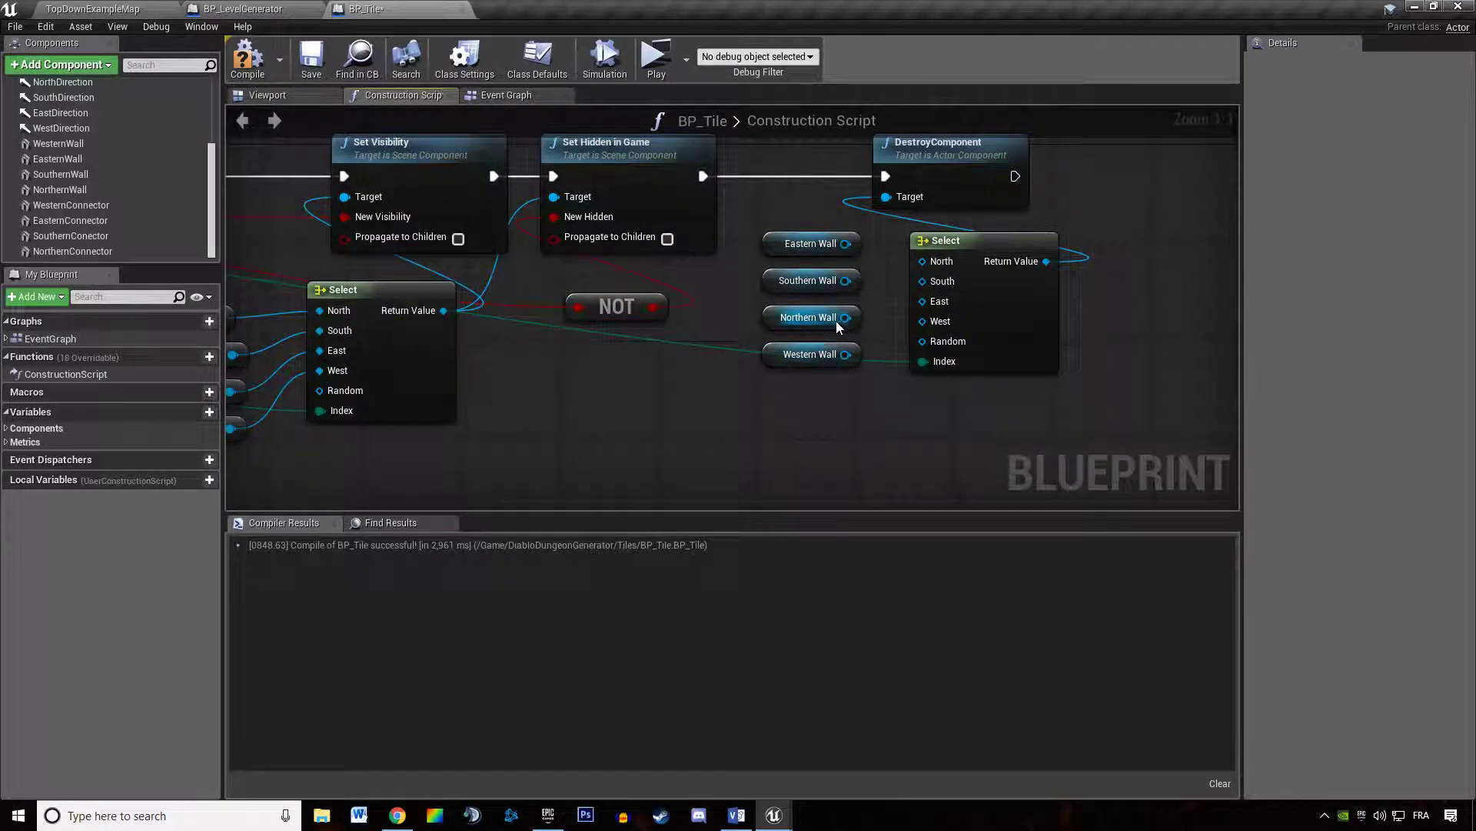
pyautogui.click(808, 317)
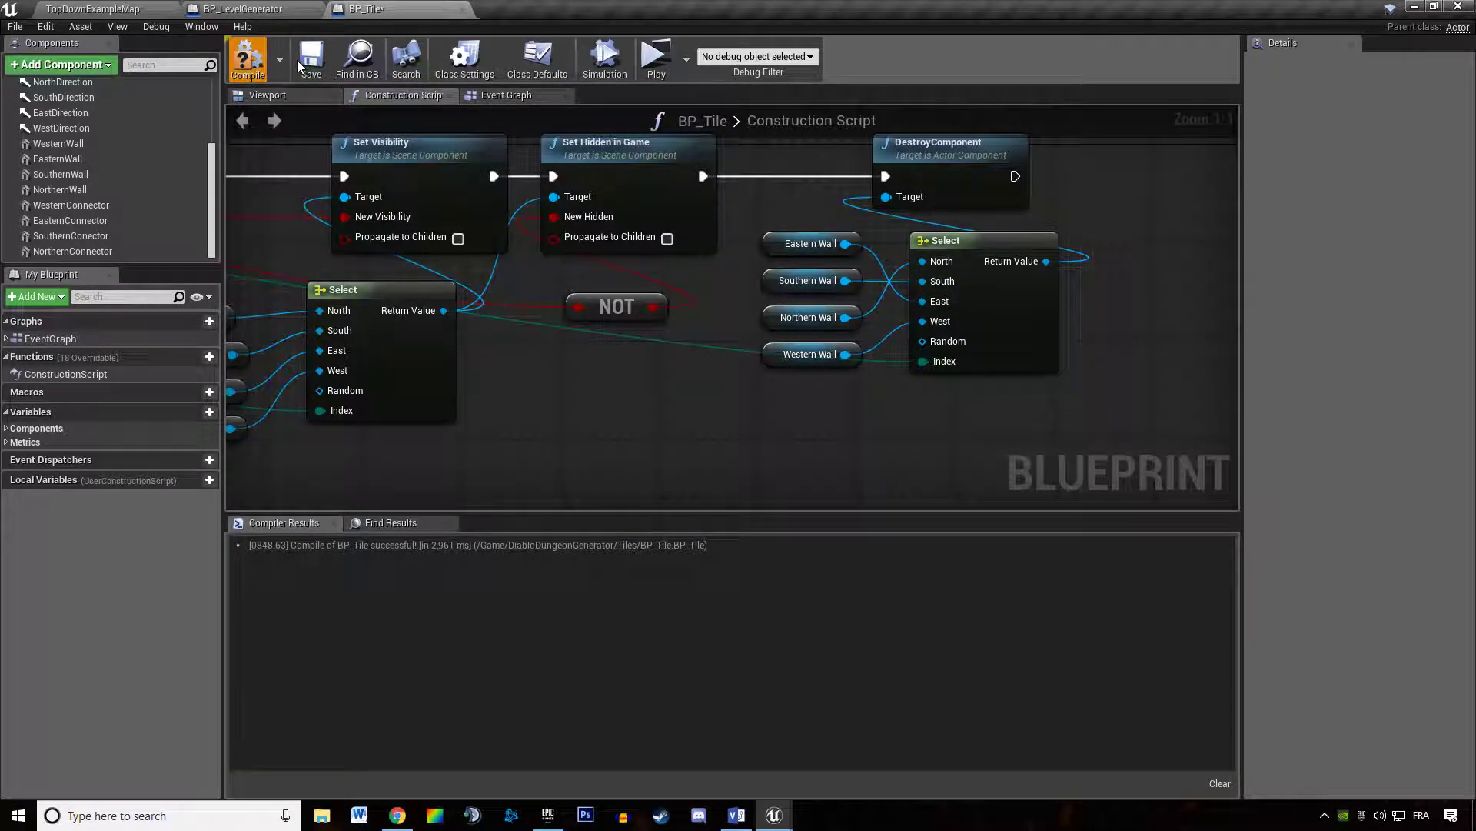
pyautogui.click(247, 58)
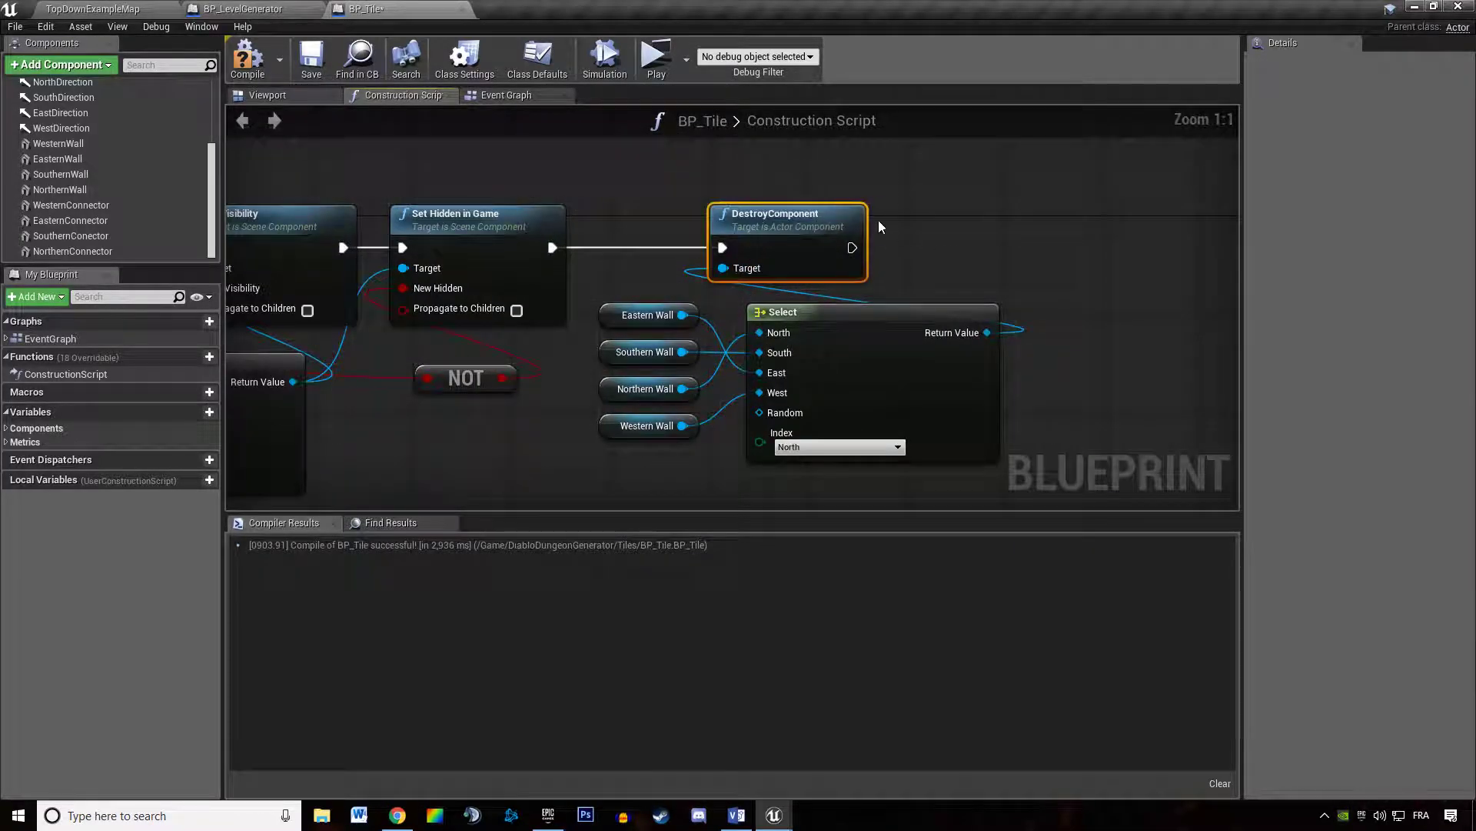
pyautogui.scroll(-3)
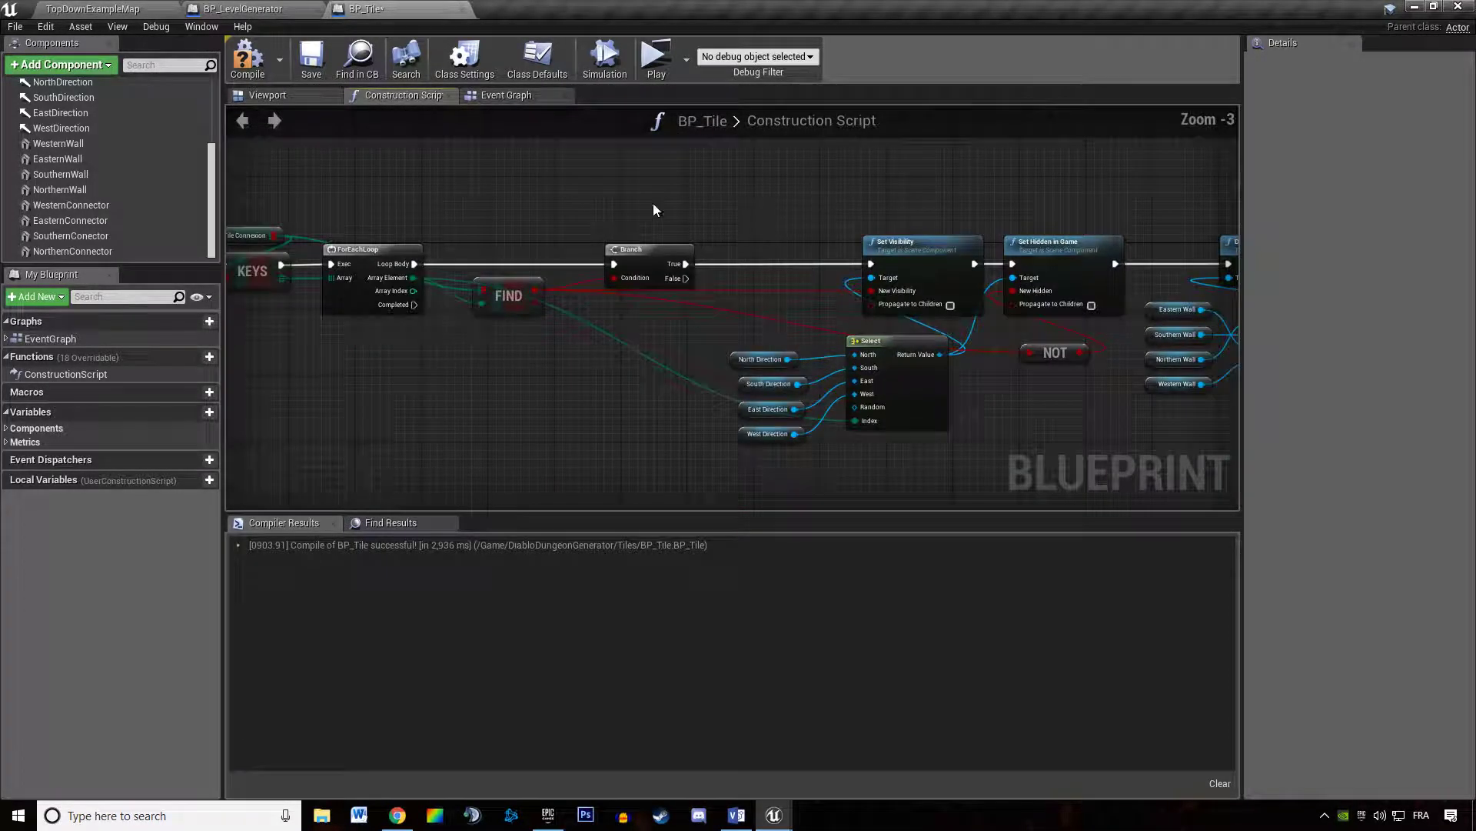
pyautogui.scroll(-3)
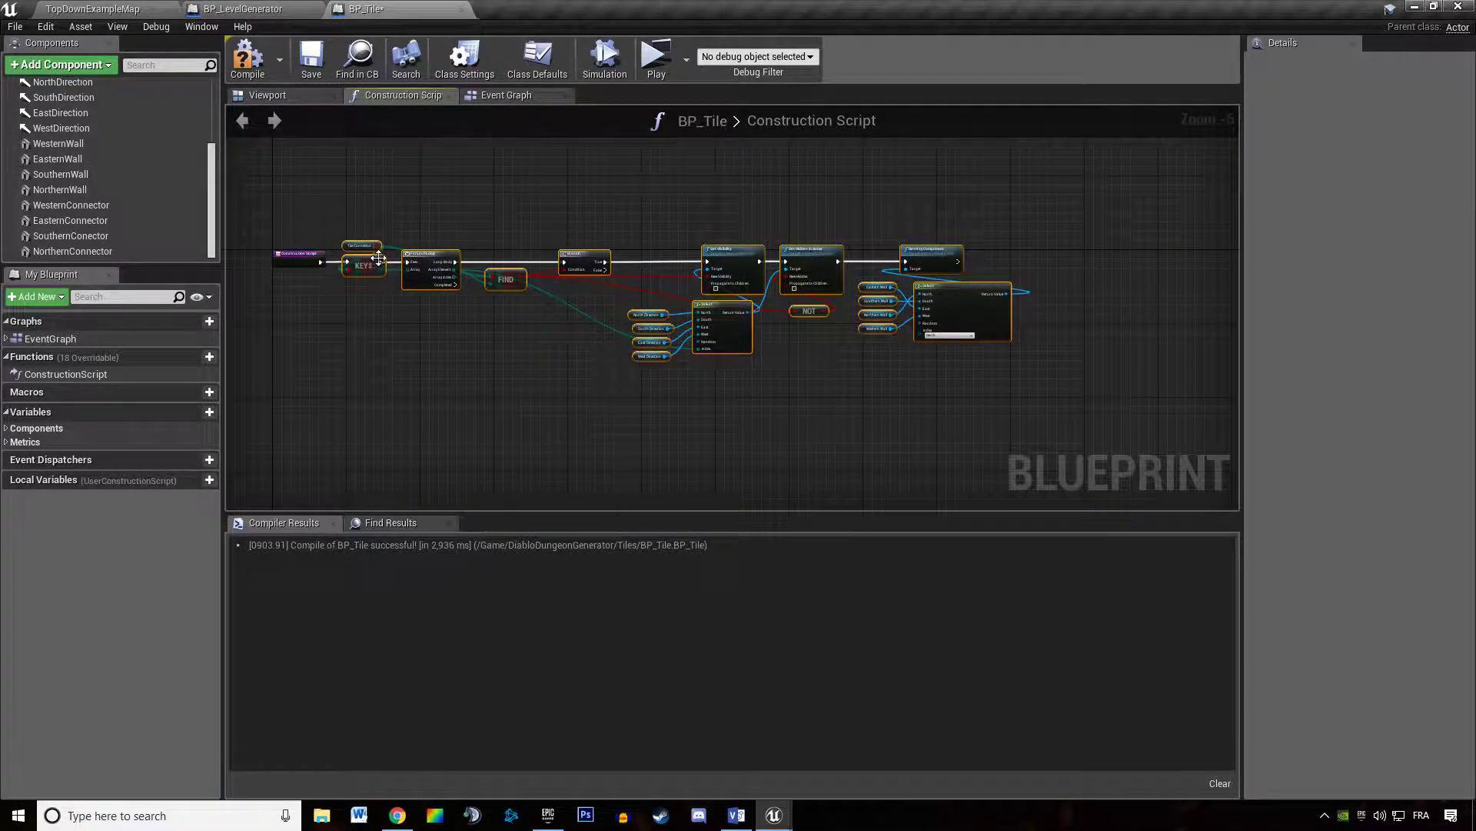
# Step: Collapse the wall logic into a GenerateConnectors function, call it from Event BeginPlay, and recompile
pyautogui.click(209, 357)
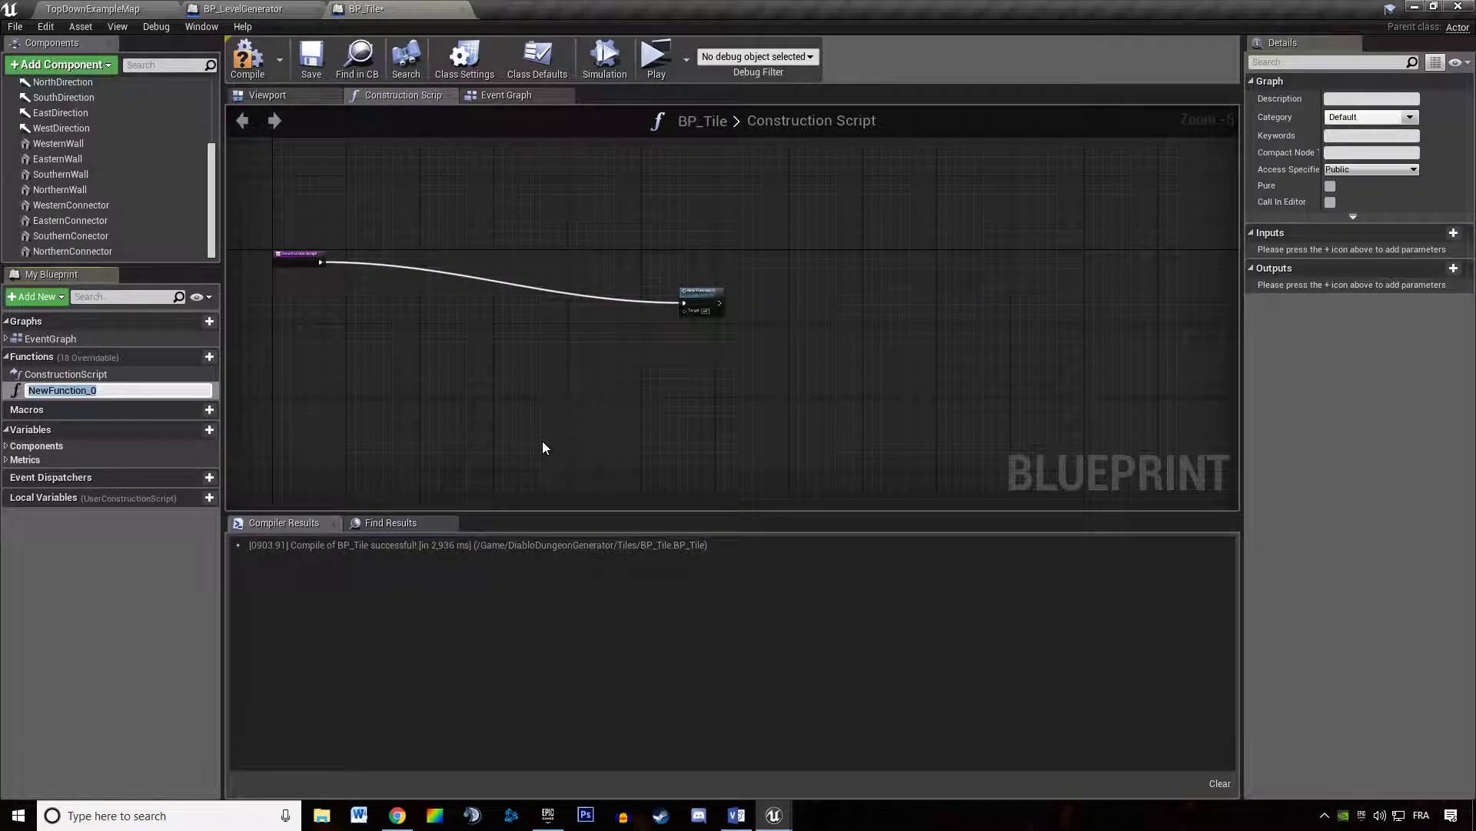
pyautogui.write('GenerateConnectors')
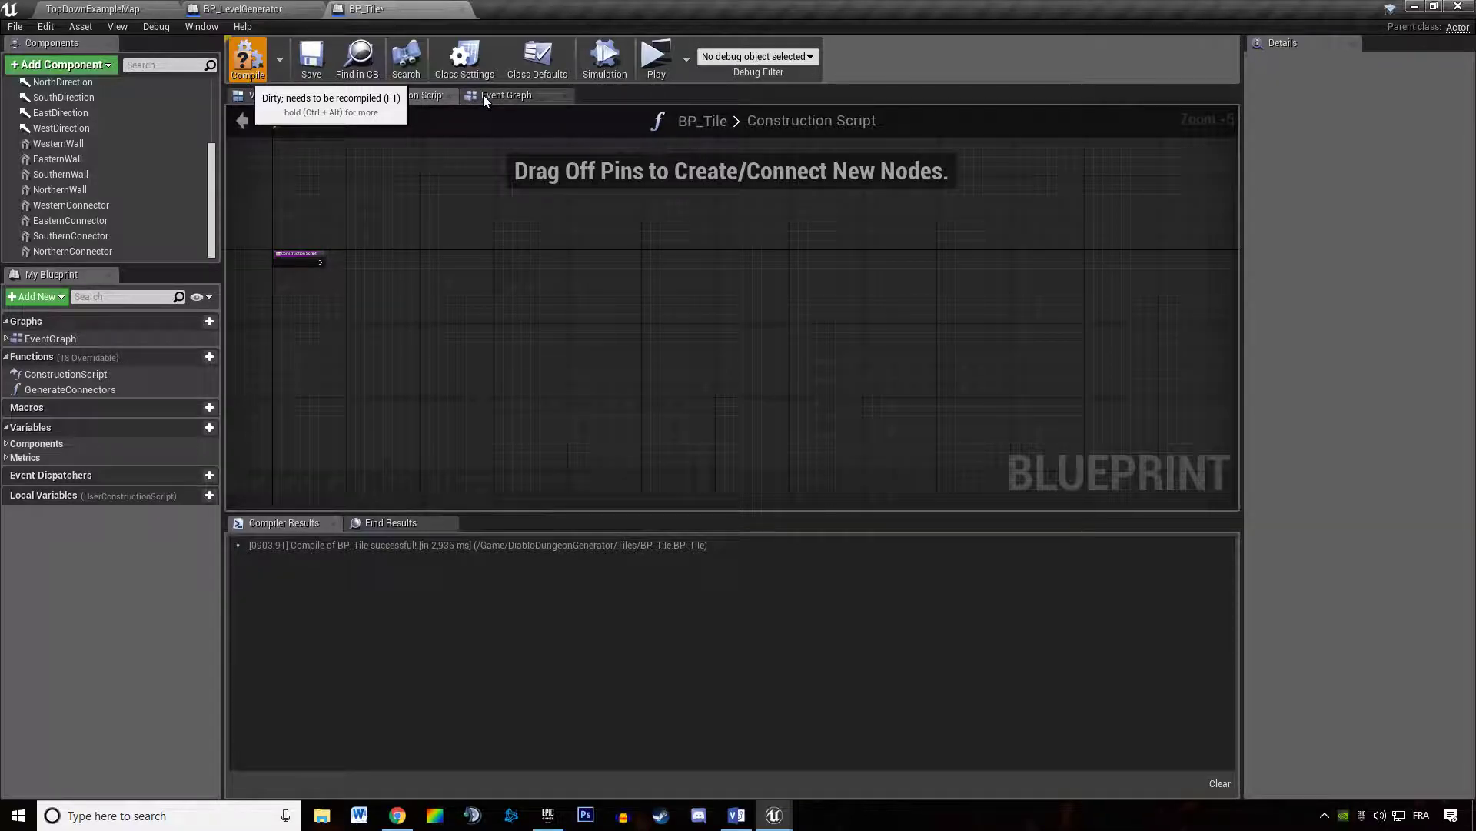
pyautogui.click(506, 94)
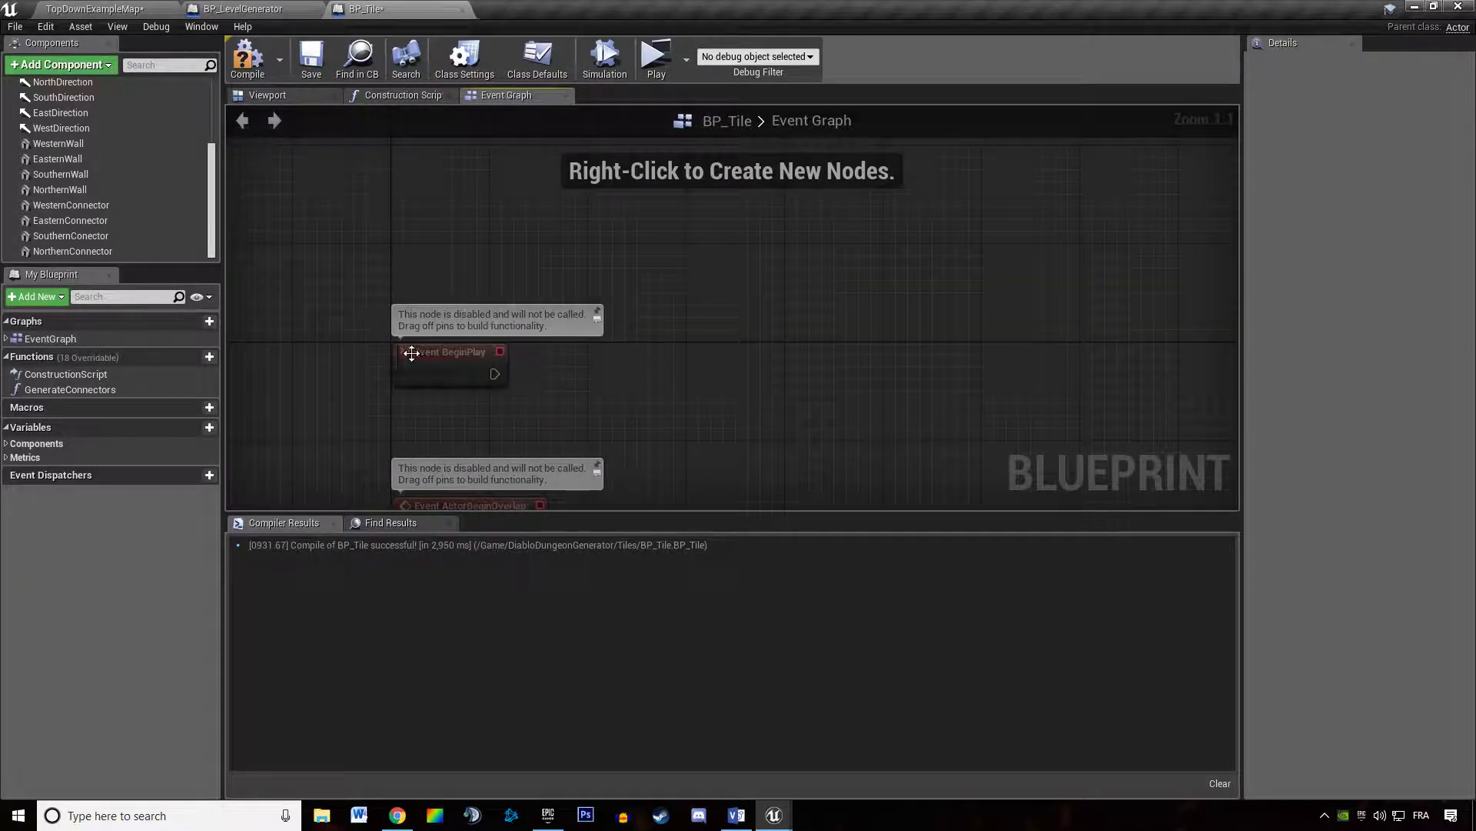
pyautogui.click(66, 374)
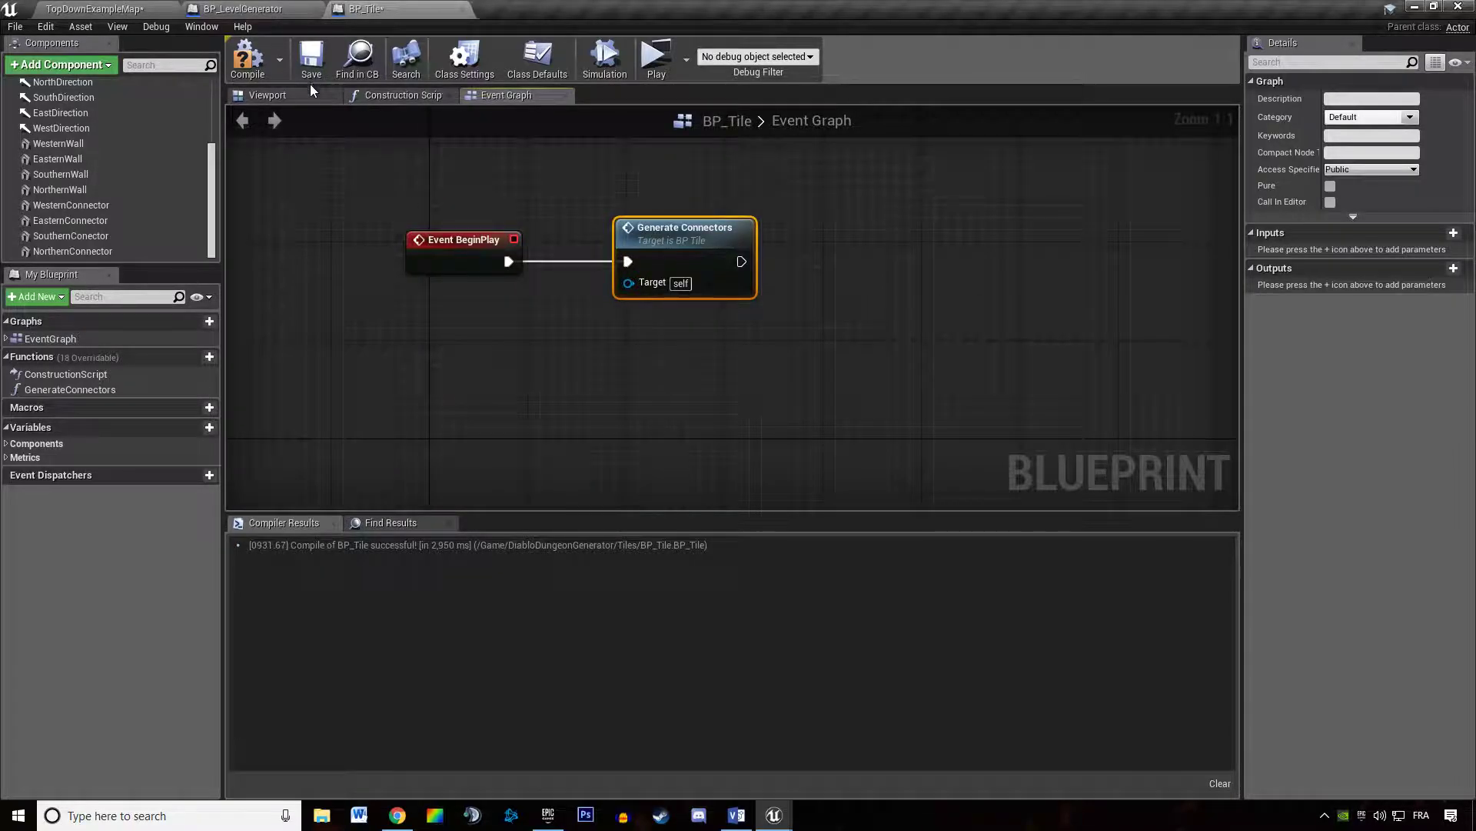
pyautogui.click(247, 58)
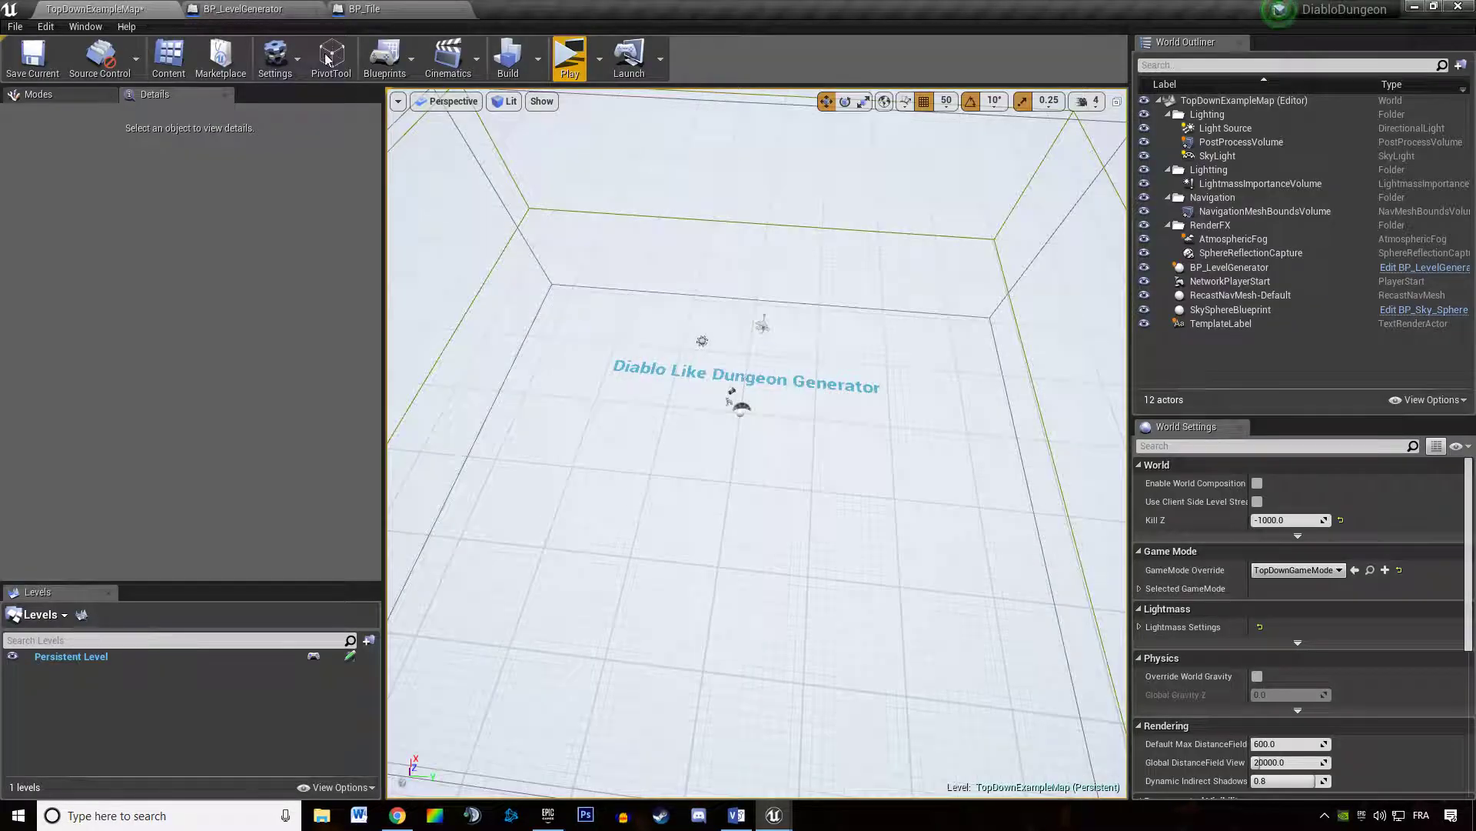
# Step: Run a play preview of the generated tiles, close it, and return to BP_Tile's GenerateConnectors graph
pyautogui.click(569, 58)
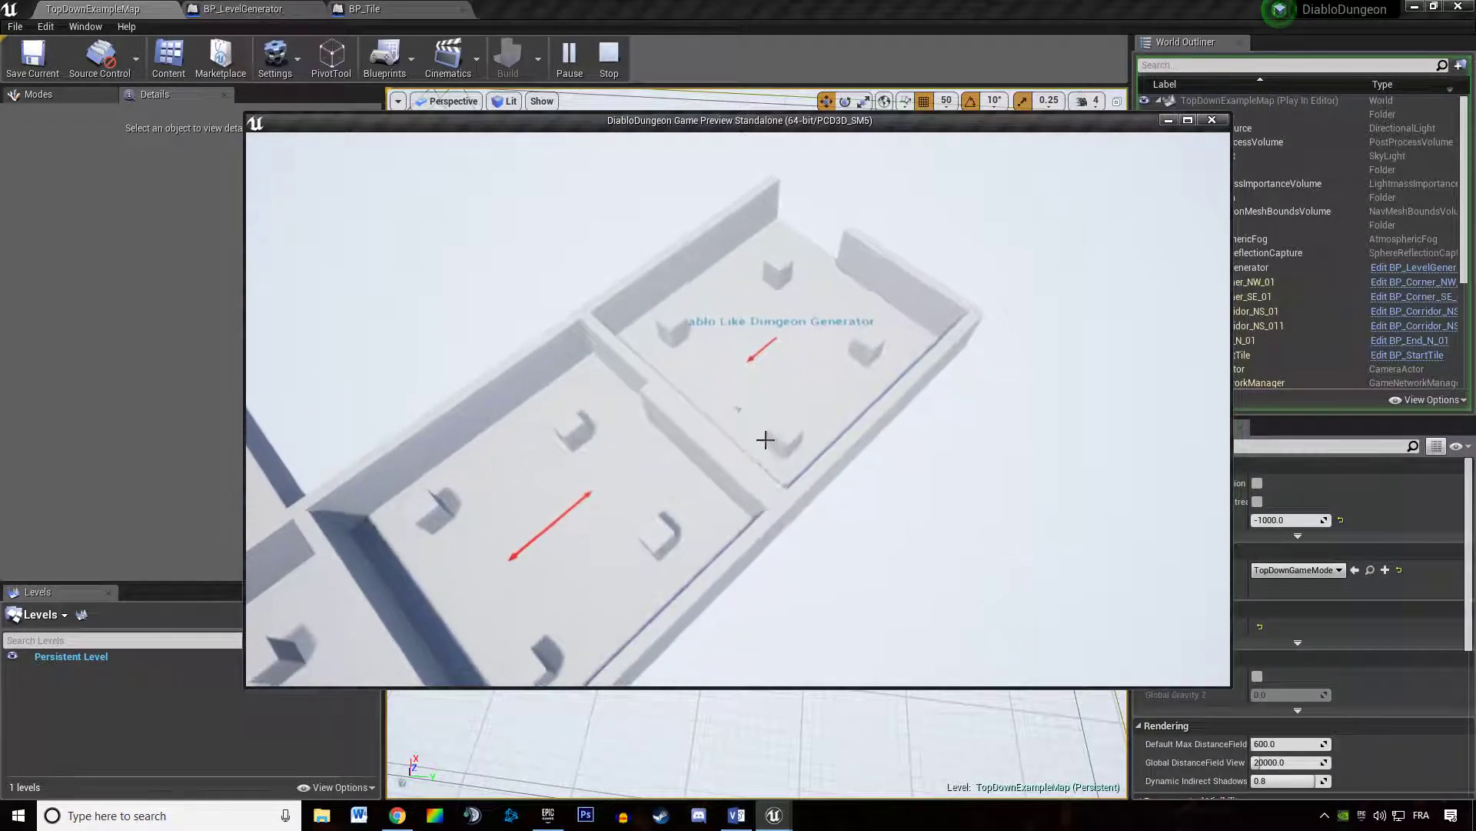
pyautogui.click(609, 56)
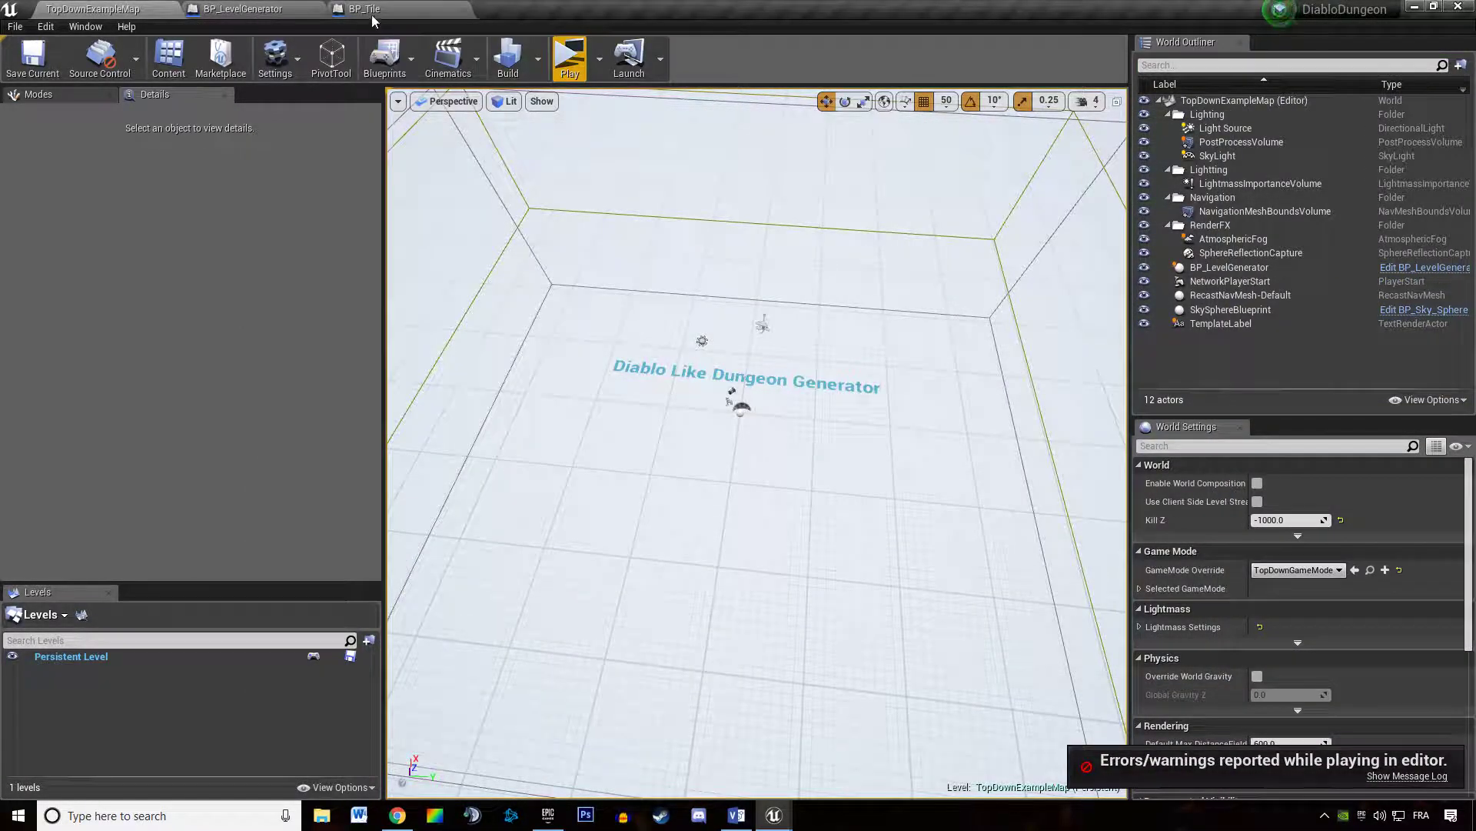
pyautogui.click(362, 9)
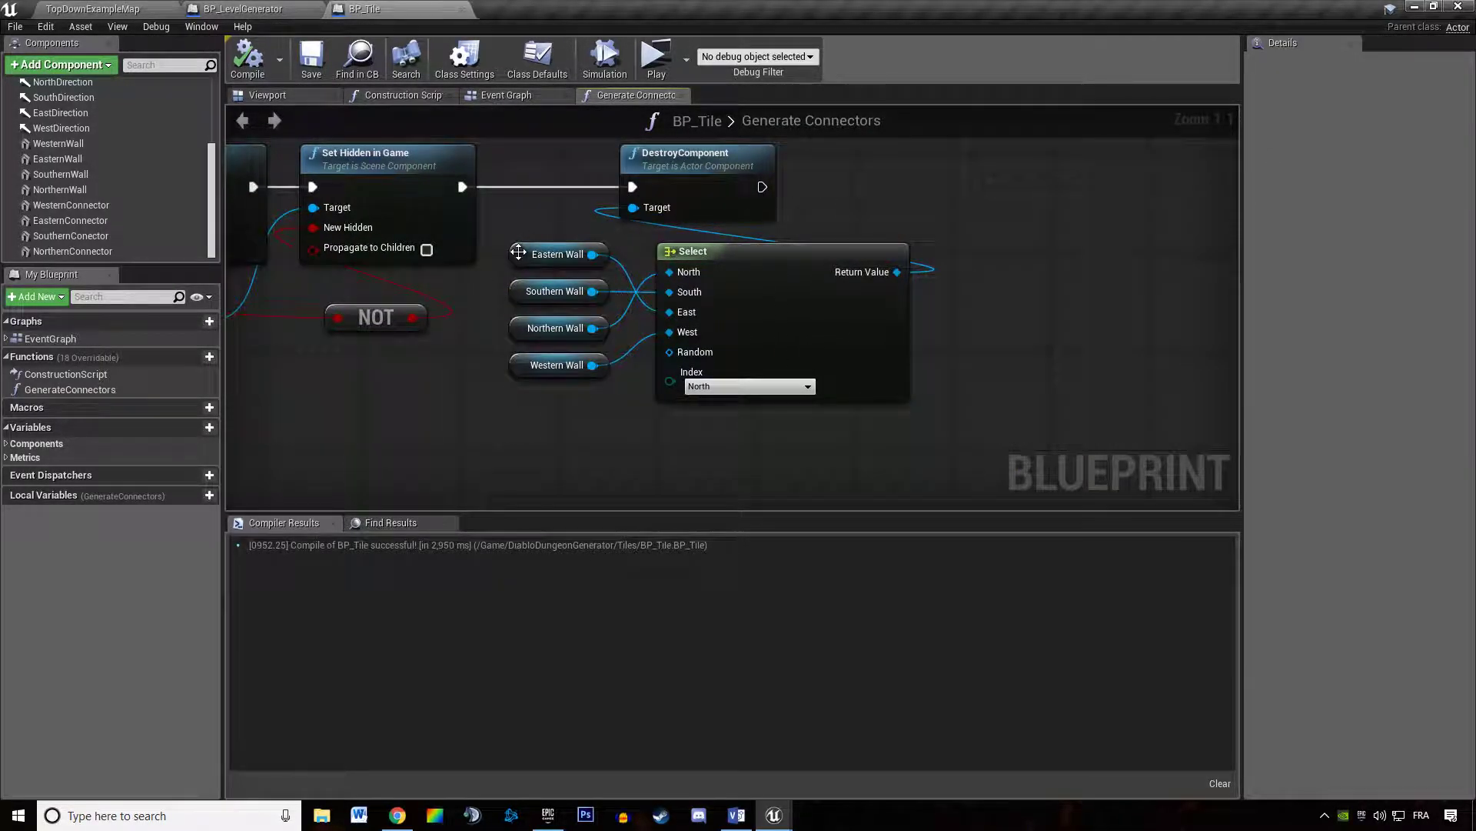
# Step: Wire the Select node's index, recompile BP_Tile, and check the wall openings in play preview
pyautogui.click(555, 253)
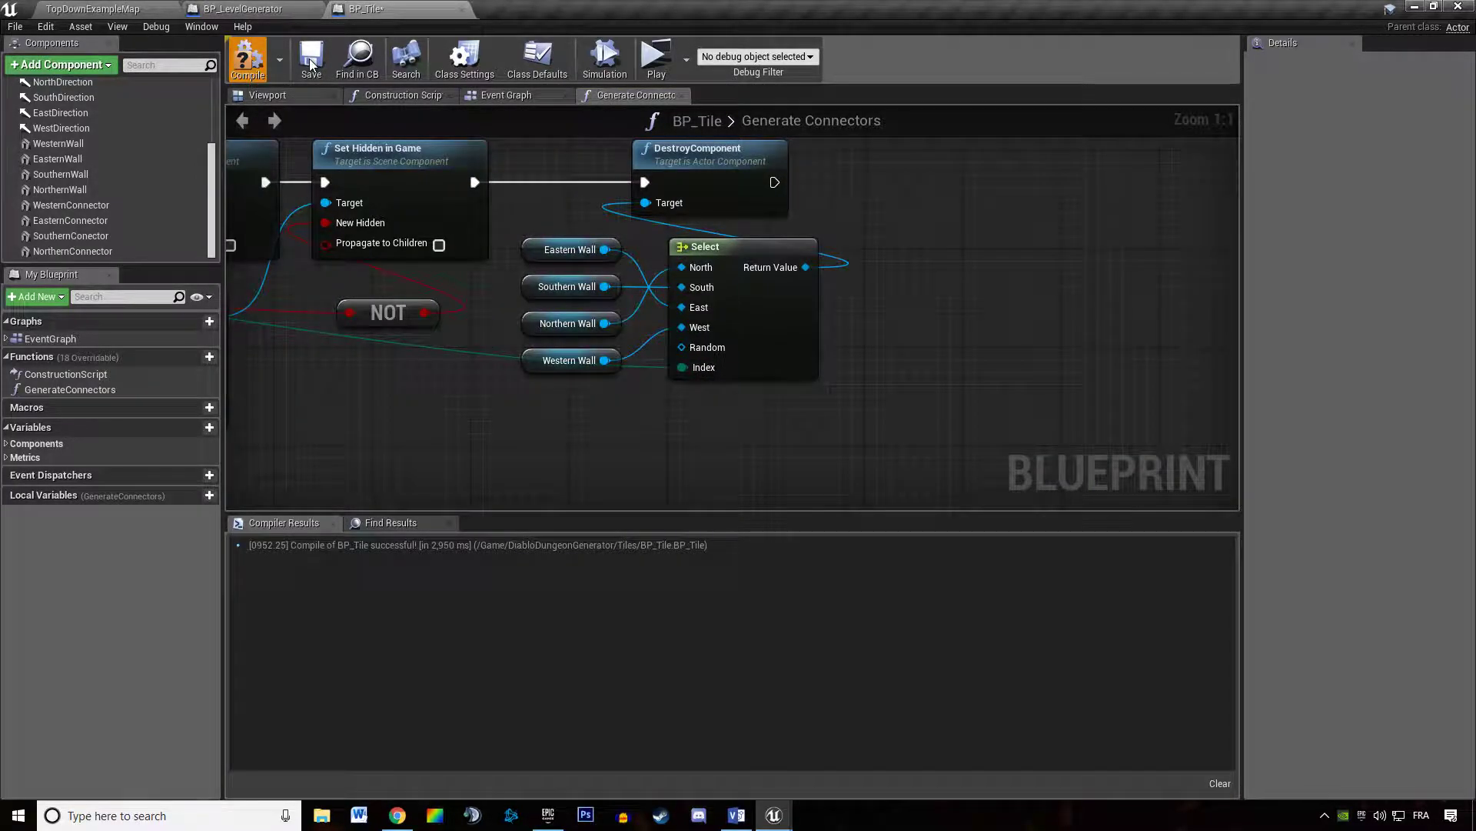
pyautogui.click(656, 56)
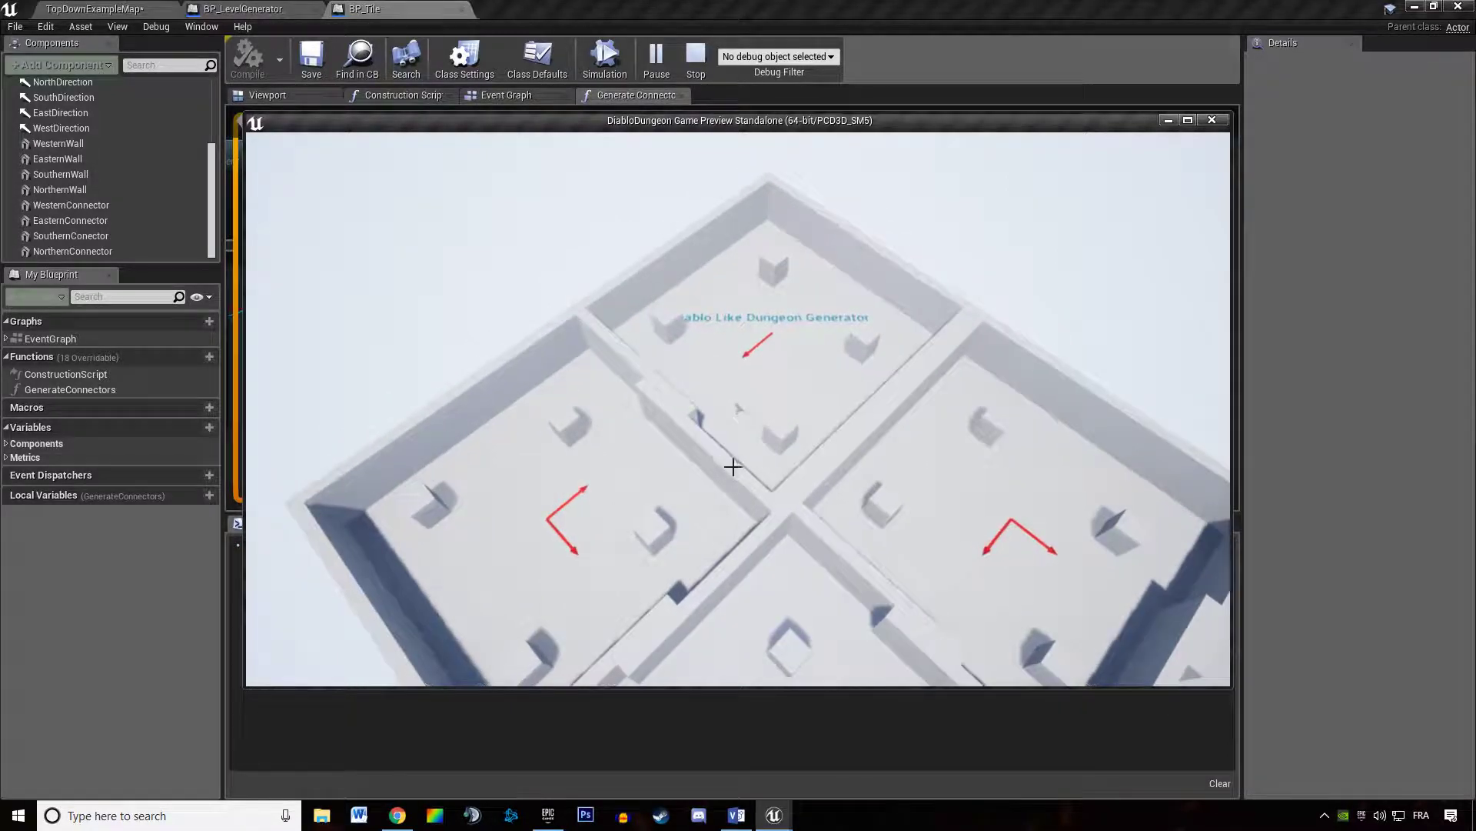
pyautogui.click(1188, 120)
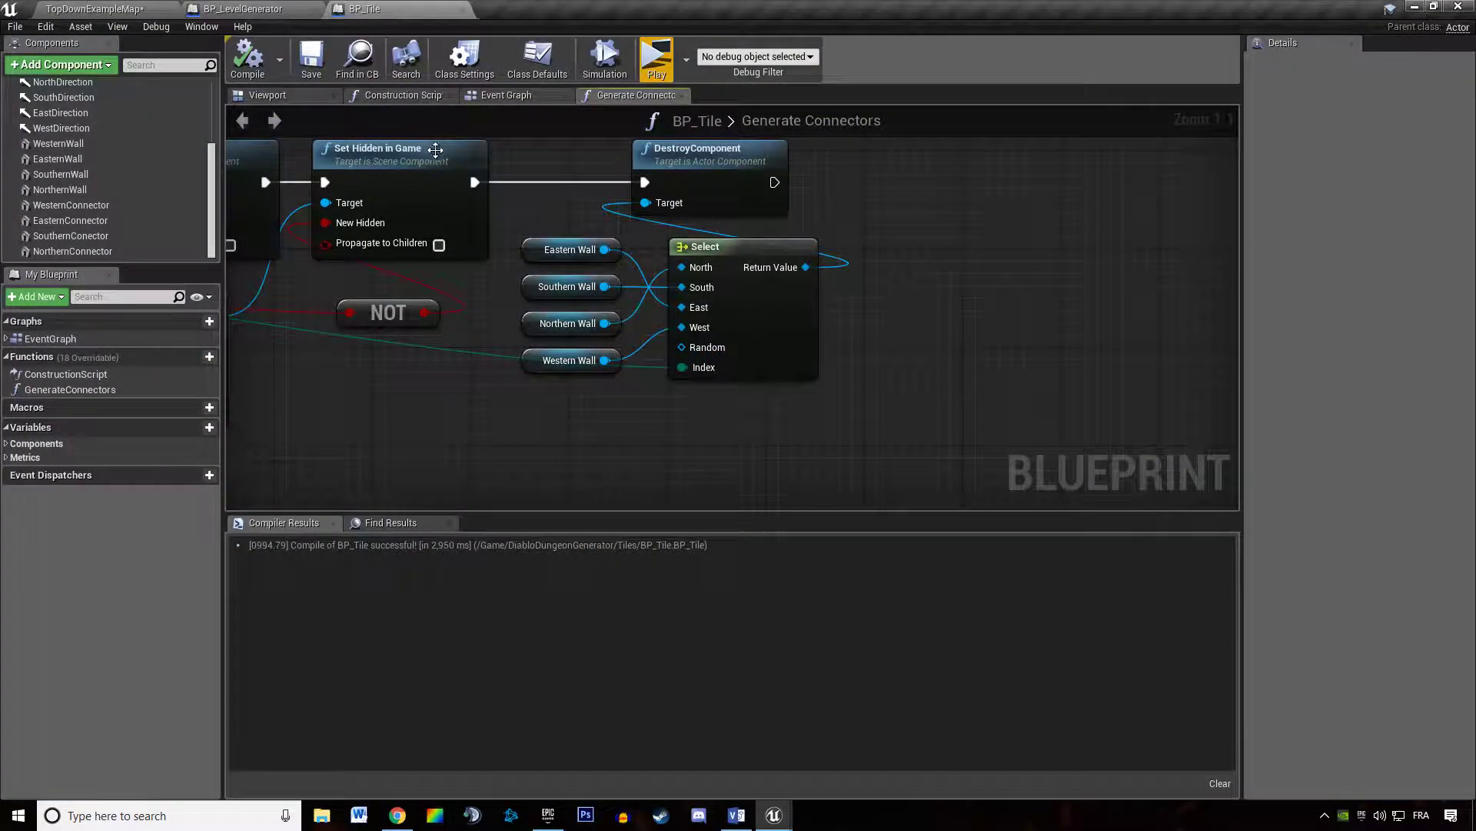
# Step: Reposition the northern and eastern connector pieces on their walls and recompile BP_Tile
pyautogui.click(268, 95)
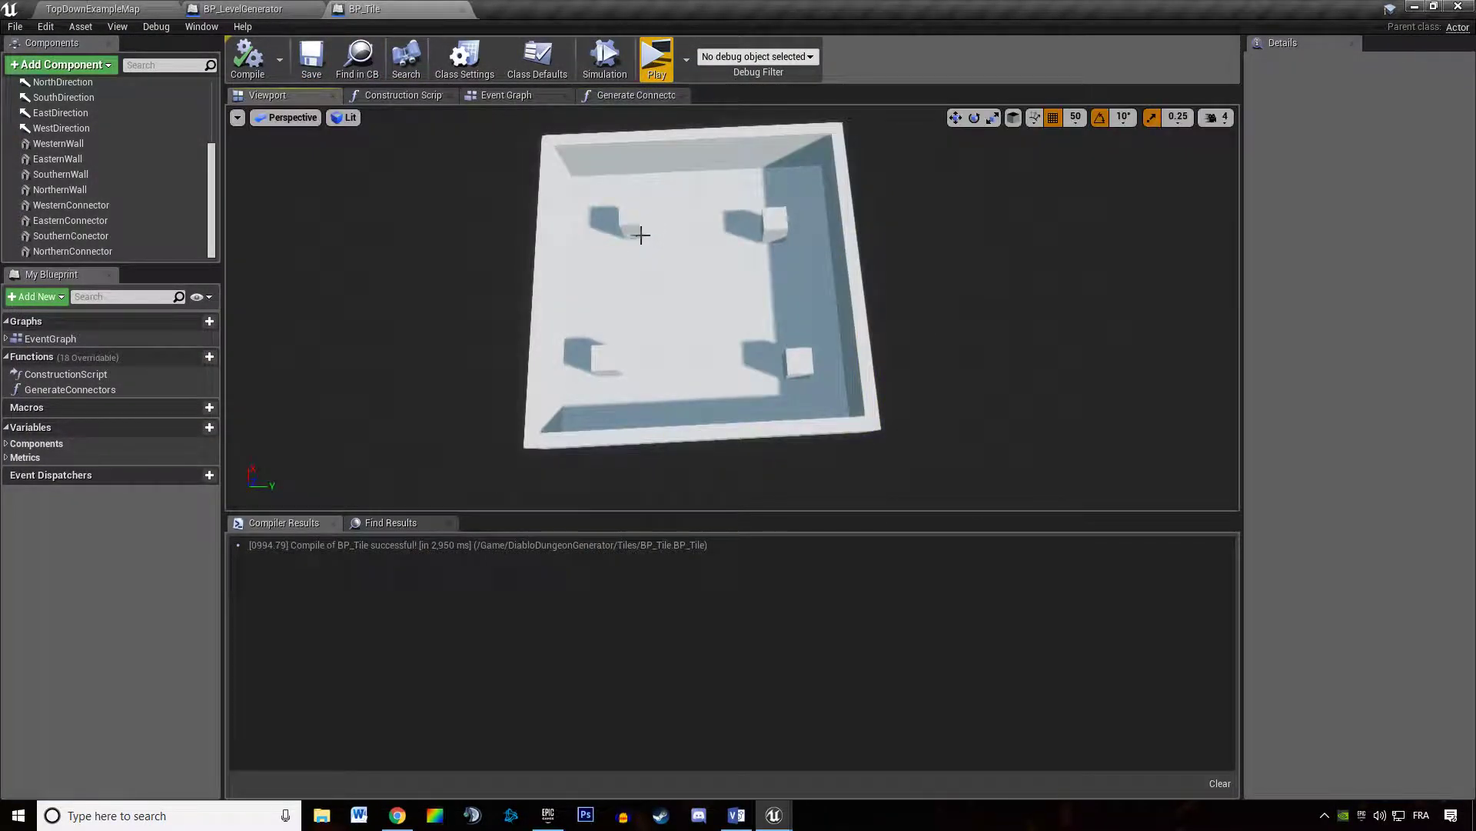
pyautogui.click(73, 251)
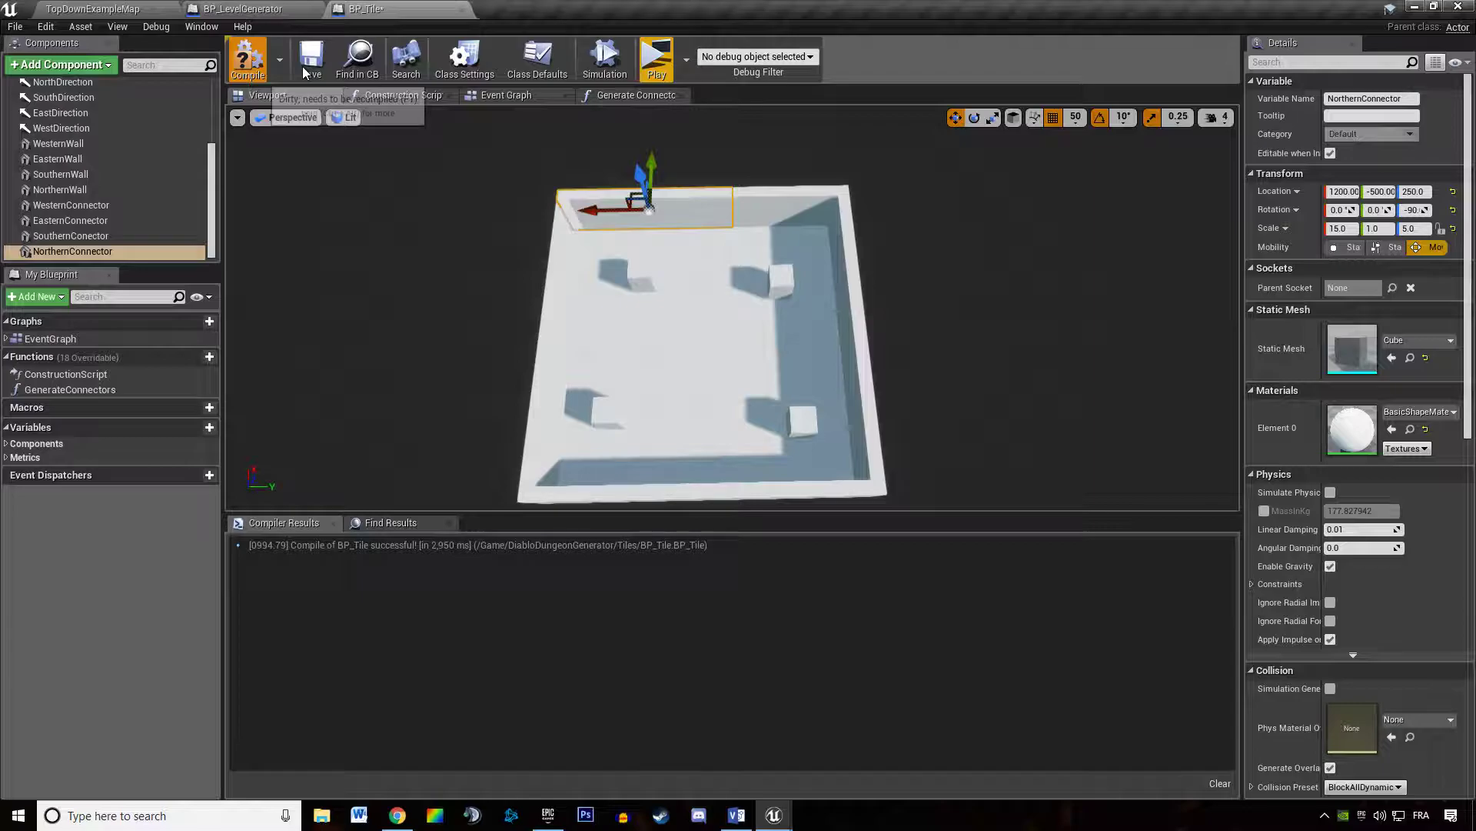
pyautogui.click(247, 58)
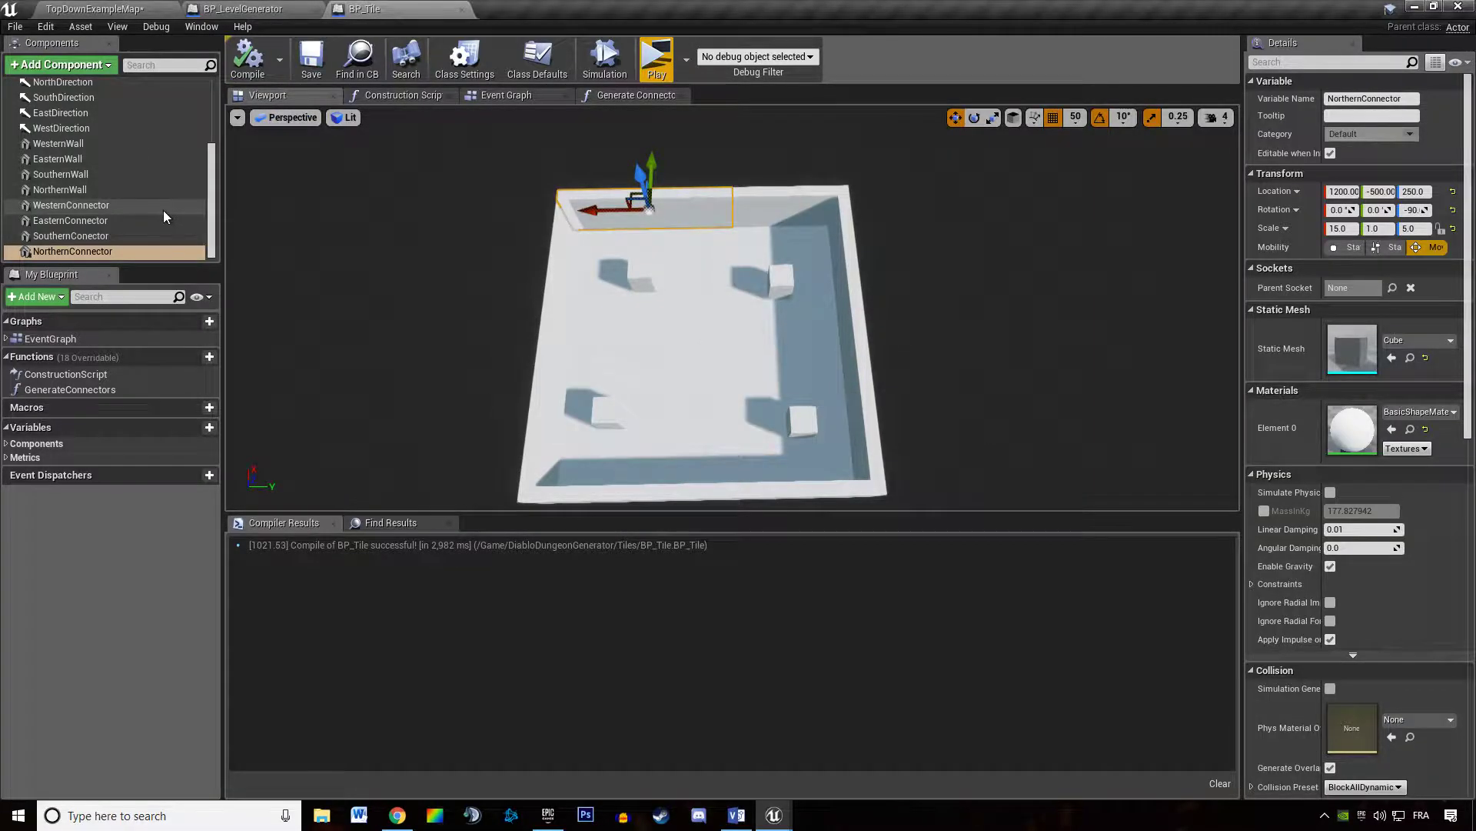
pyautogui.click(71, 220)
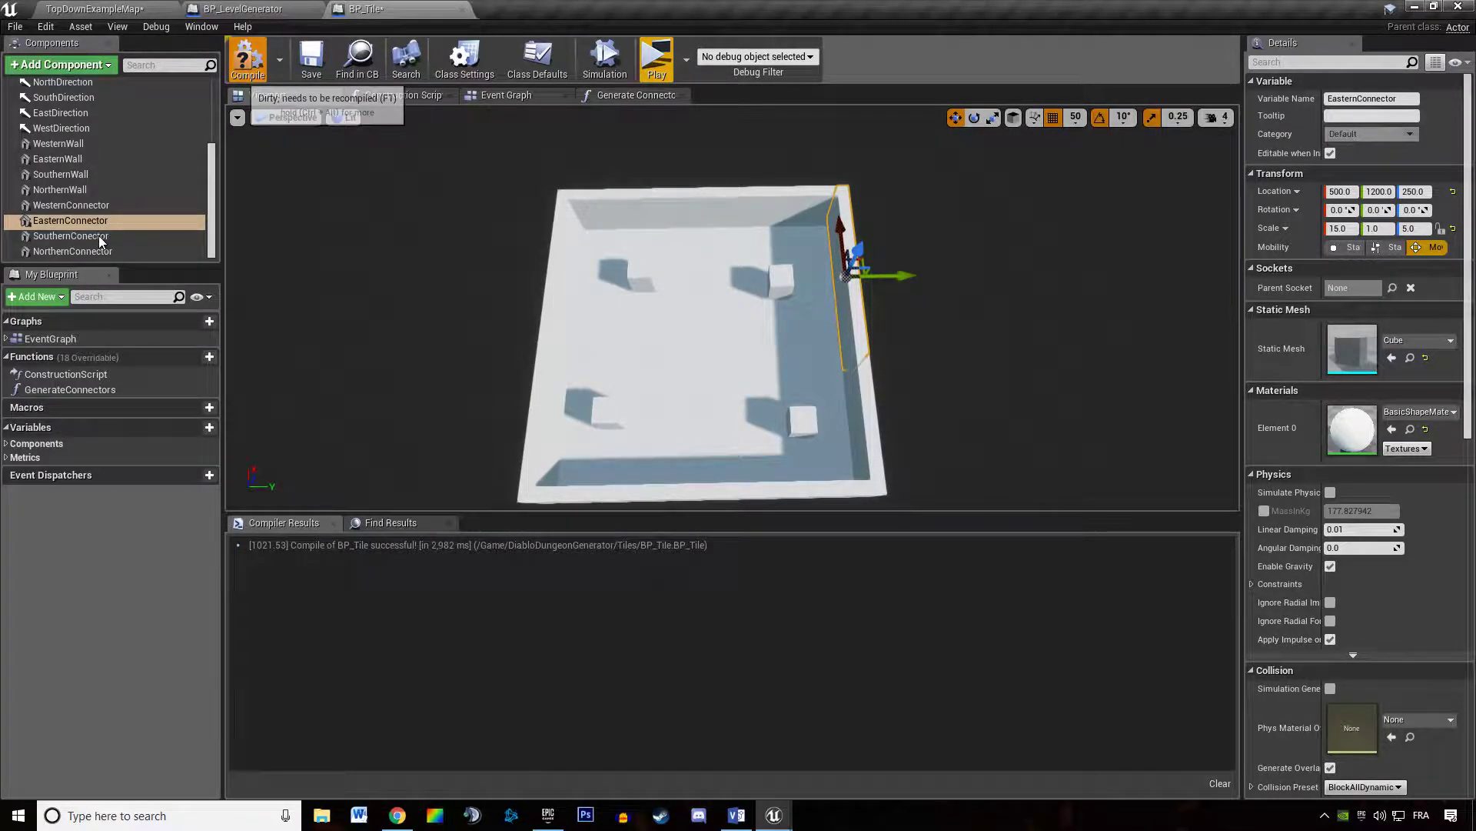
pyautogui.click(71, 235)
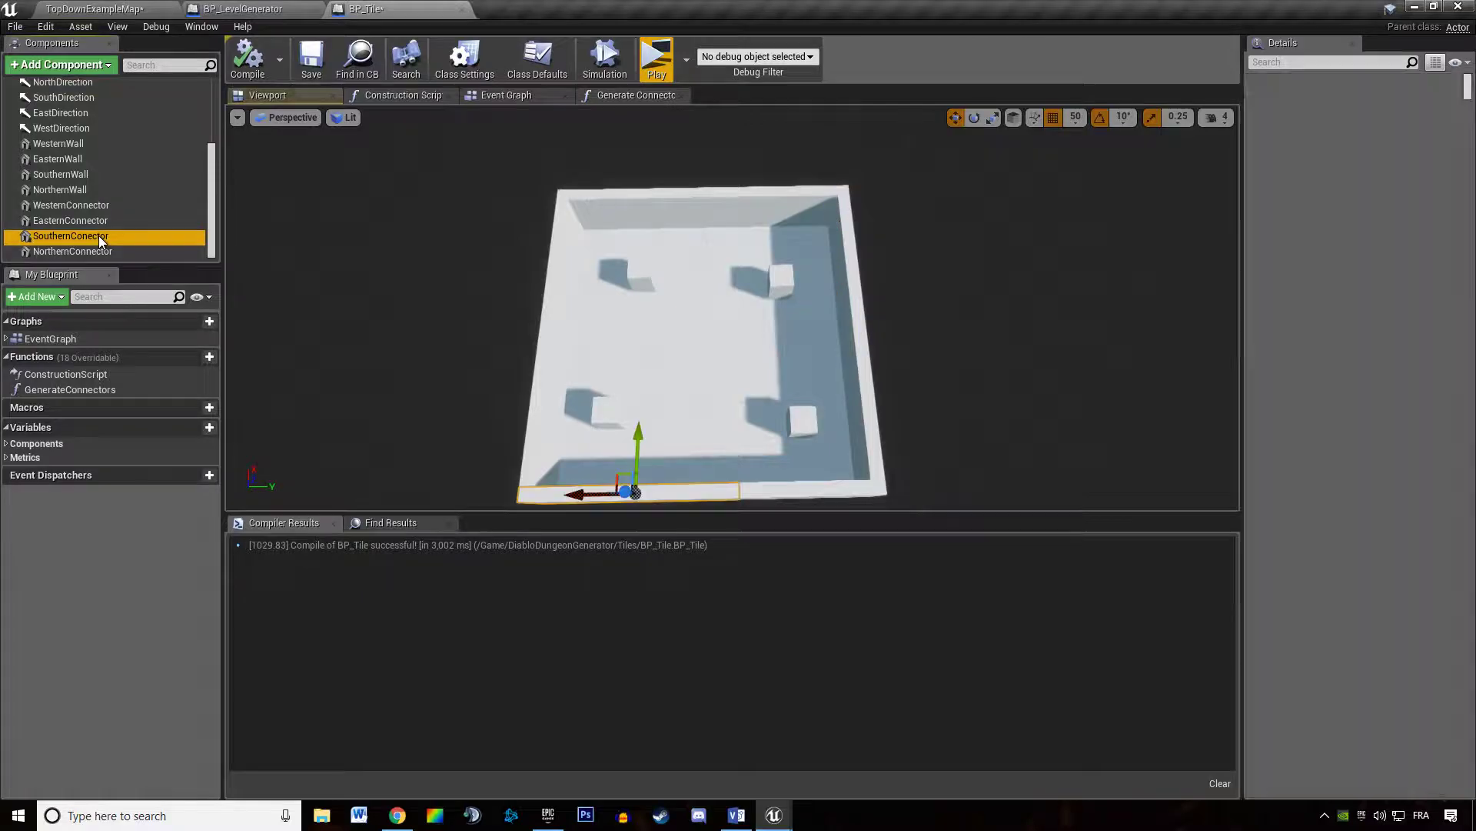
# Step: Reposition the southern and western connector pieces and recompile BP_Tile again
pyautogui.click(71, 236)
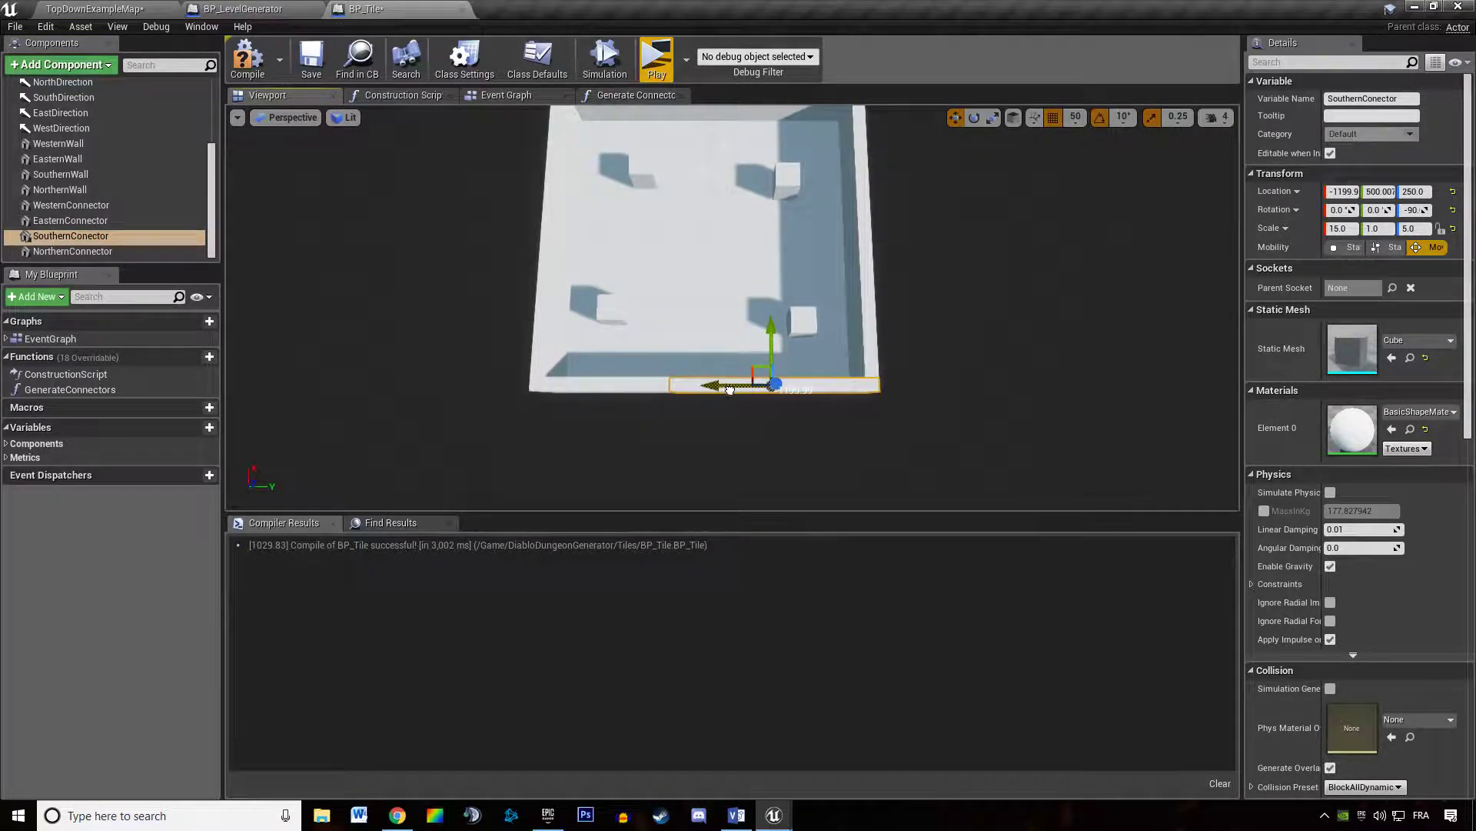
pyautogui.moveTo(71, 205)
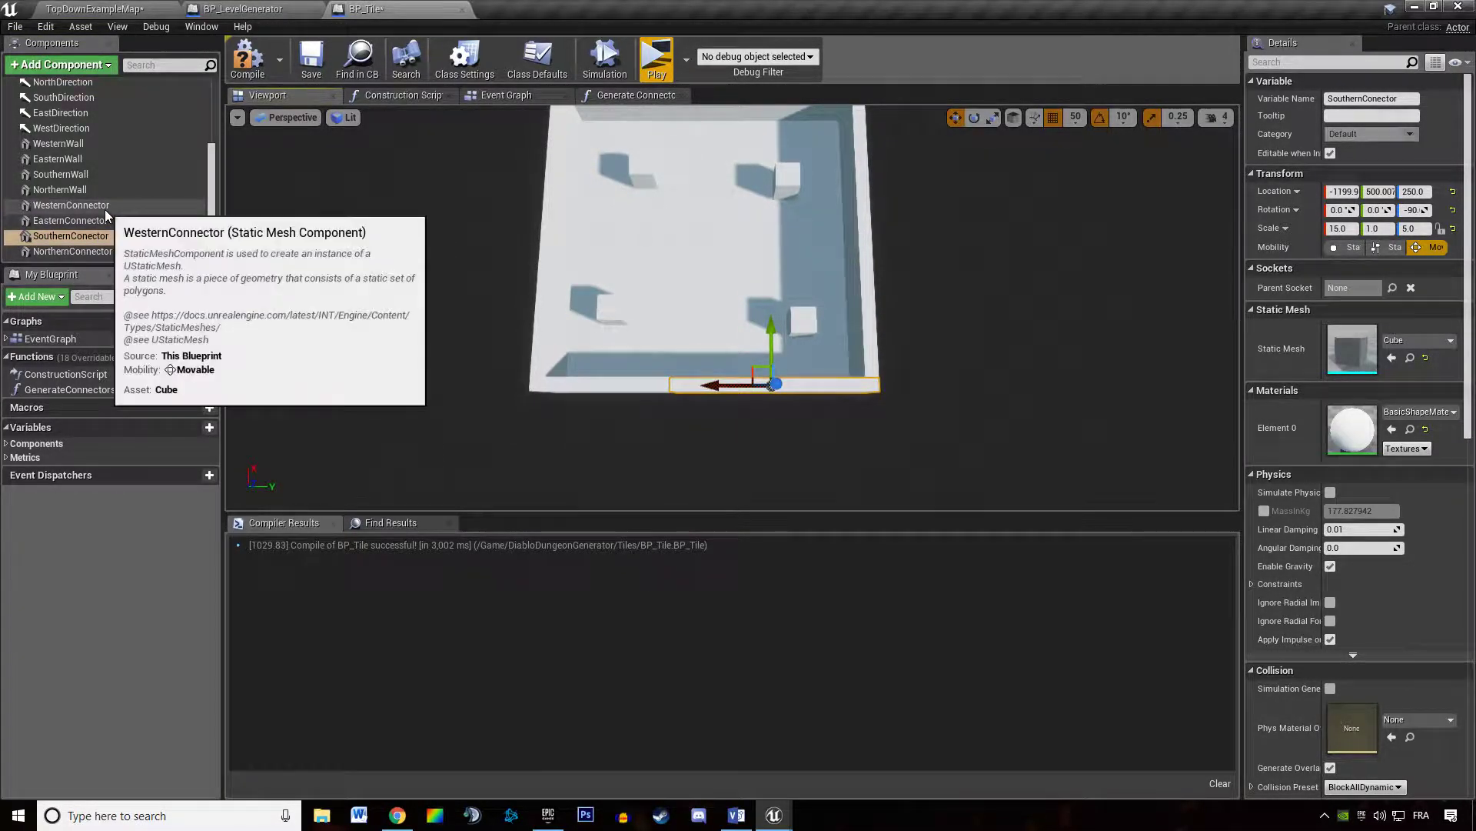
pyautogui.click(71, 205)
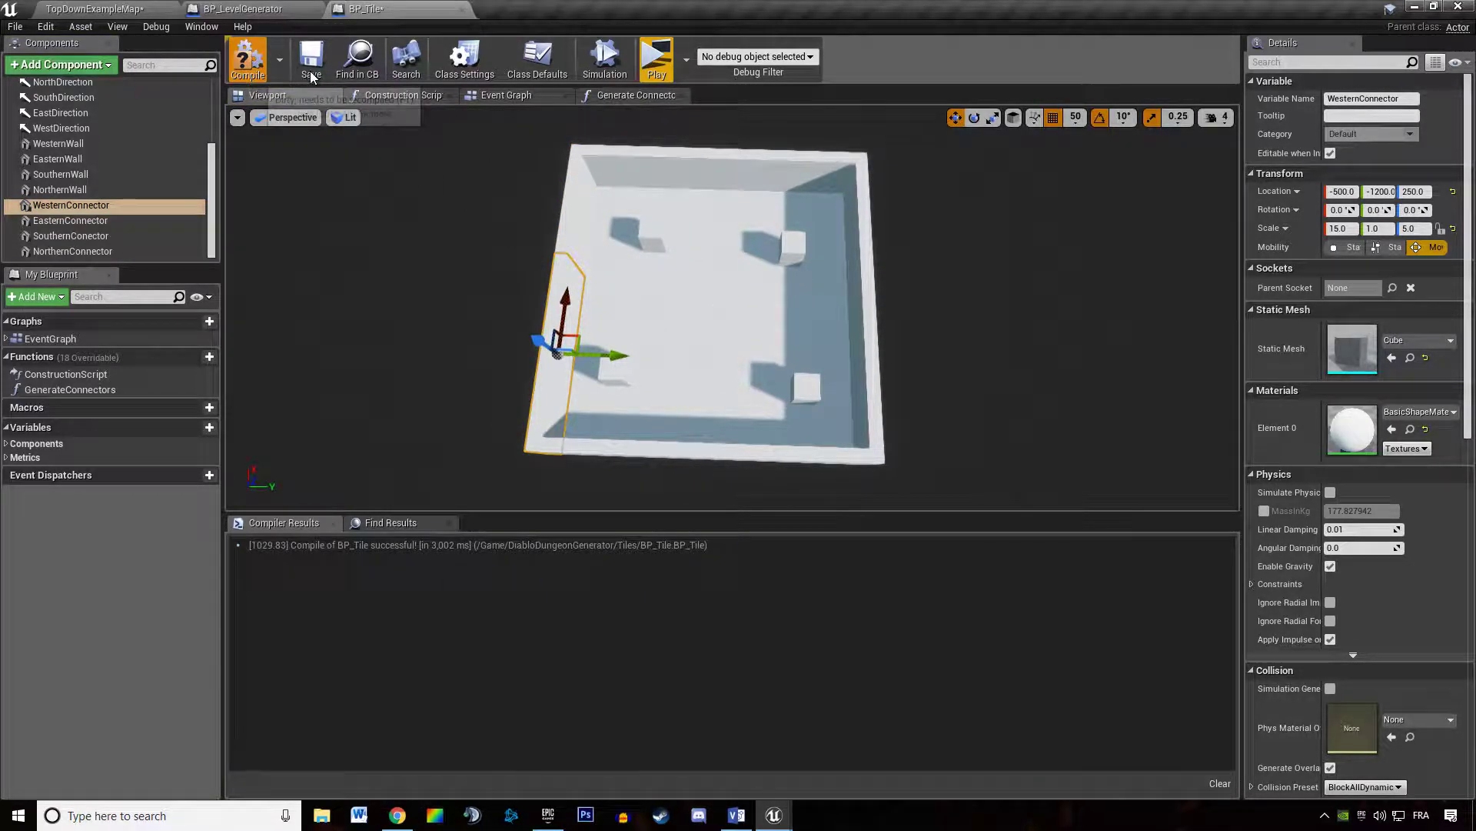
pyautogui.click(656, 58)
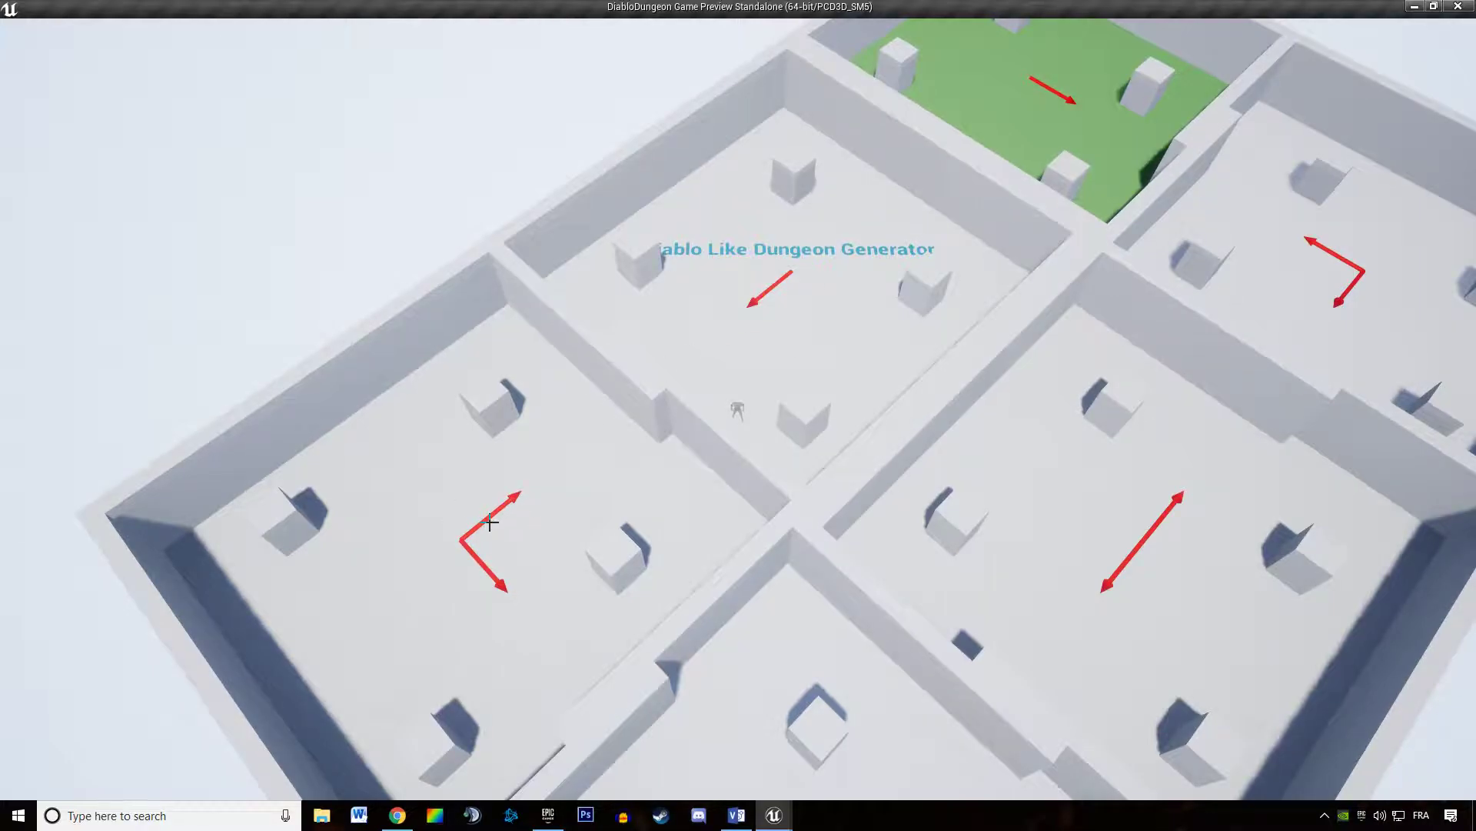
pyautogui.moveTo(560, 469)
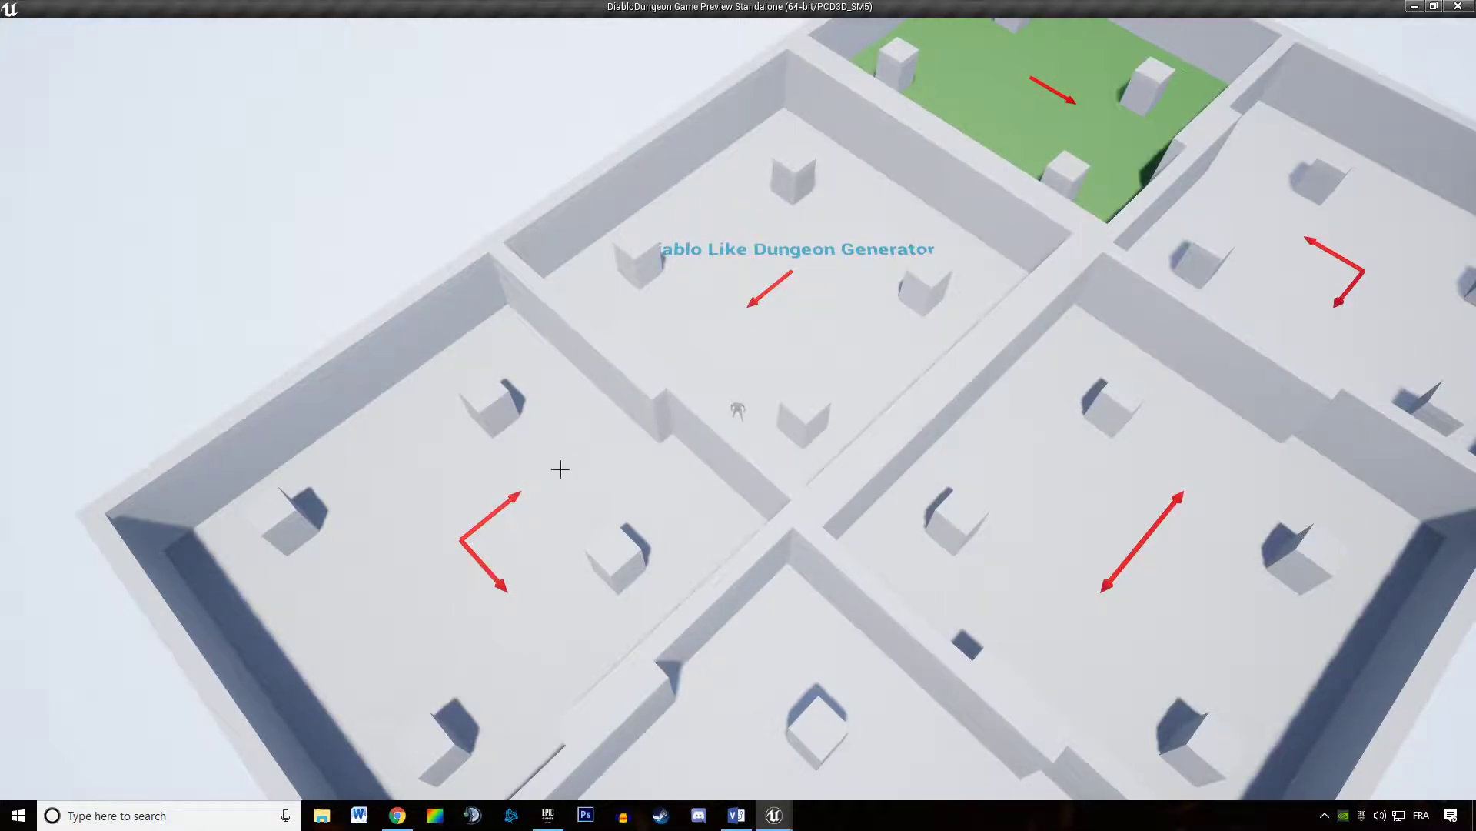
pyautogui.moveTo(515, 433)
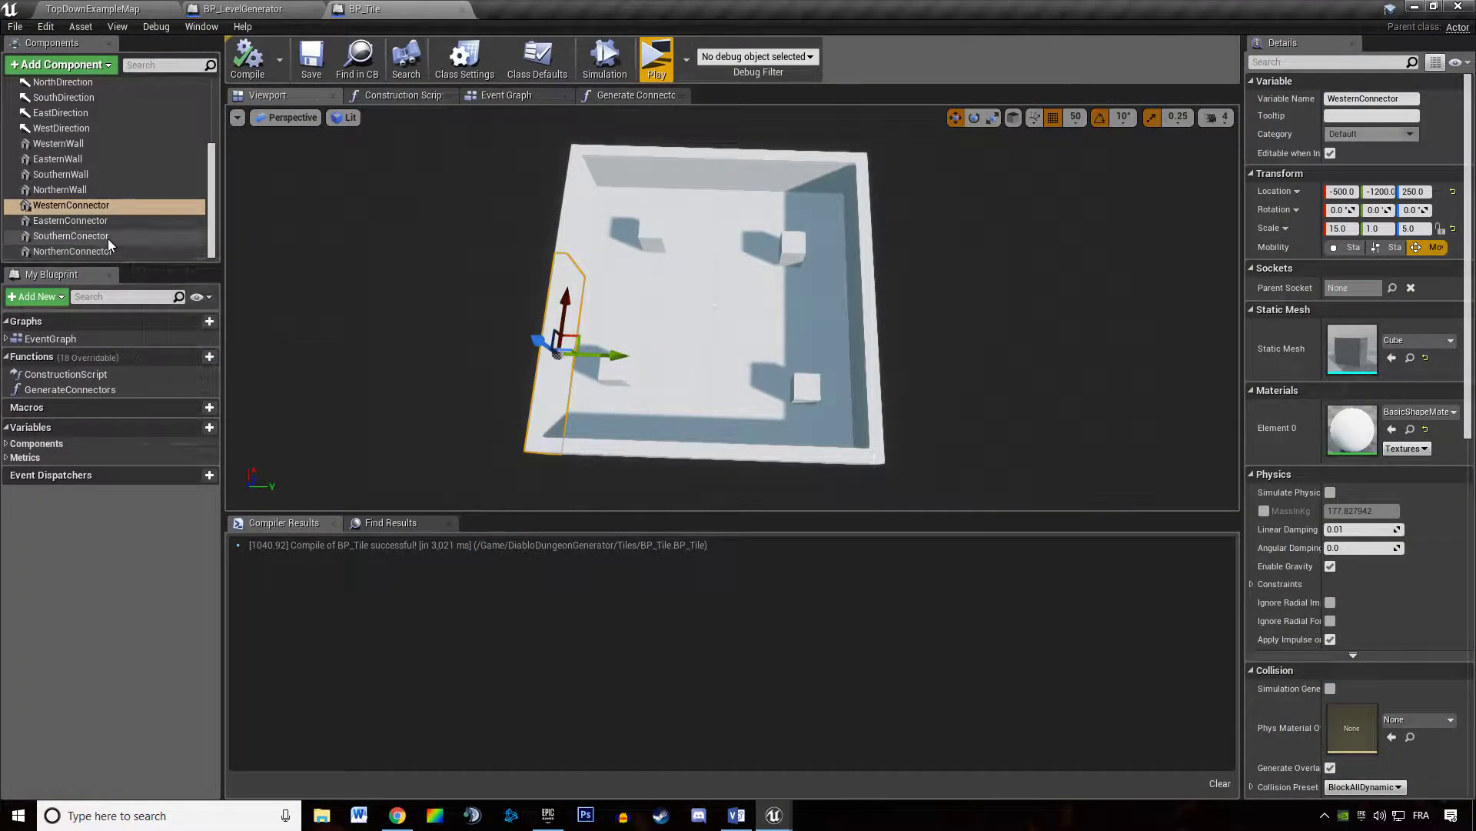
# Step: Shift SouthernConector and WesternConnector along their walls, recompile and launch the play preview
pyautogui.click(70, 235)
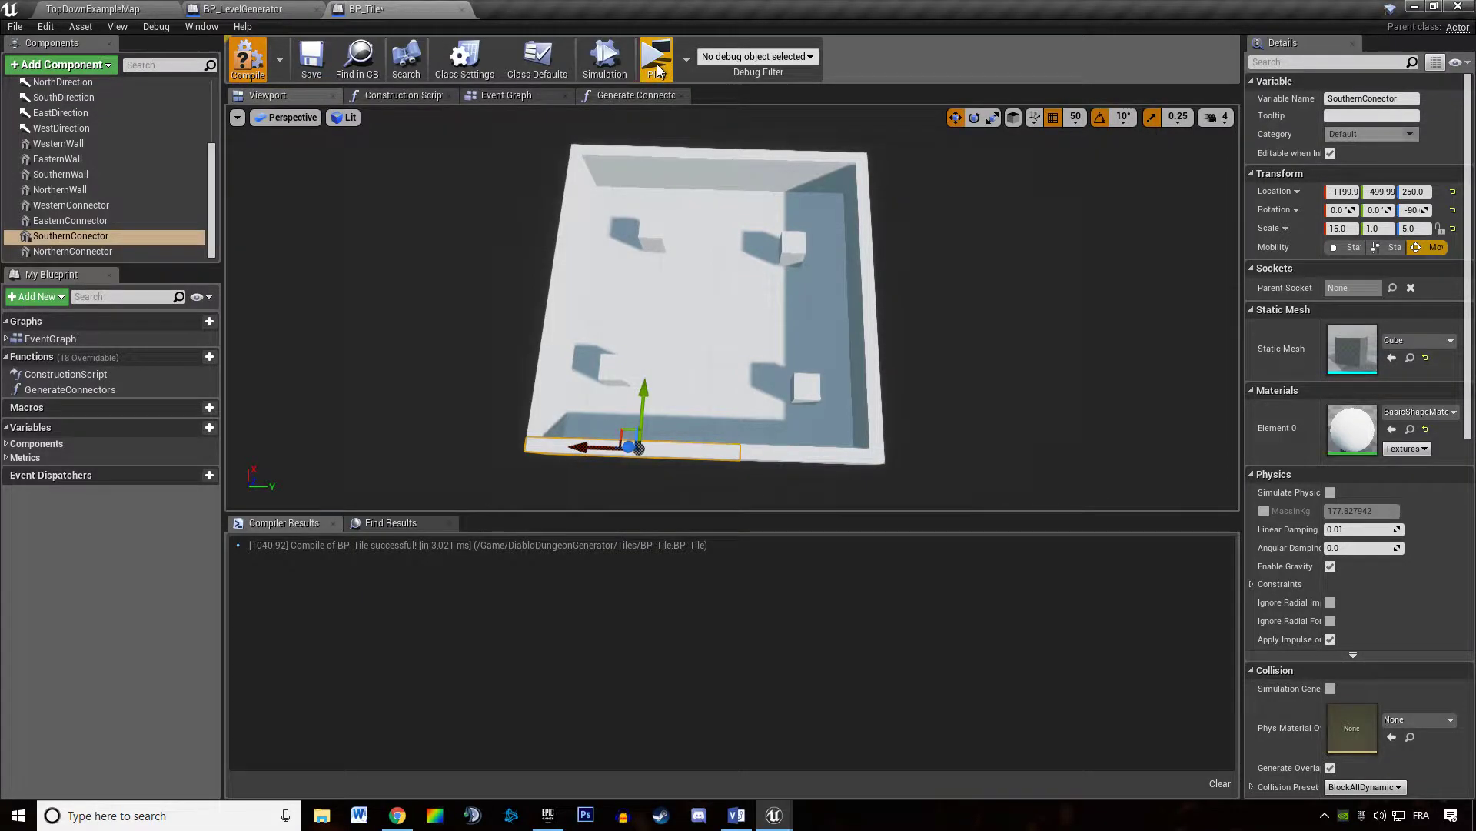
pyautogui.click(655, 58)
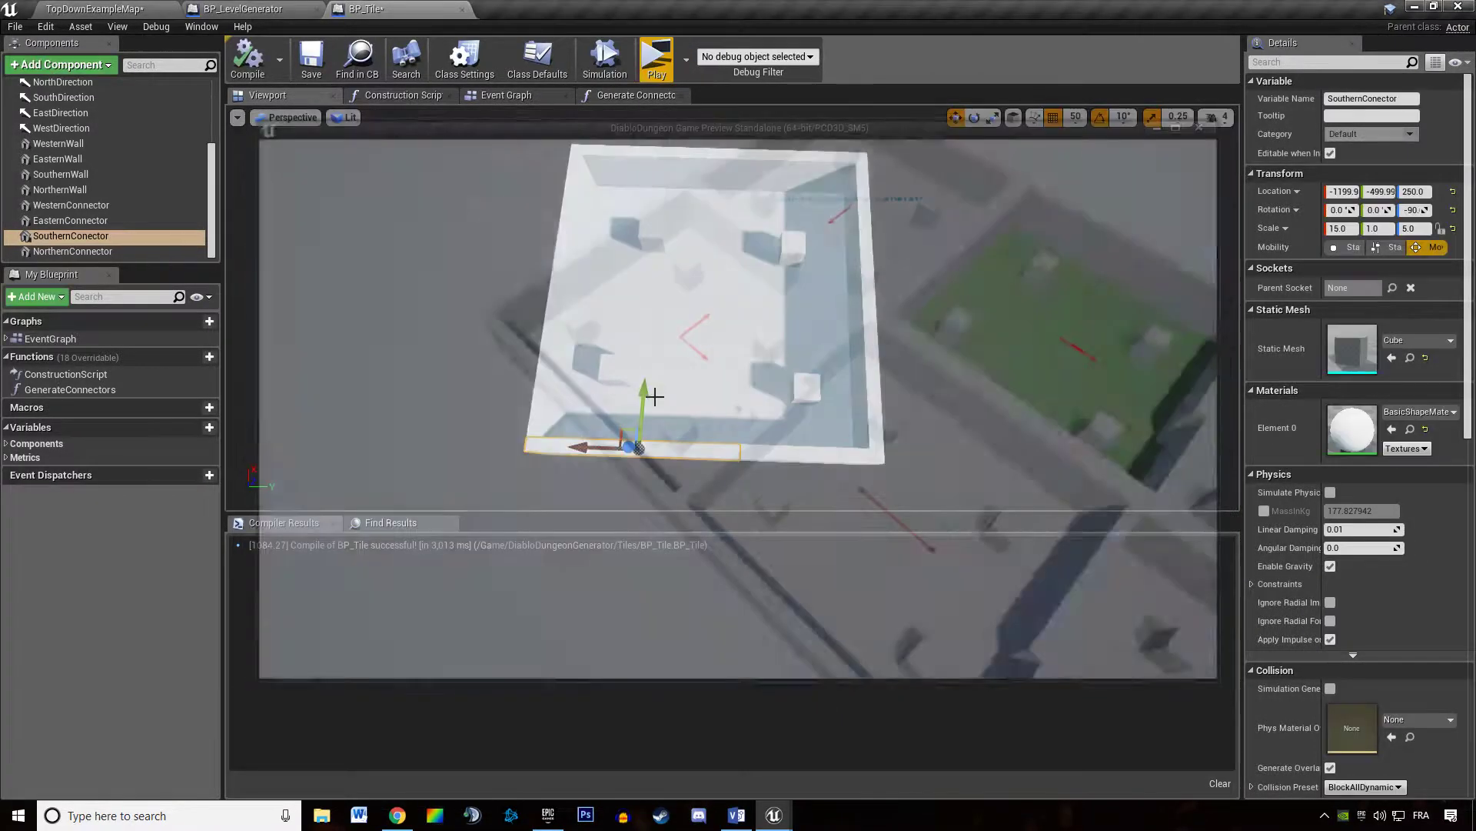
pyautogui.click(71, 205)
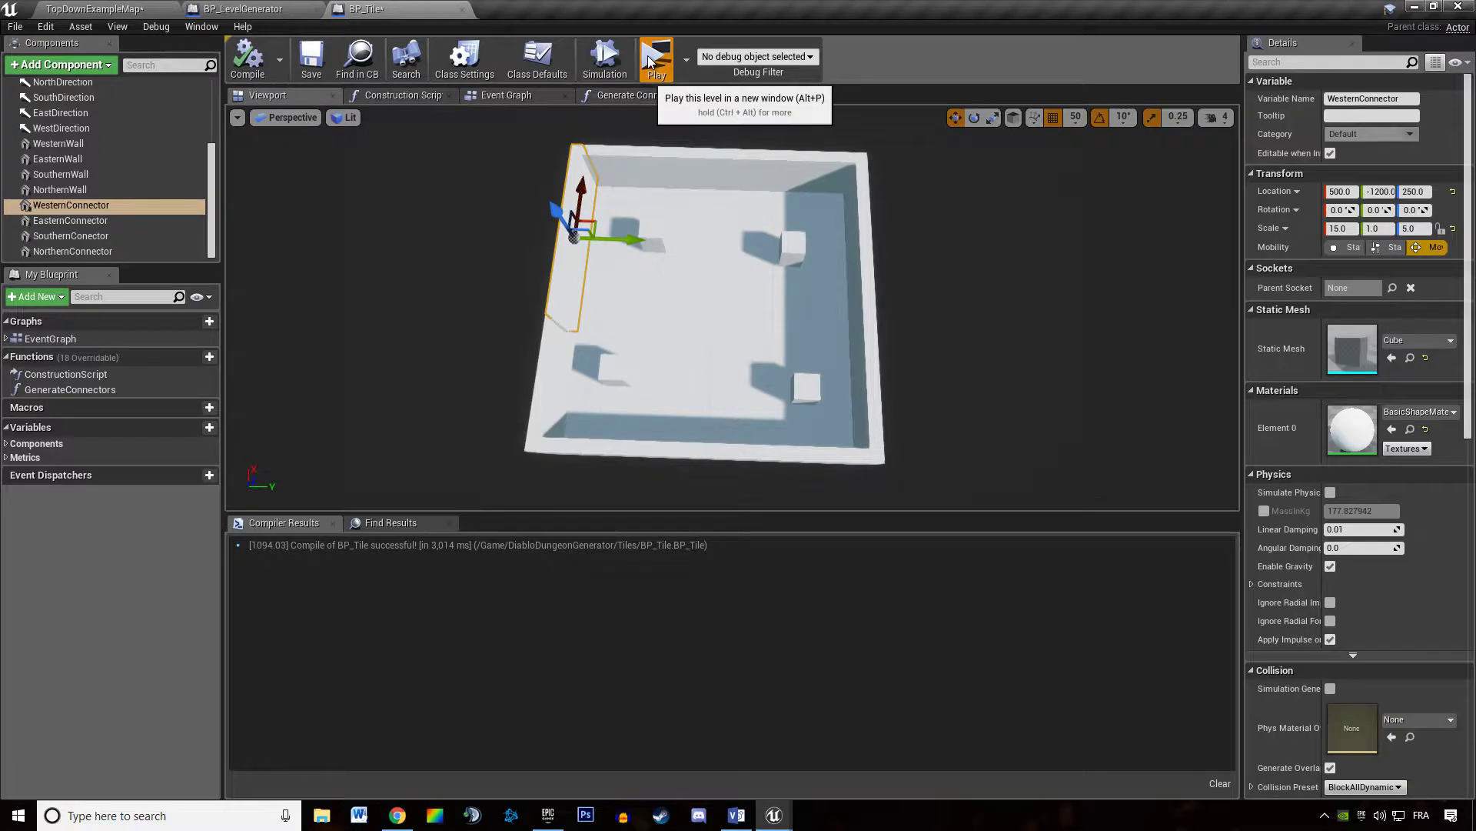
pyautogui.click(656, 58)
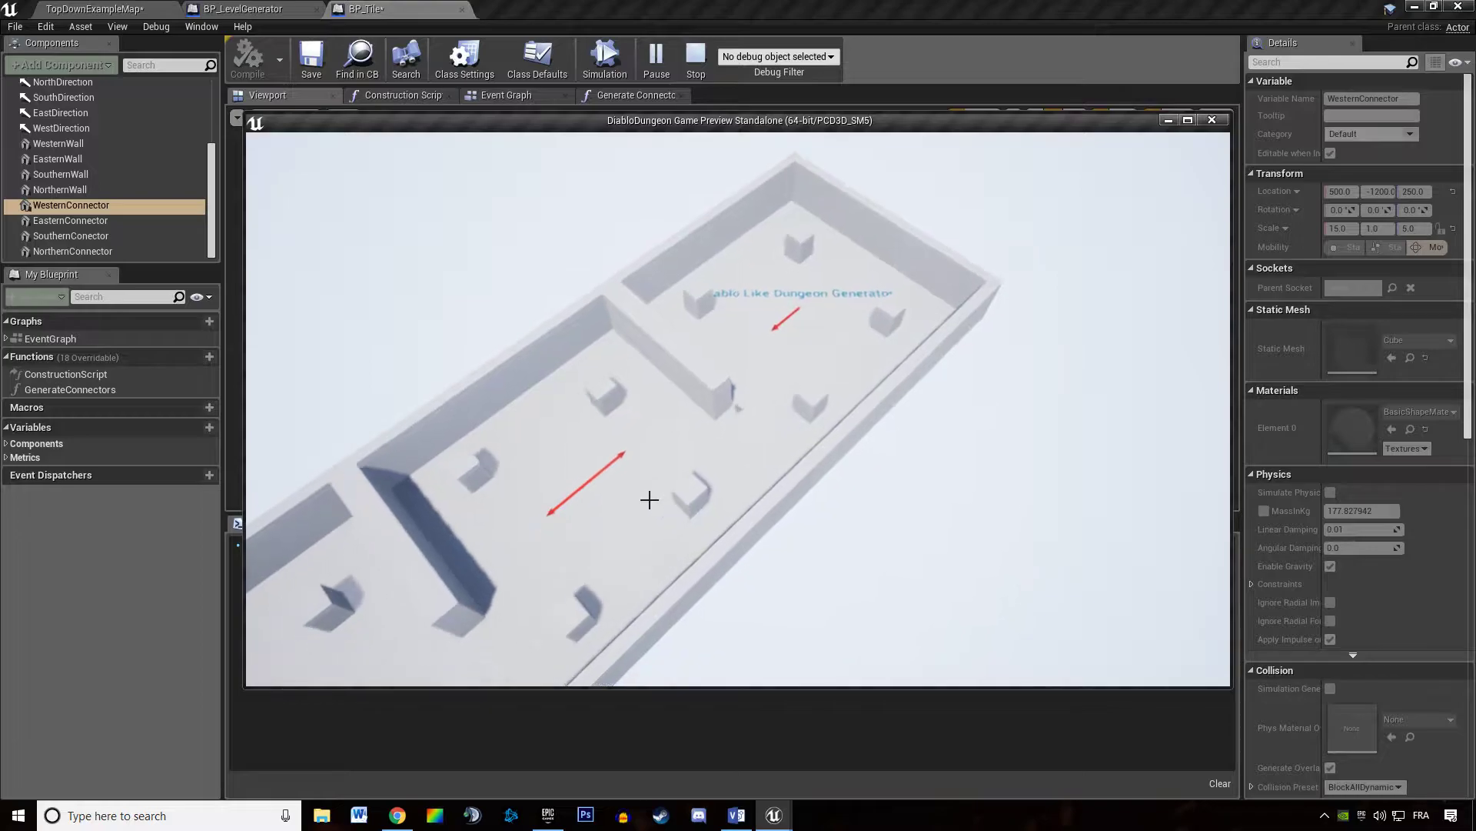